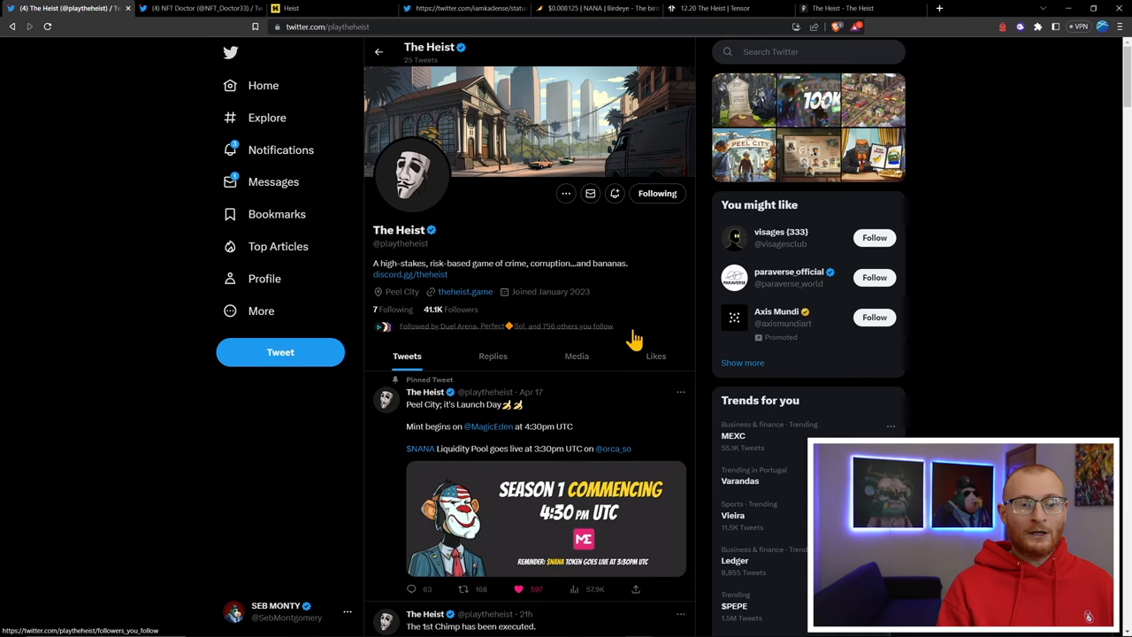
{"action": "mouse_move", "coordinate": [492, 244]}
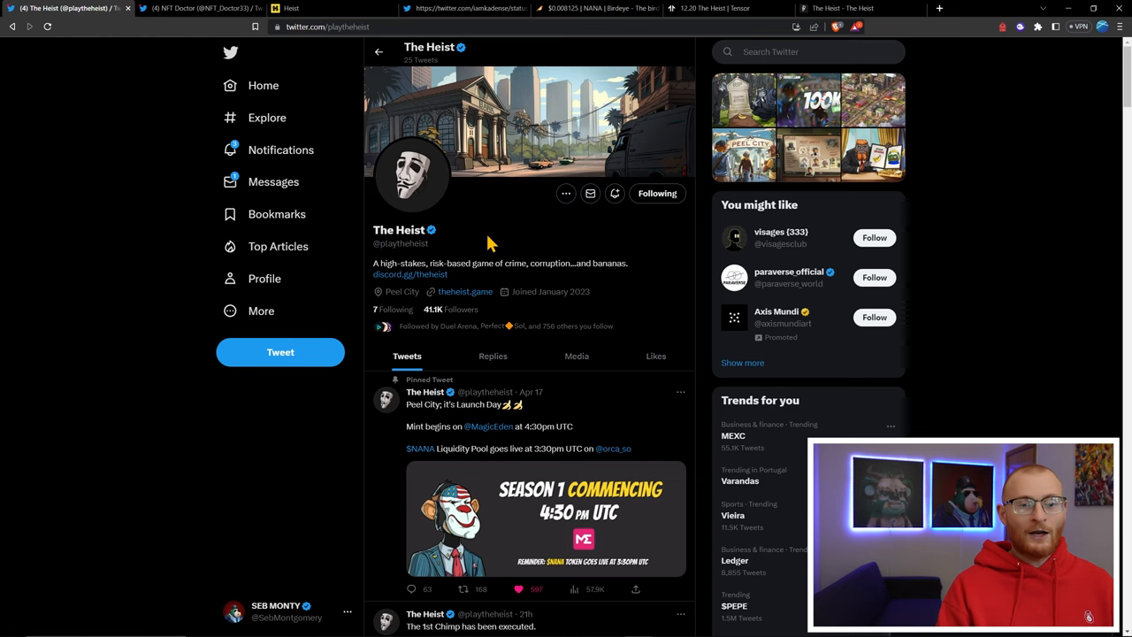
Switch to NFT Doctor's Twitter thread laying out his Heist game strategy
{"action": "scroll", "scroll_direction": "down", "scroll_amount": 3}
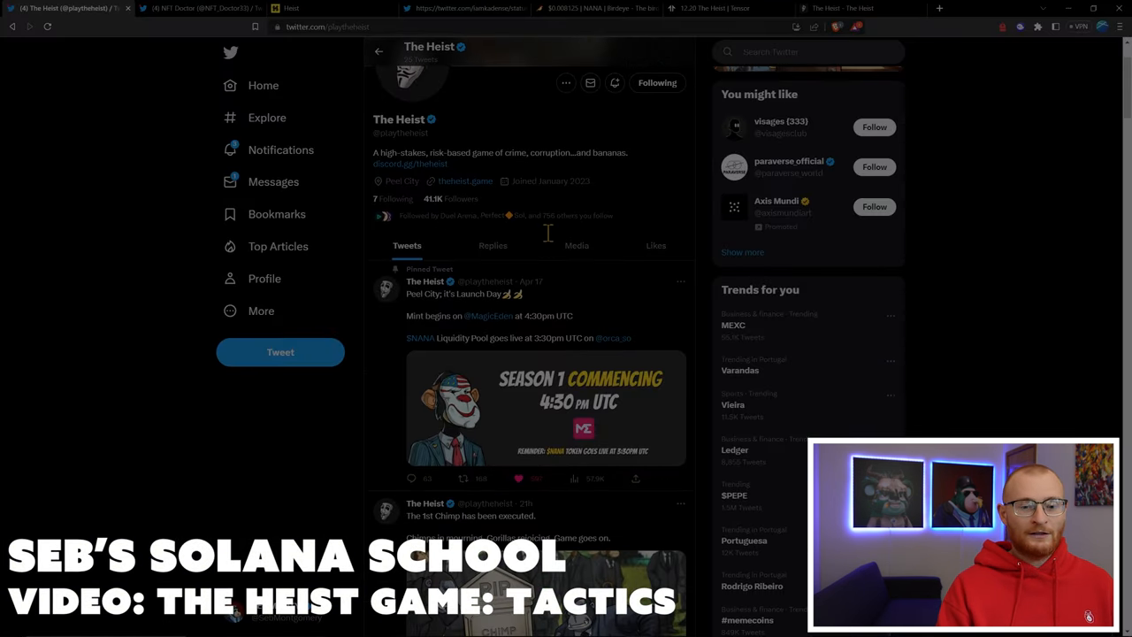
{"action": "scroll", "scroll_direction": "up", "scroll_amount": 3}
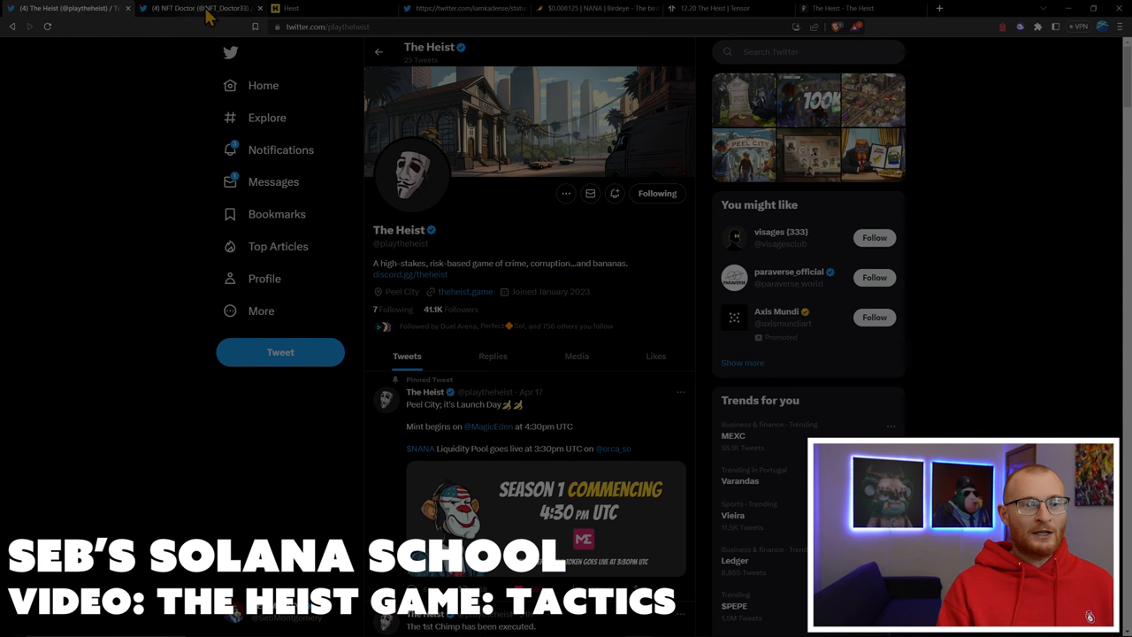
{"action": "left_click", "coordinate": [199, 7]}
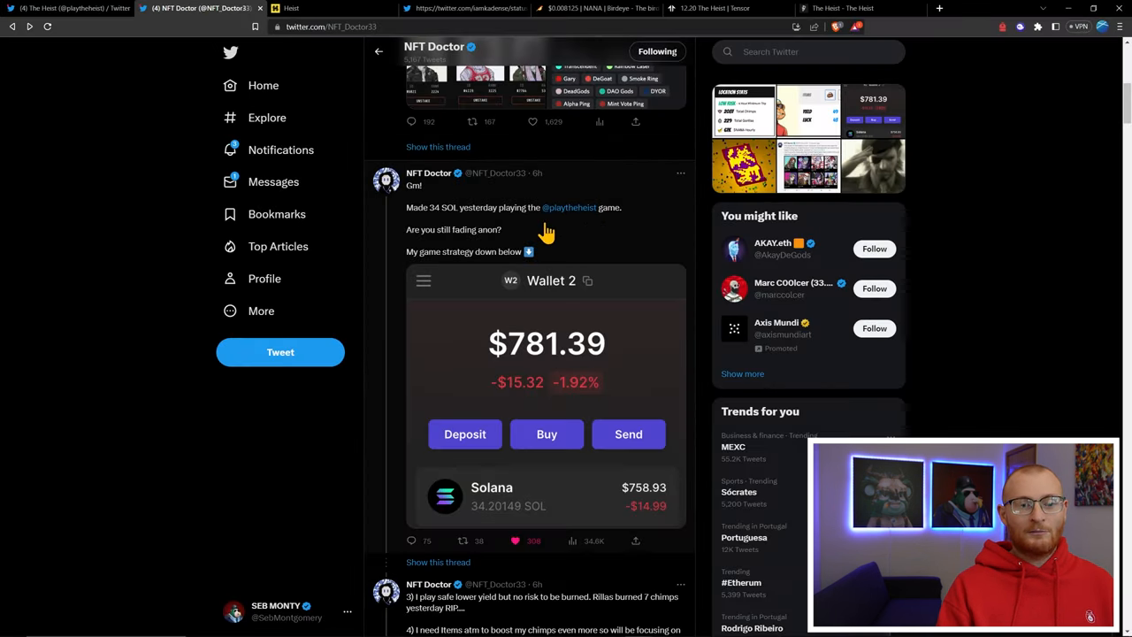
{"action": "mouse_move", "coordinate": [626, 237]}
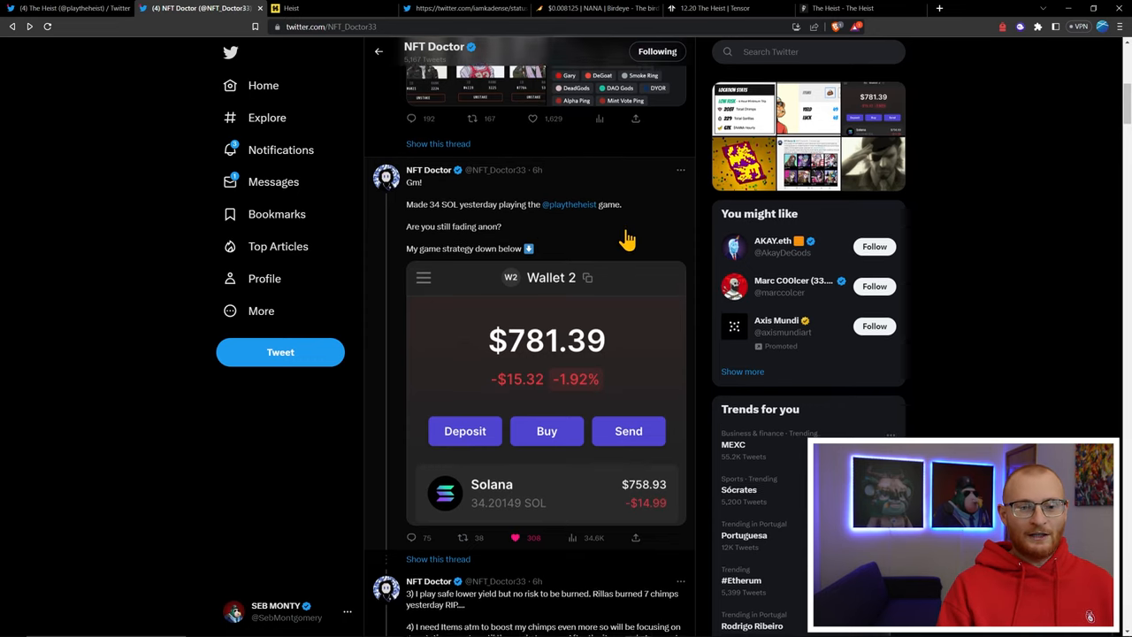
Read down through the thread past the location stats image to the closing tweet and replies
{"action": "scroll", "scroll_direction": "down", "scroll_amount": 3}
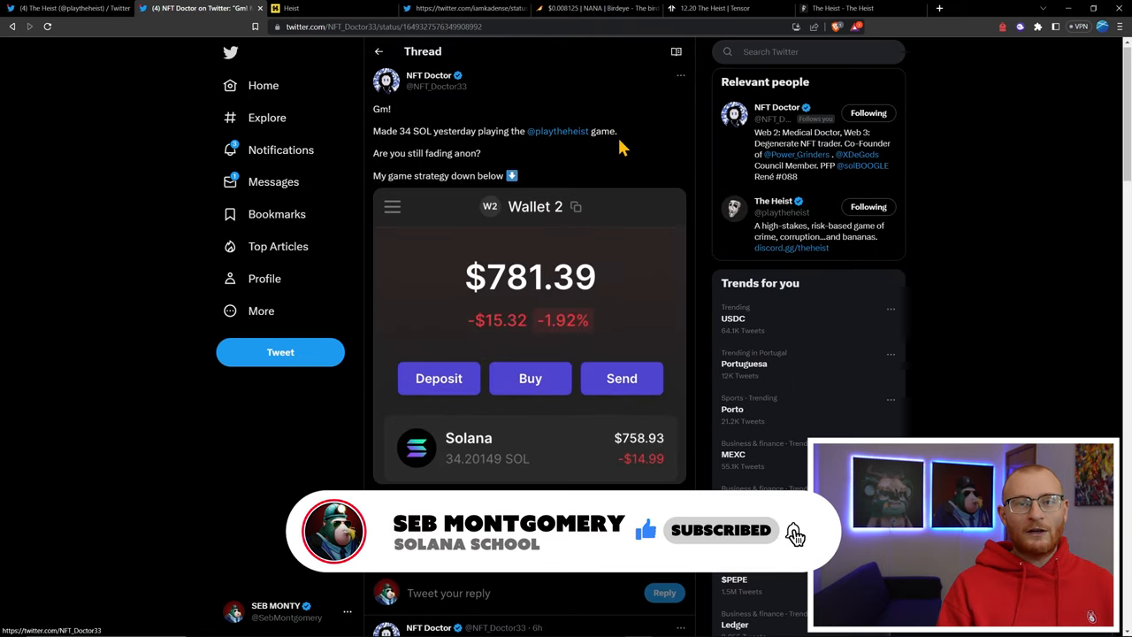
{"action": "scroll", "scroll_direction": "down", "scroll_amount": 3}
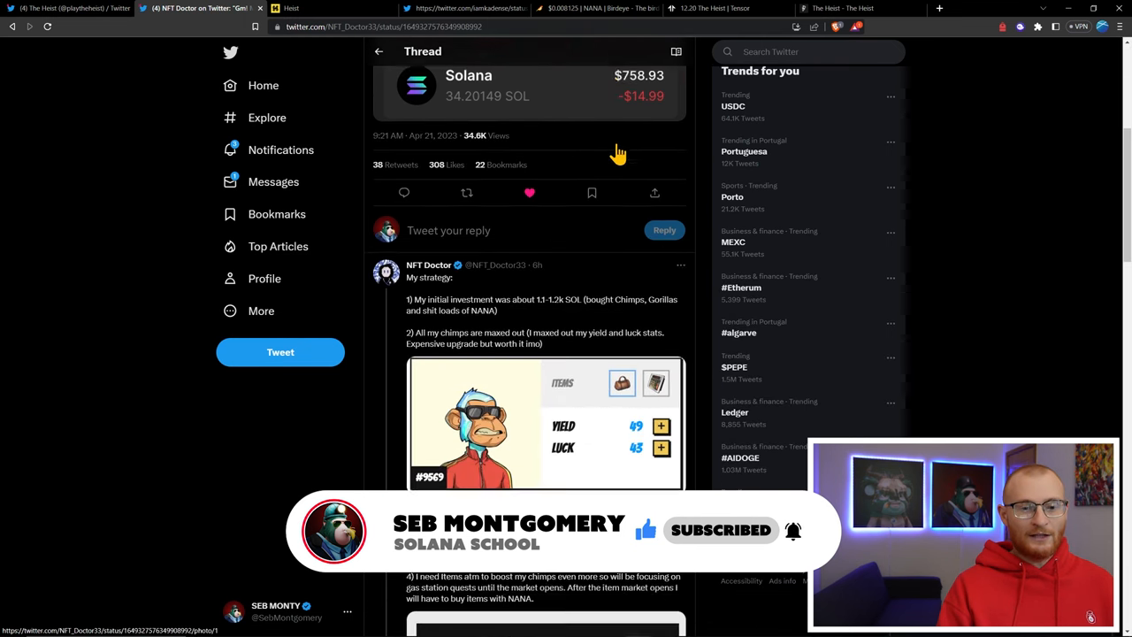
{"action": "scroll", "scroll_direction": "down", "scroll_amount": 3}
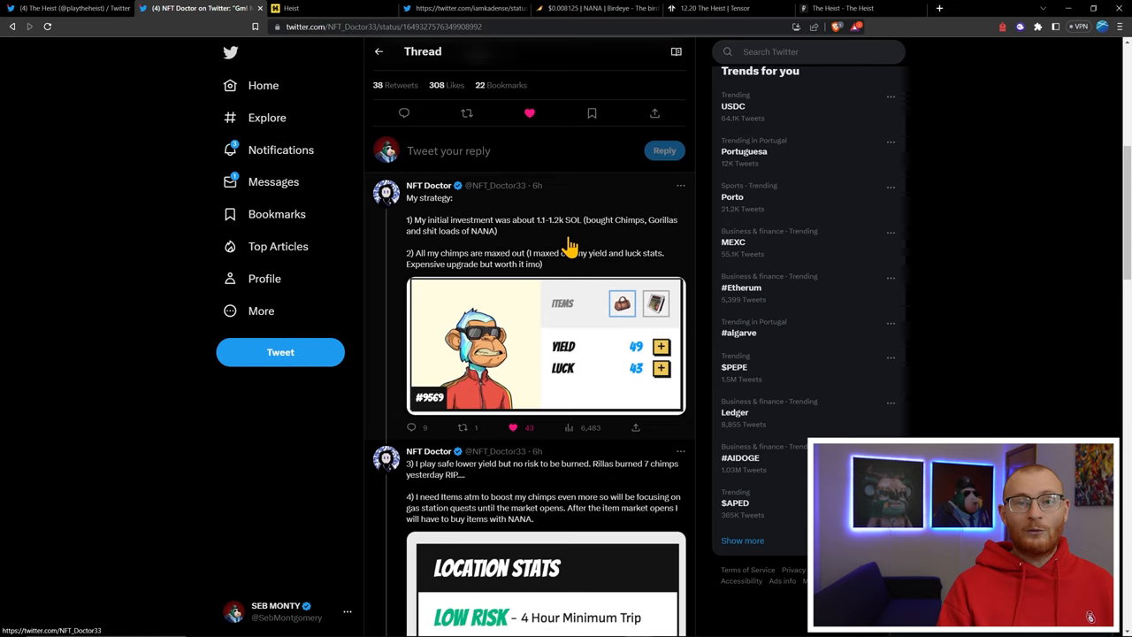
{"action": "mouse_move", "coordinate": [566, 244]}
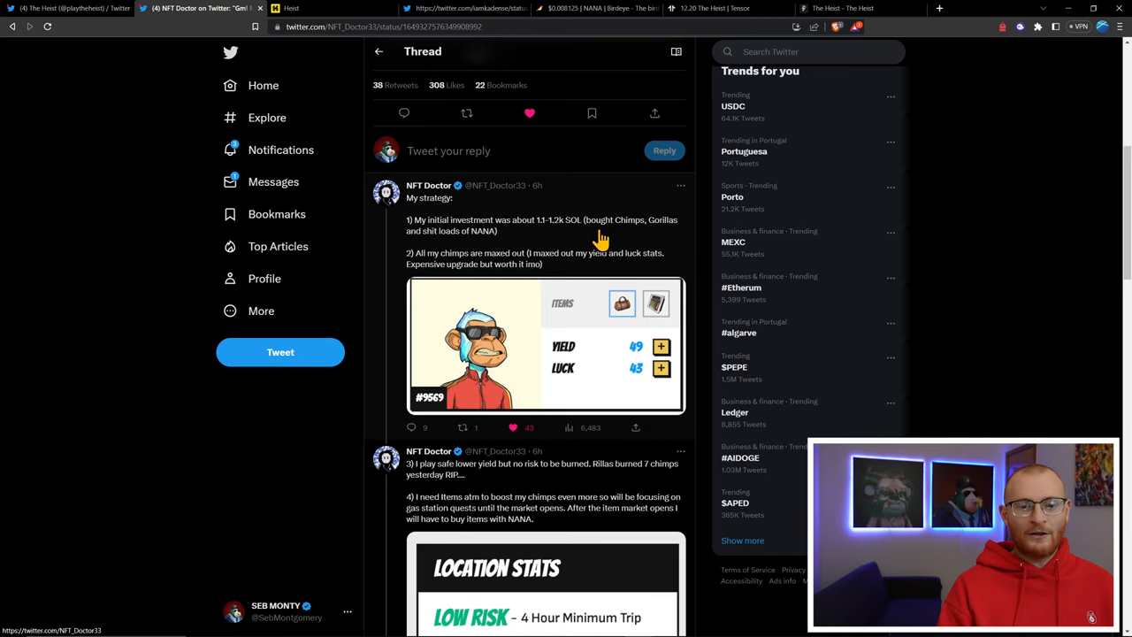
{"action": "mouse_move", "coordinate": [545, 244]}
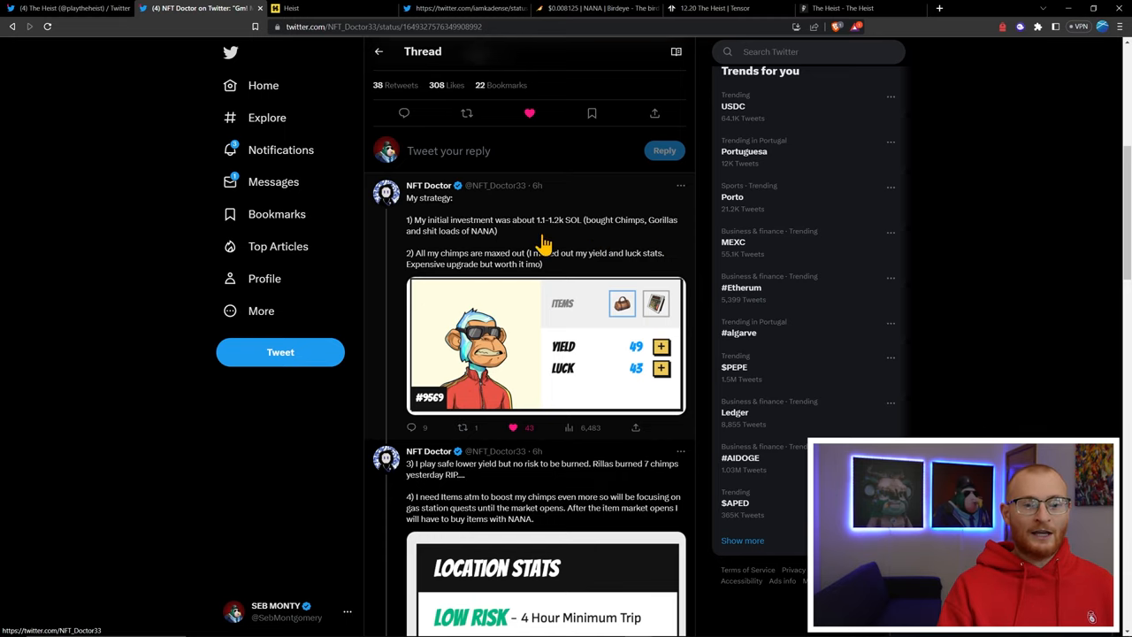
{"action": "scroll", "scroll_direction": "down", "scroll_amount": 3}
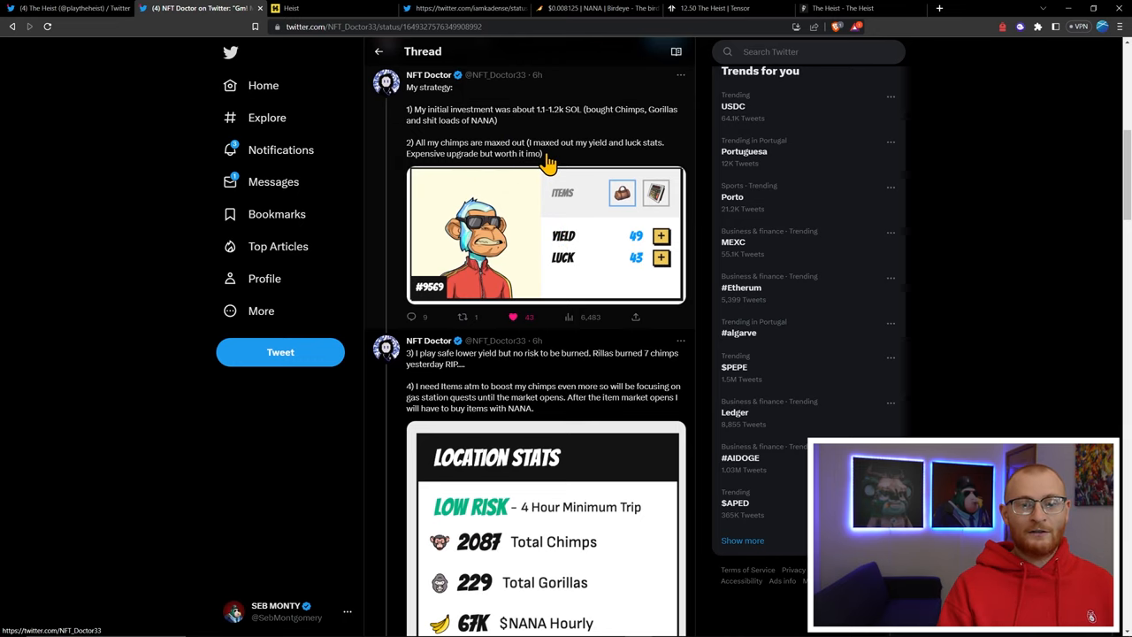
{"action": "mouse_move", "coordinate": [651, 158]}
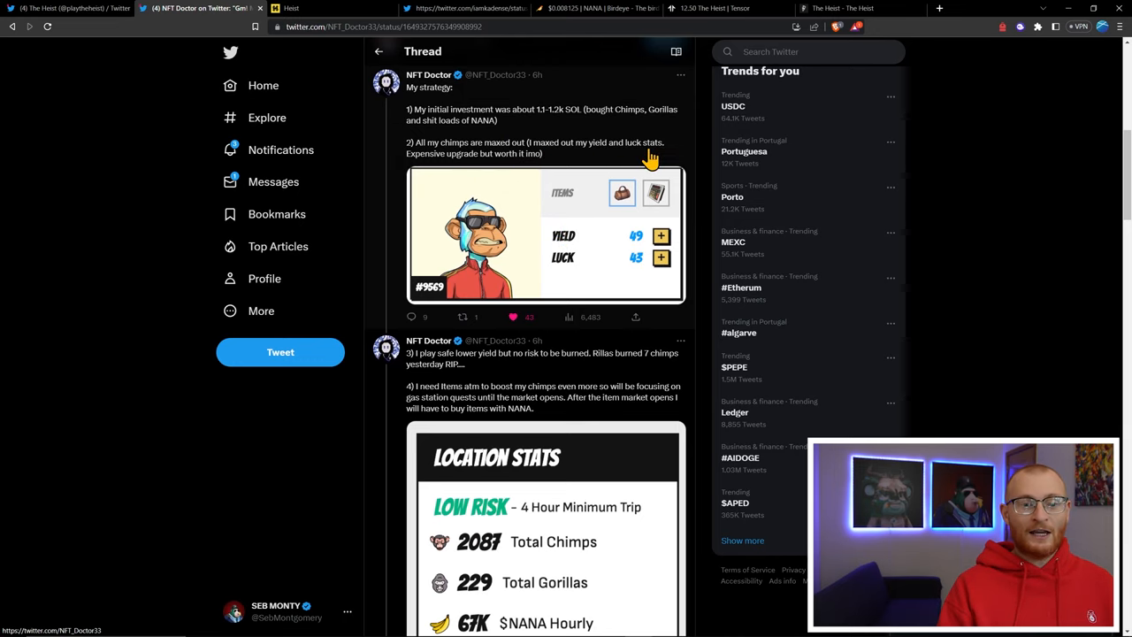
{"action": "mouse_move", "coordinate": [613, 238]}
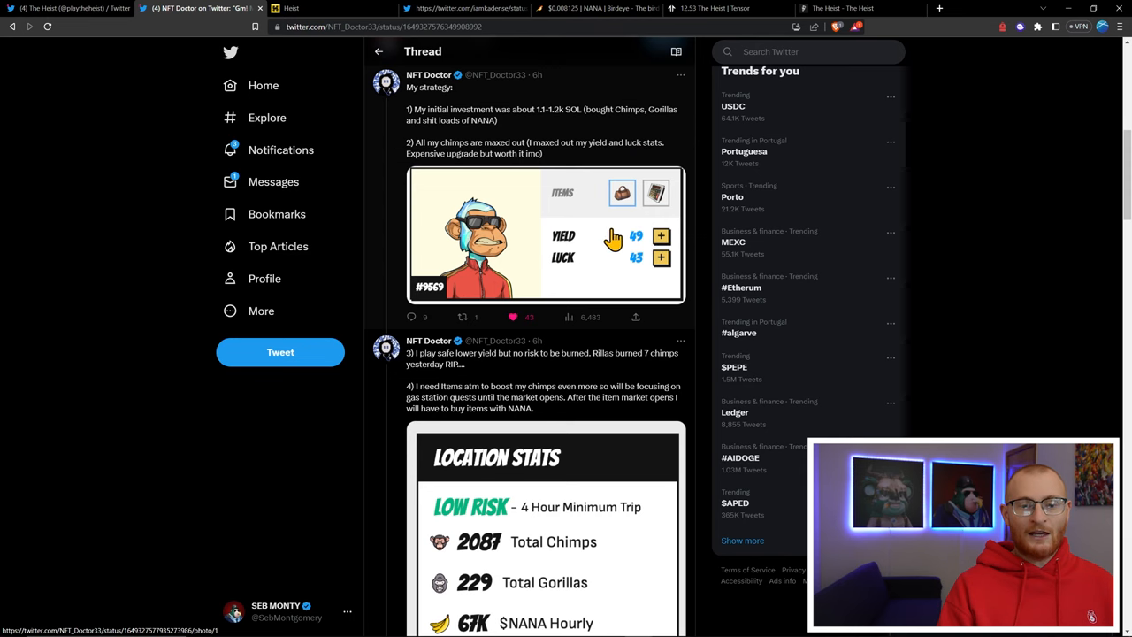
{"action": "scroll", "scroll_direction": "down", "scroll_amount": 3}
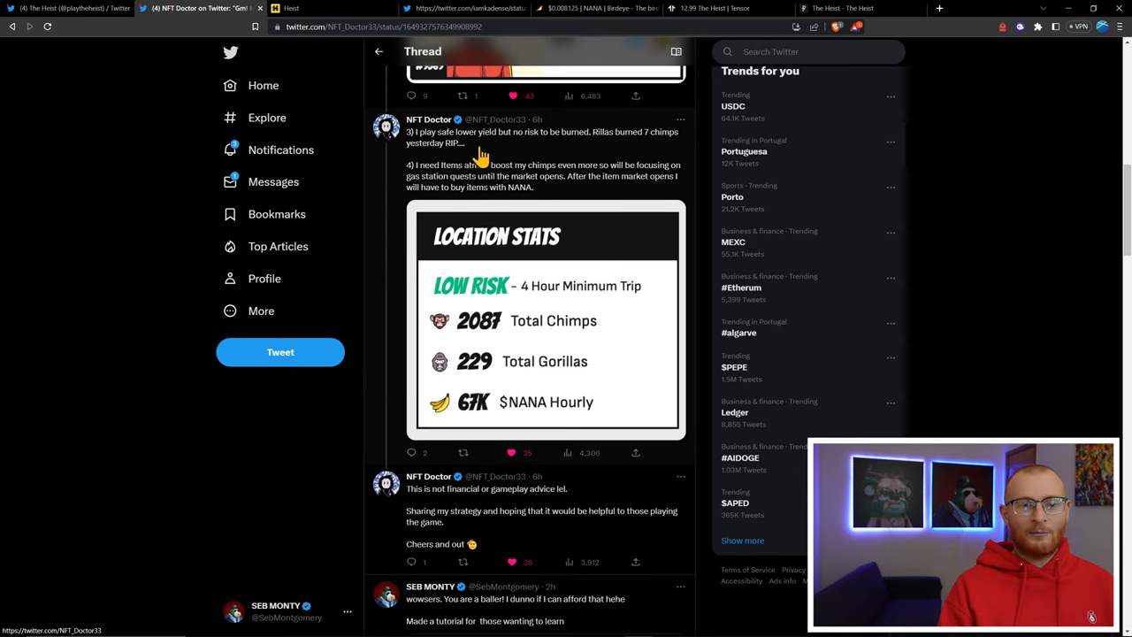
{"action": "mouse_move", "coordinate": [594, 156]}
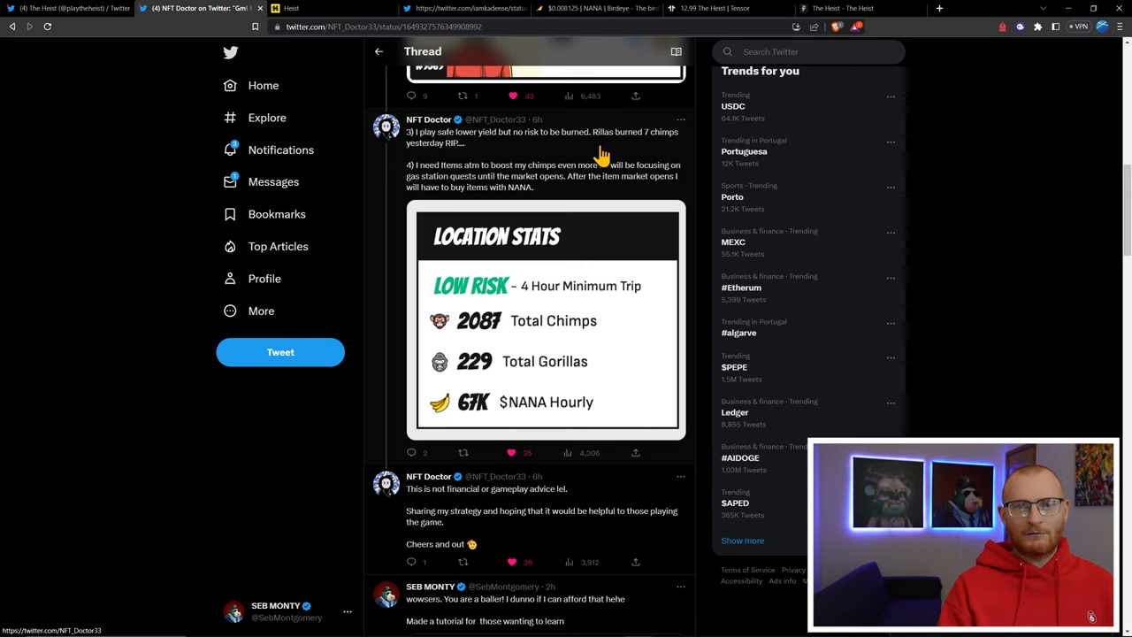
{"action": "mouse_move", "coordinate": [616, 147]}
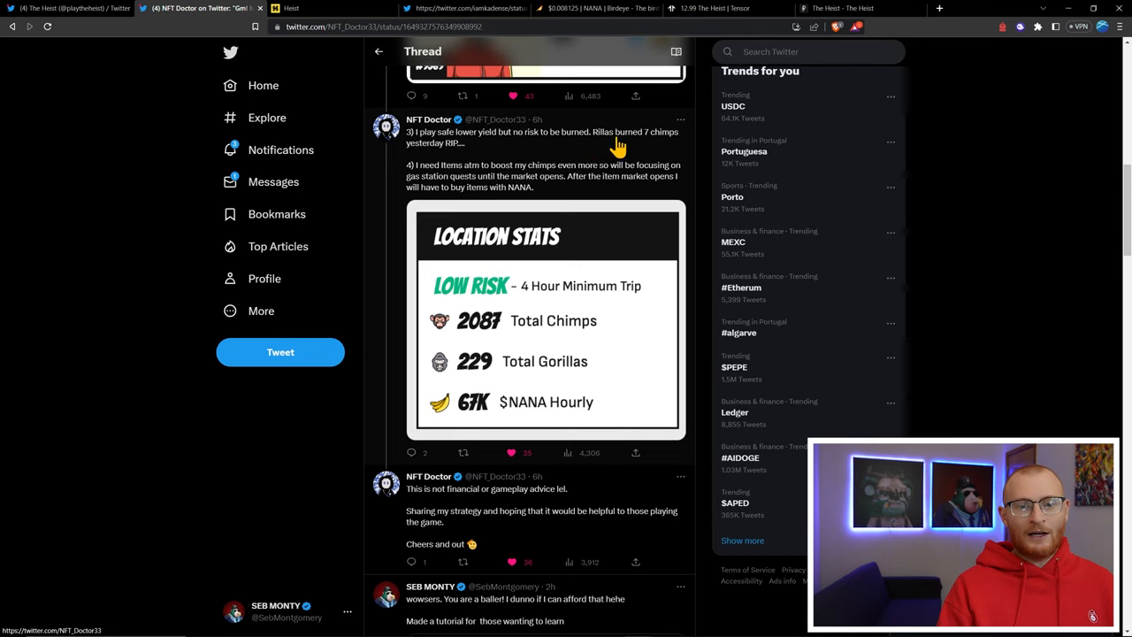
{"action": "mouse_move", "coordinate": [641, 149]}
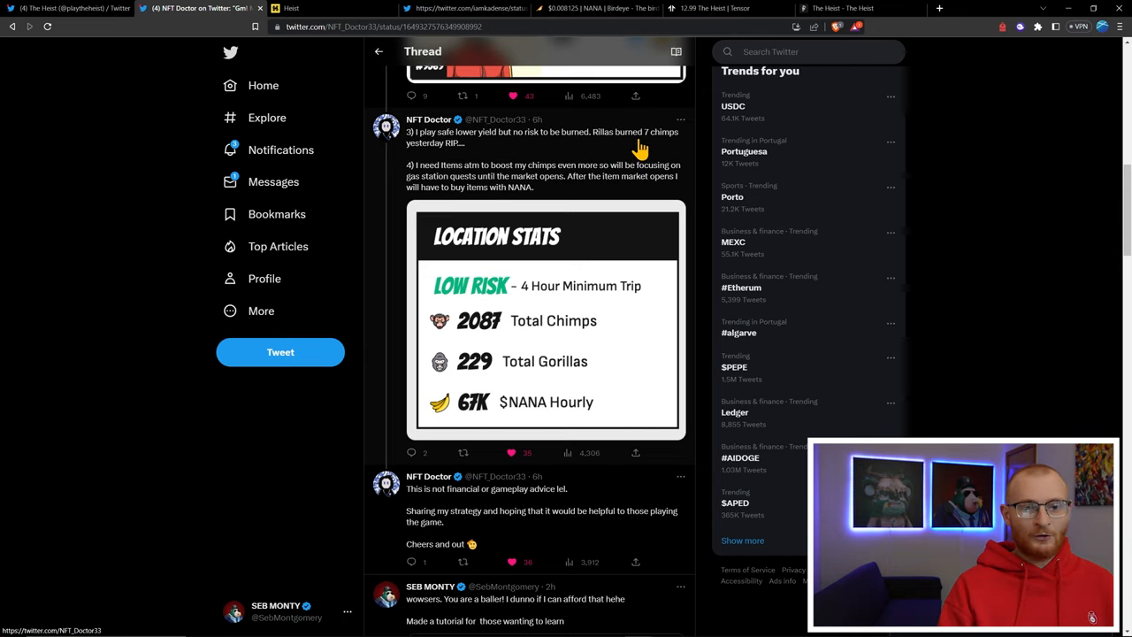
{"action": "mouse_move", "coordinate": [513, 181]}
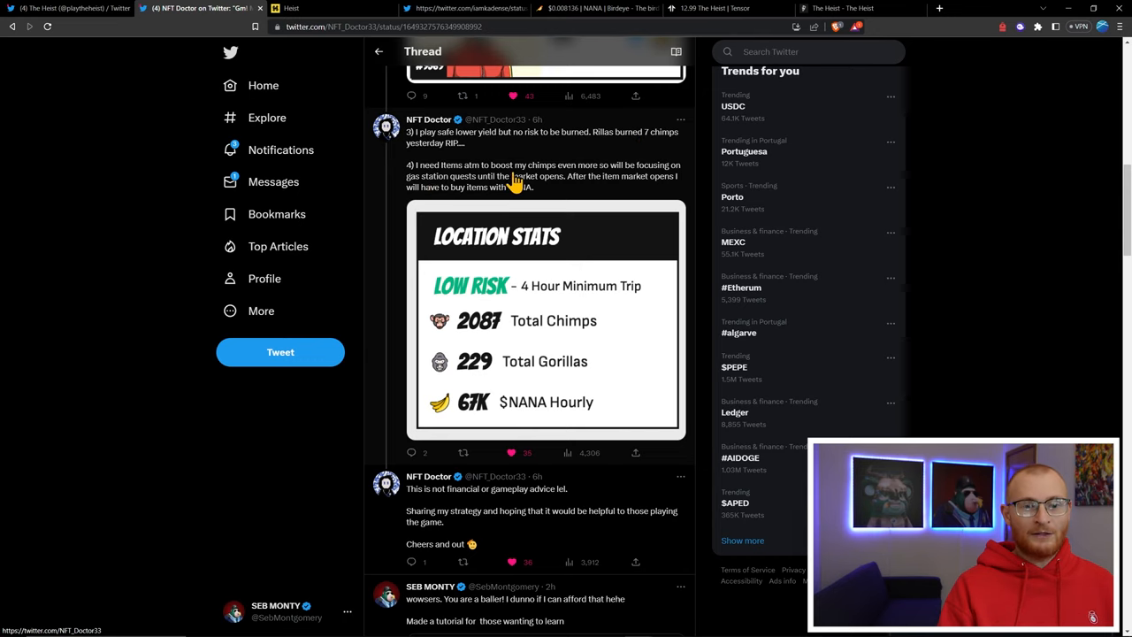
{"action": "mouse_move", "coordinate": [637, 186]}
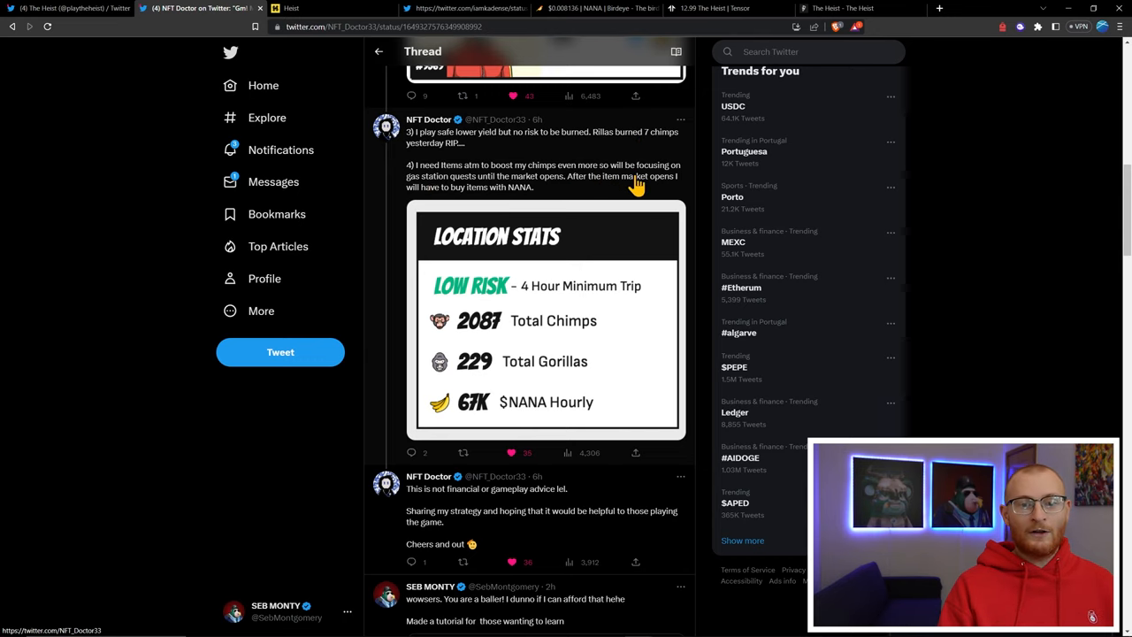
{"action": "mouse_move", "coordinate": [499, 196]}
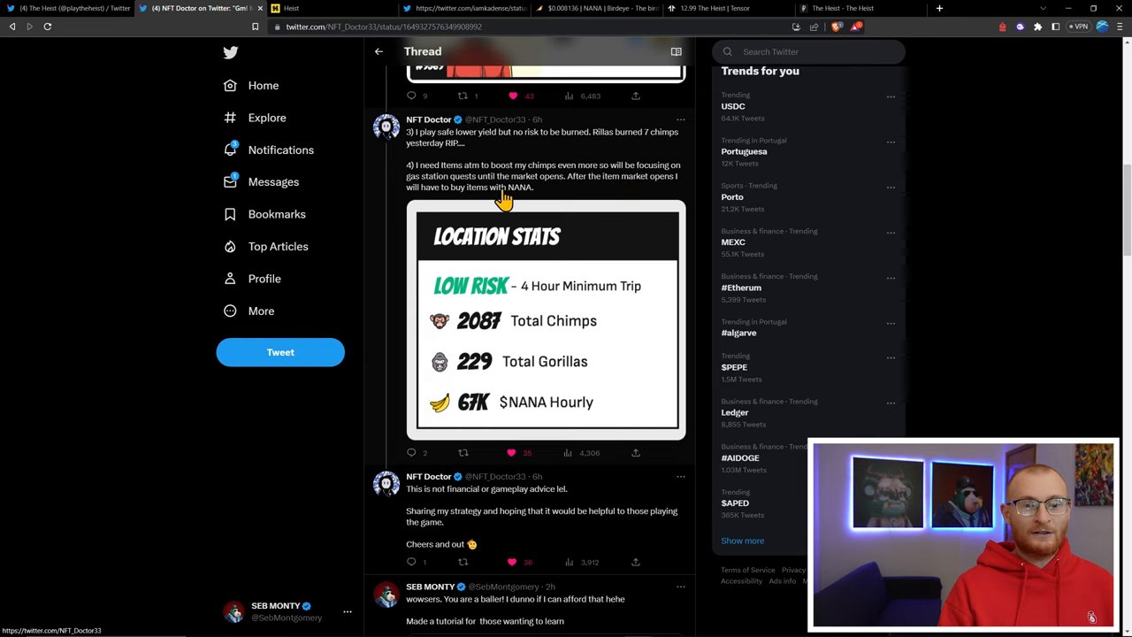
{"action": "mouse_move", "coordinate": [653, 196]}
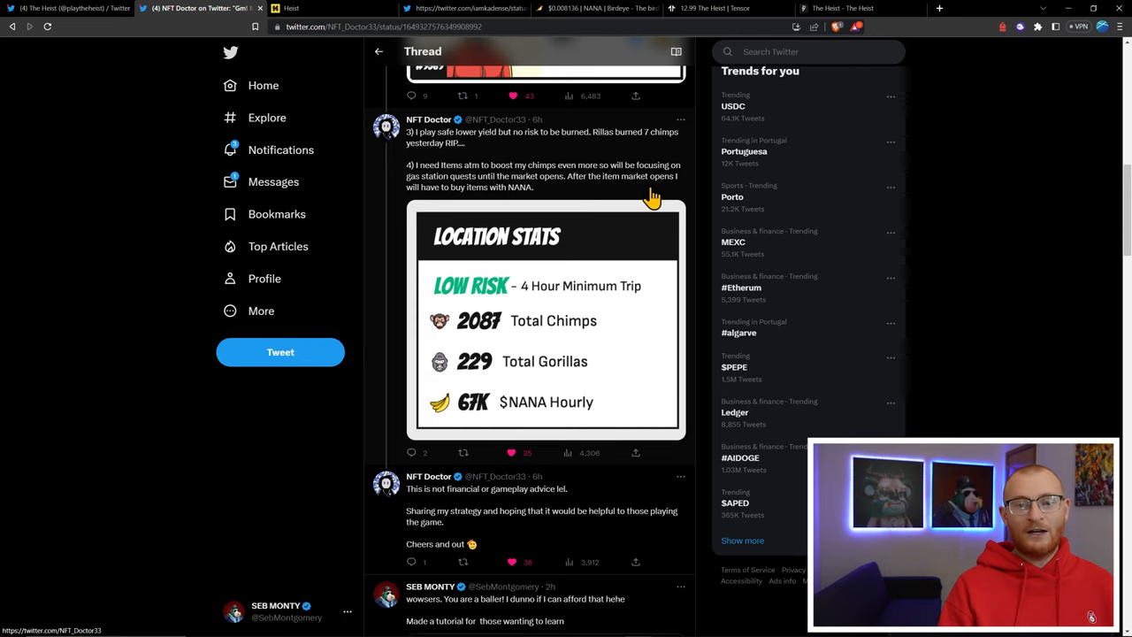
{"action": "mouse_move", "coordinate": [584, 212]}
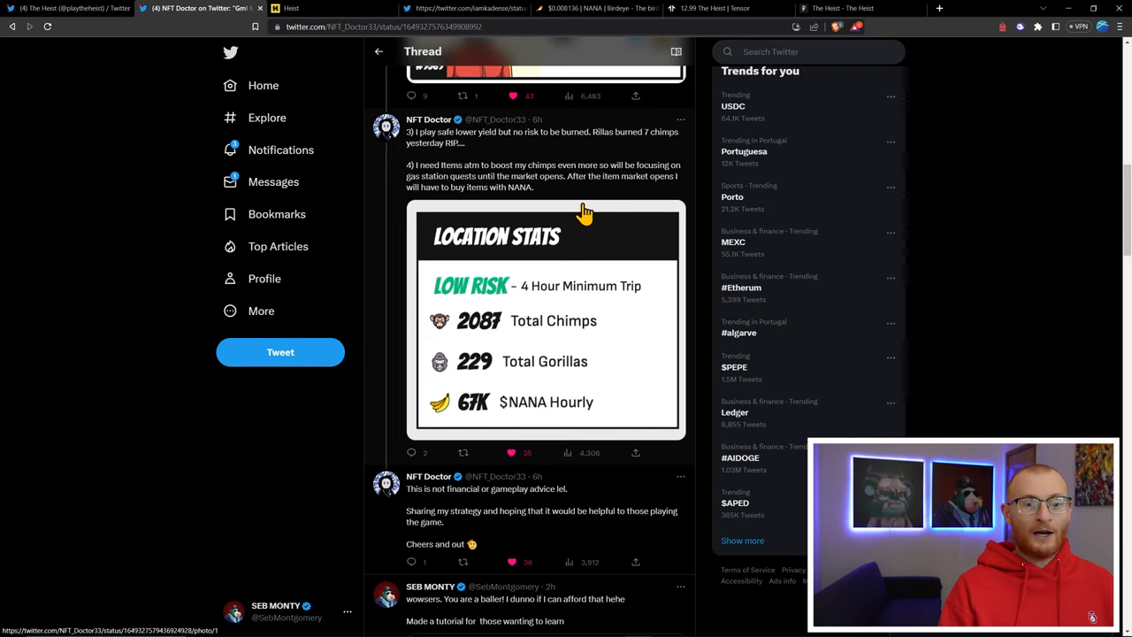
{"action": "scroll", "scroll_direction": "down", "scroll_amount": 3}
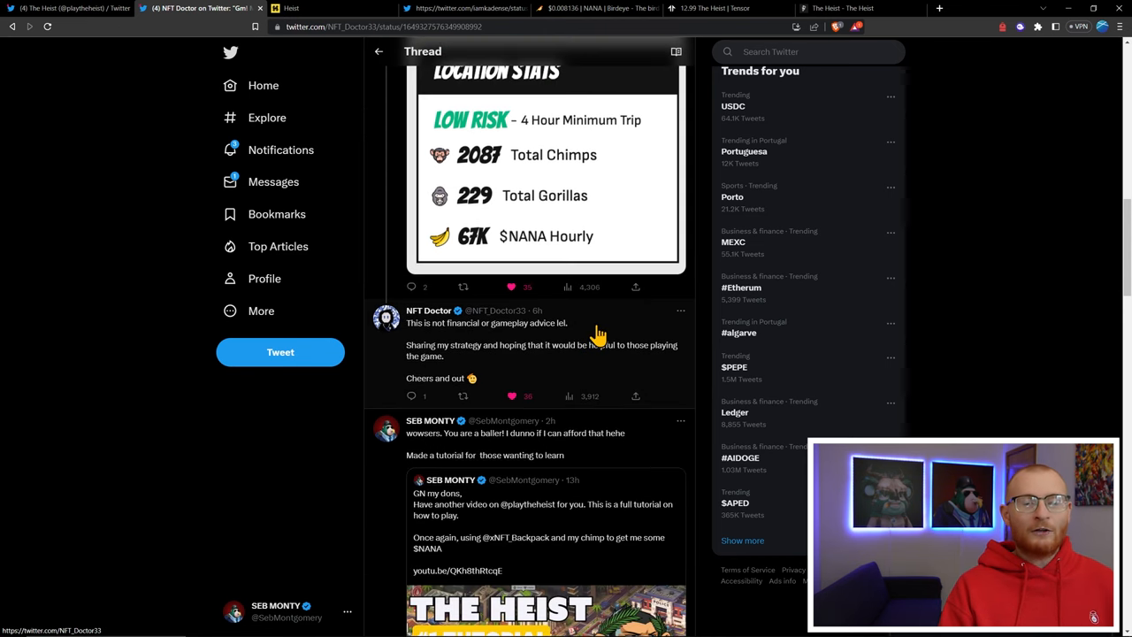
{"action": "mouse_move", "coordinate": [575, 294]}
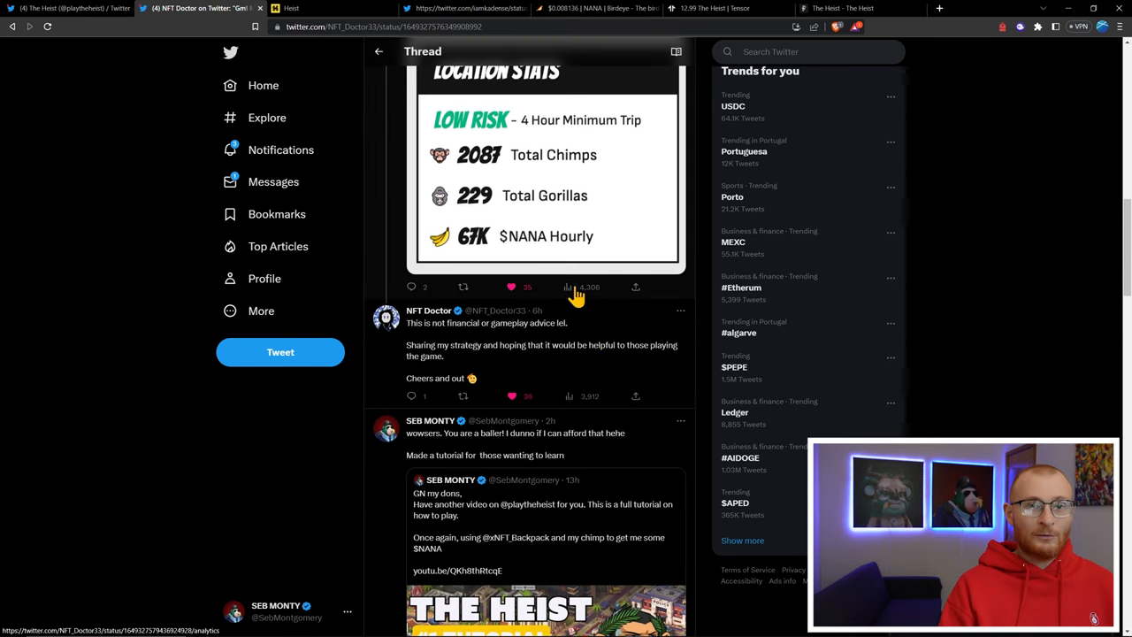
Return to The Heist game and unlock the Backpack wallet
{"action": "left_click", "coordinate": [333, 7]}
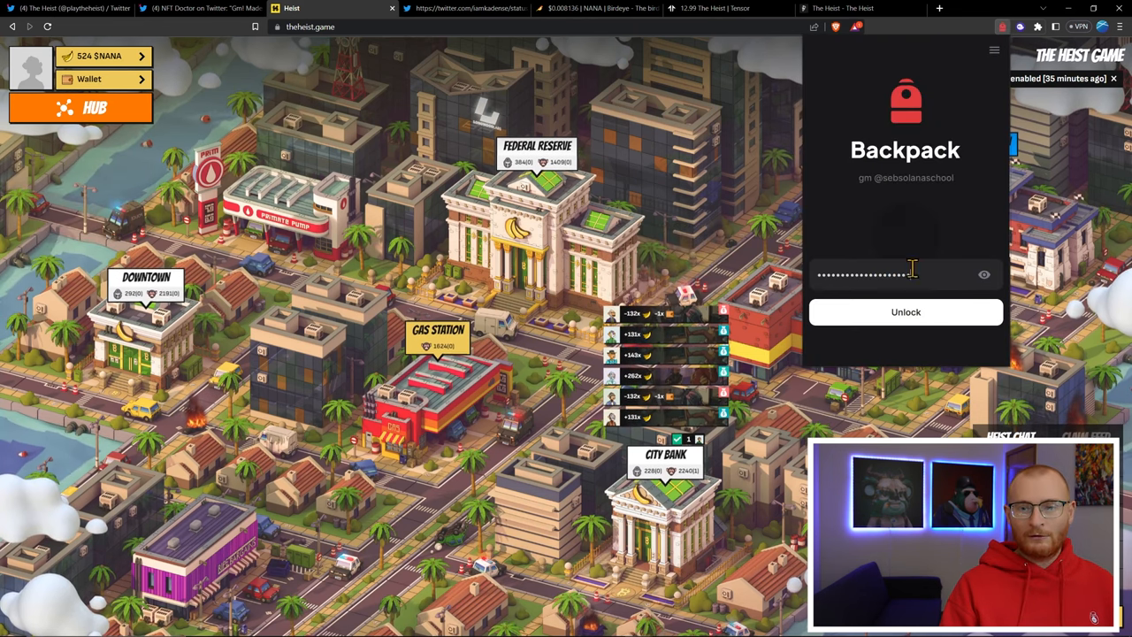
{"action": "left_click", "coordinate": [905, 312]}
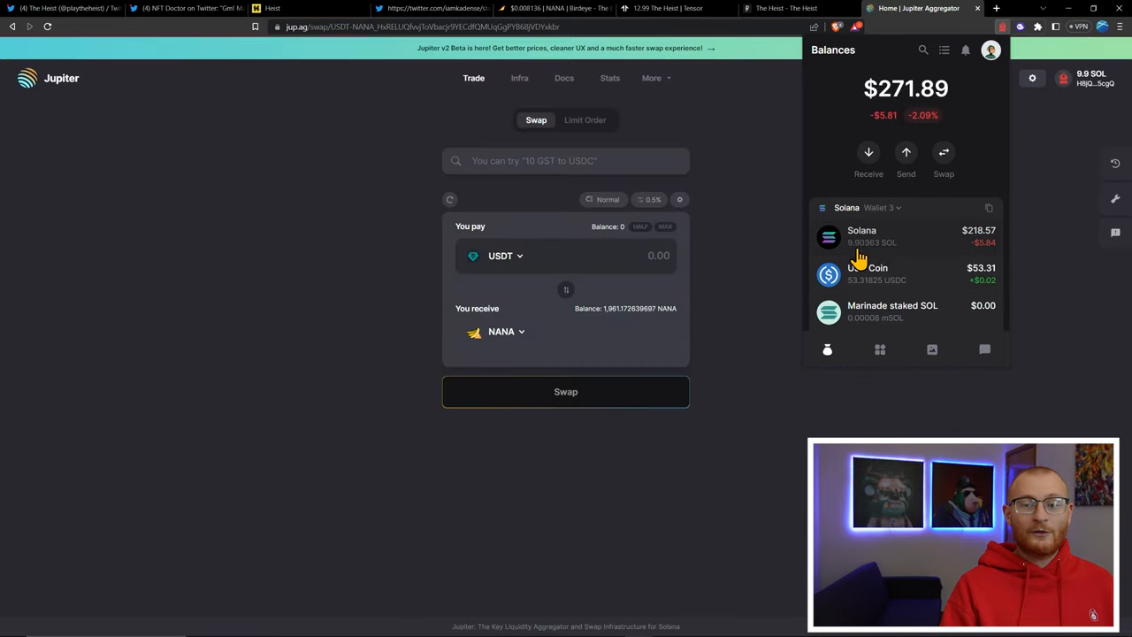
{"action": "mouse_move", "coordinate": [923, 287]}
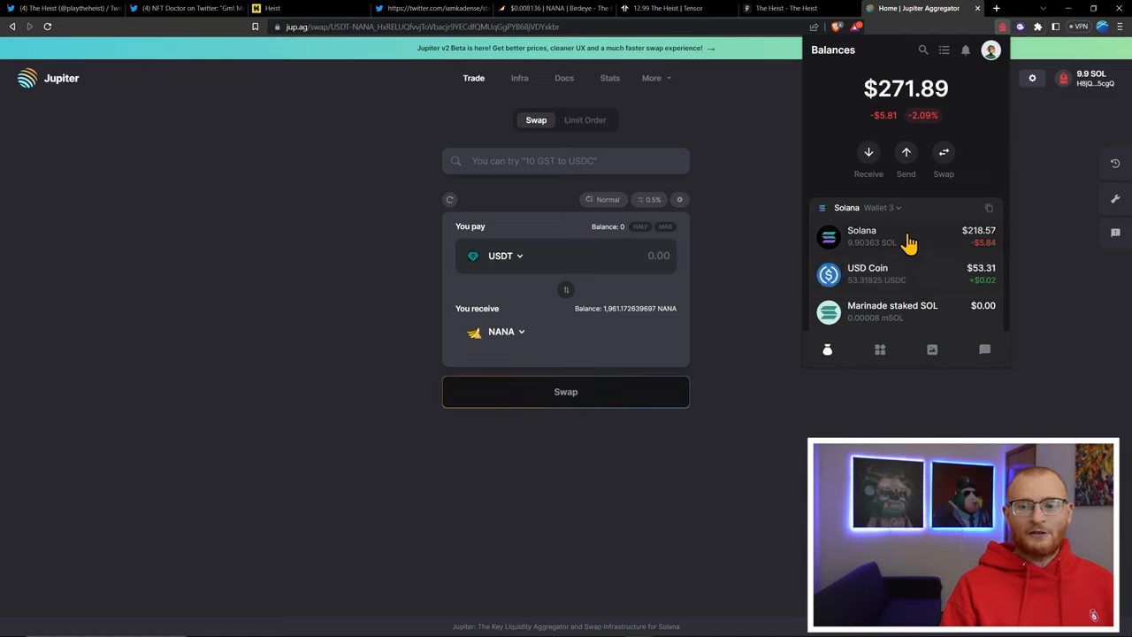
{"action": "mouse_move", "coordinate": [902, 244]}
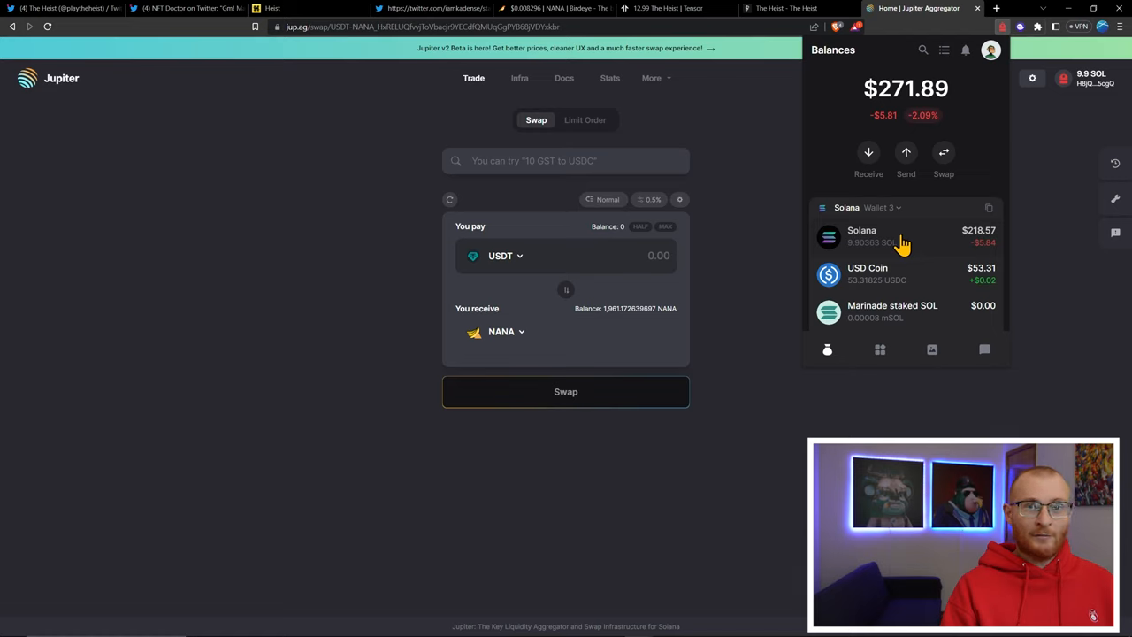
{"action": "mouse_move", "coordinate": [878, 269]}
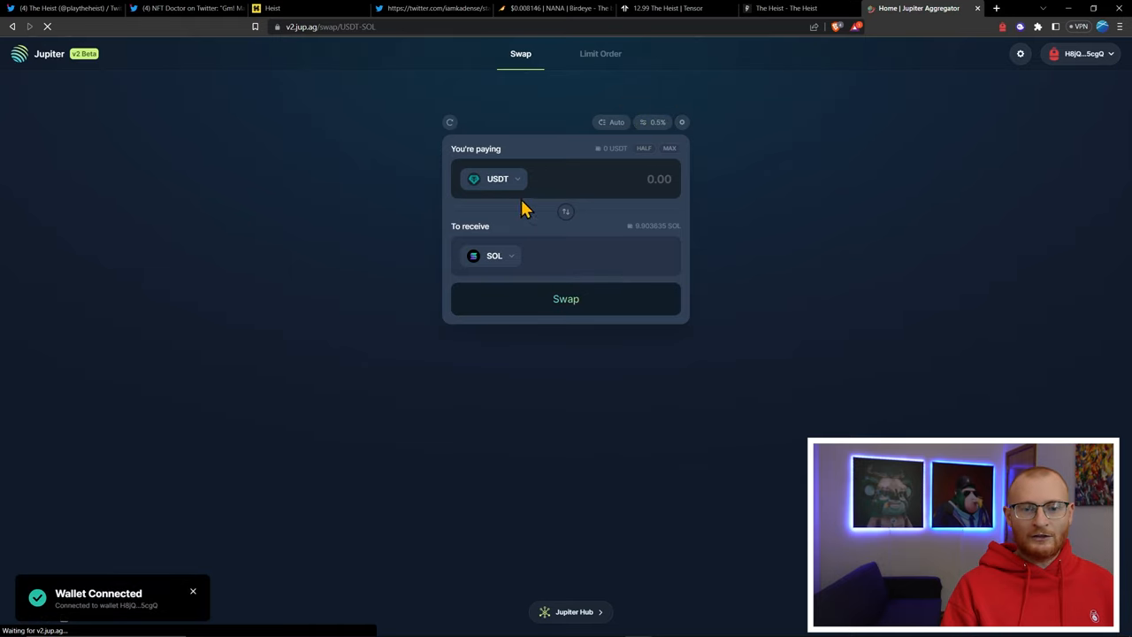
Select the unlisted NANA token (searched 'nana' under All tokens) against USDC, then view its Birdeye chart
{"action": "left_click", "coordinate": [497, 179]}
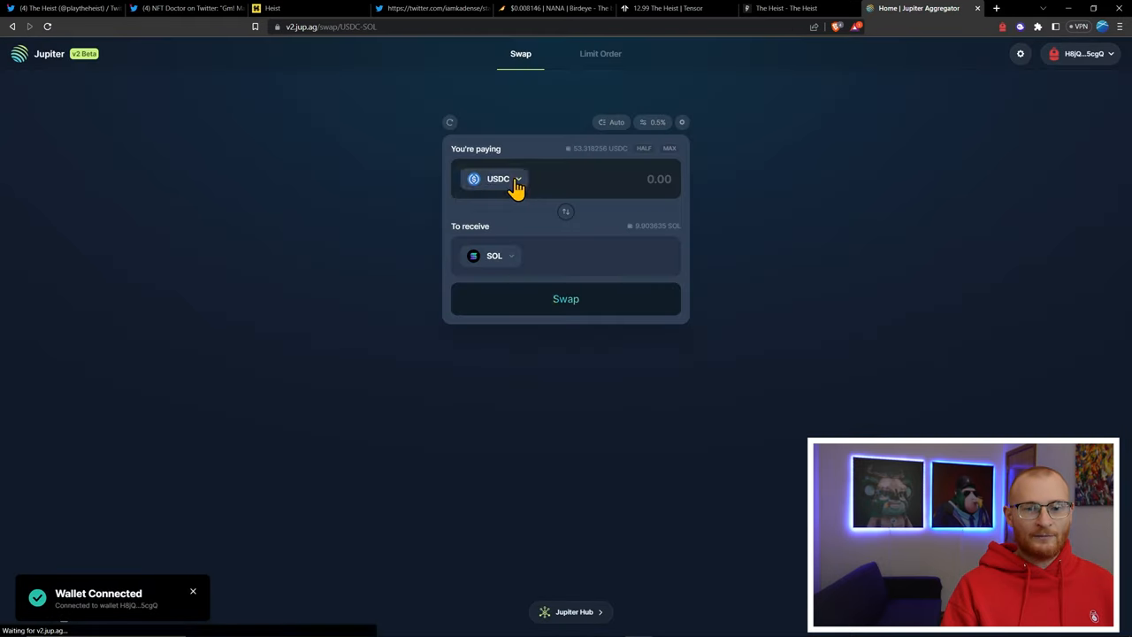
{"action": "mouse_move", "coordinate": [539, 233]}
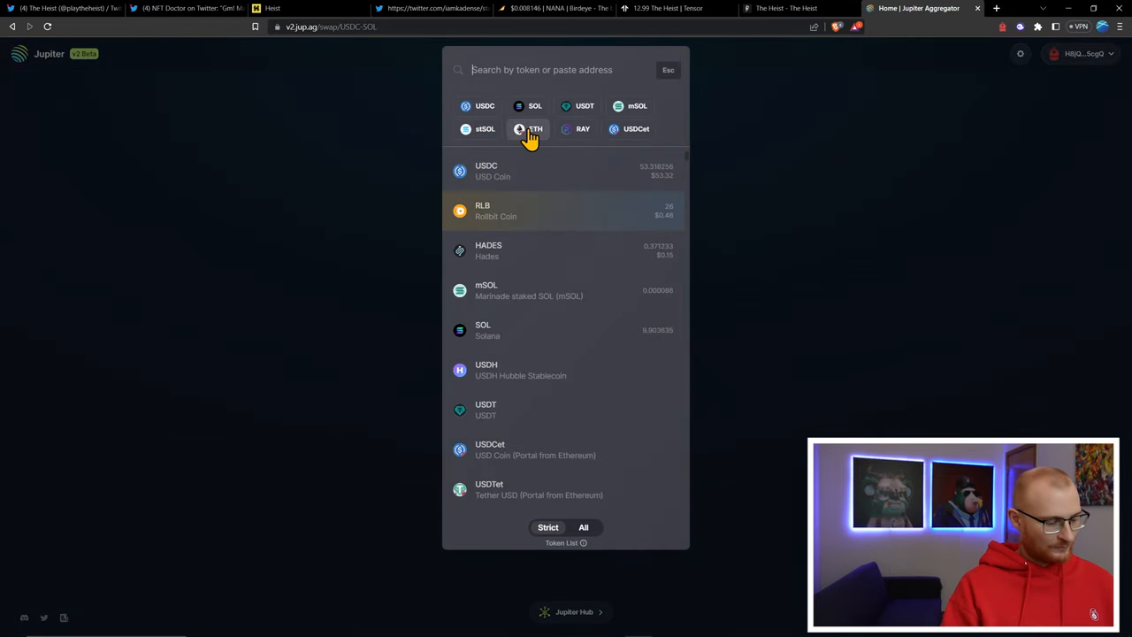
{"action": "type", "text": "nana"}
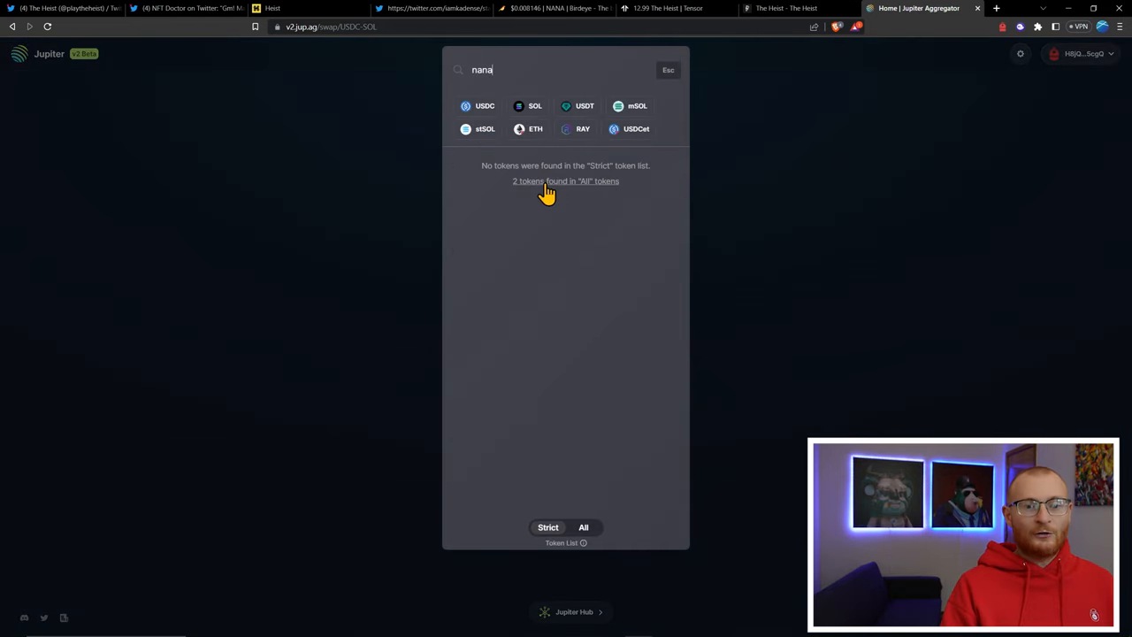
{"action": "left_click", "coordinate": [566, 181]}
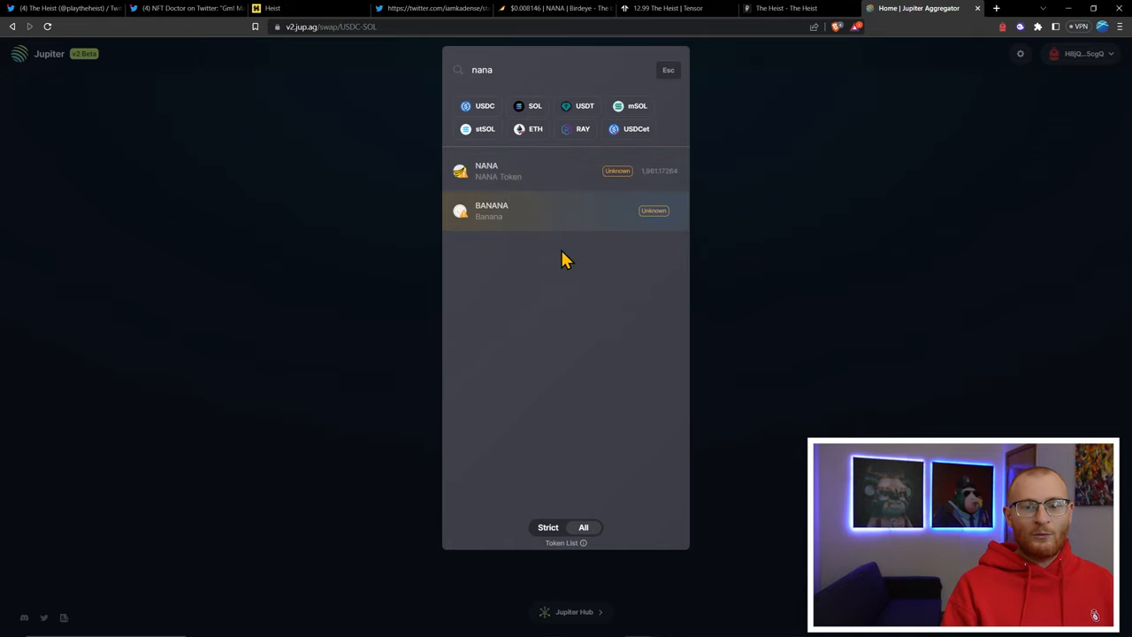
{"action": "mouse_move", "coordinate": [530, 173]}
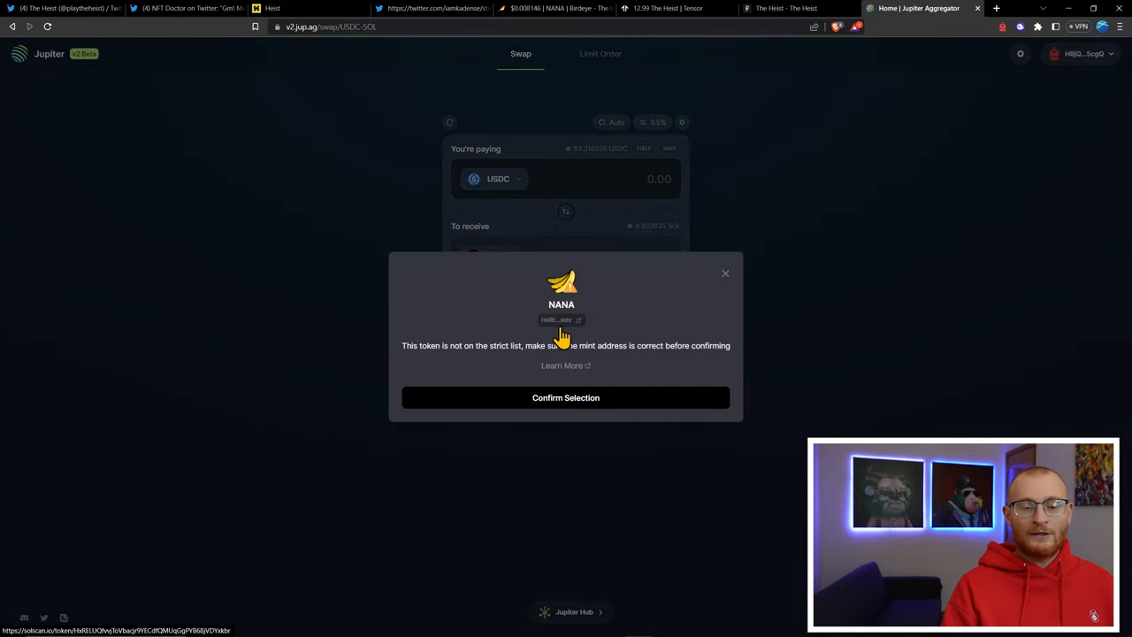
{"action": "mouse_move", "coordinate": [566, 389]}
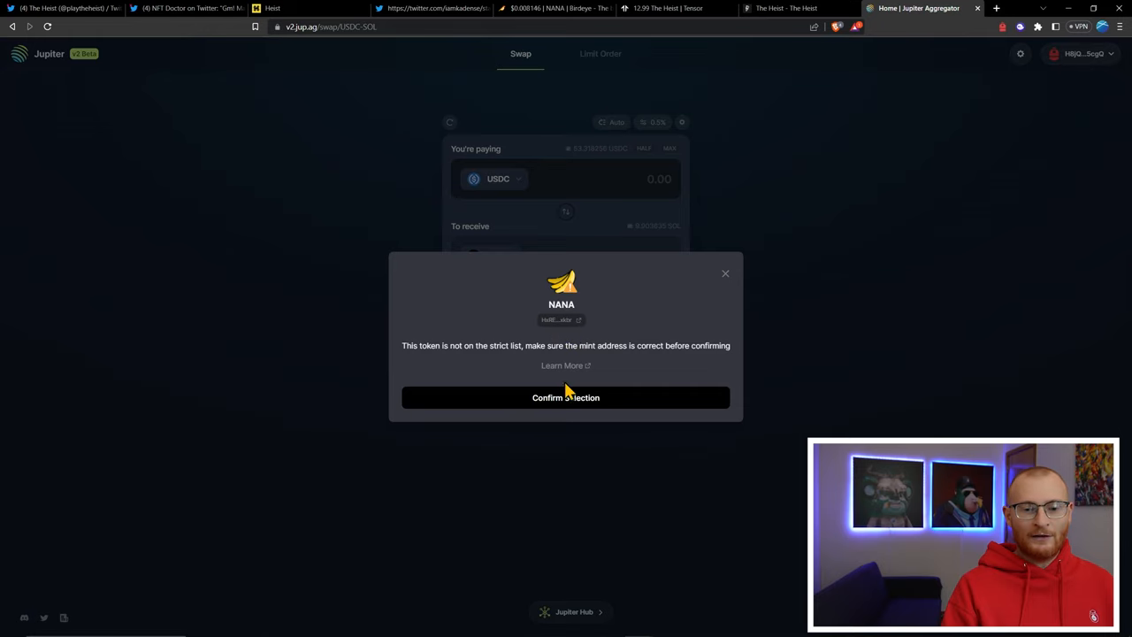
{"action": "left_click", "coordinate": [566, 396]}
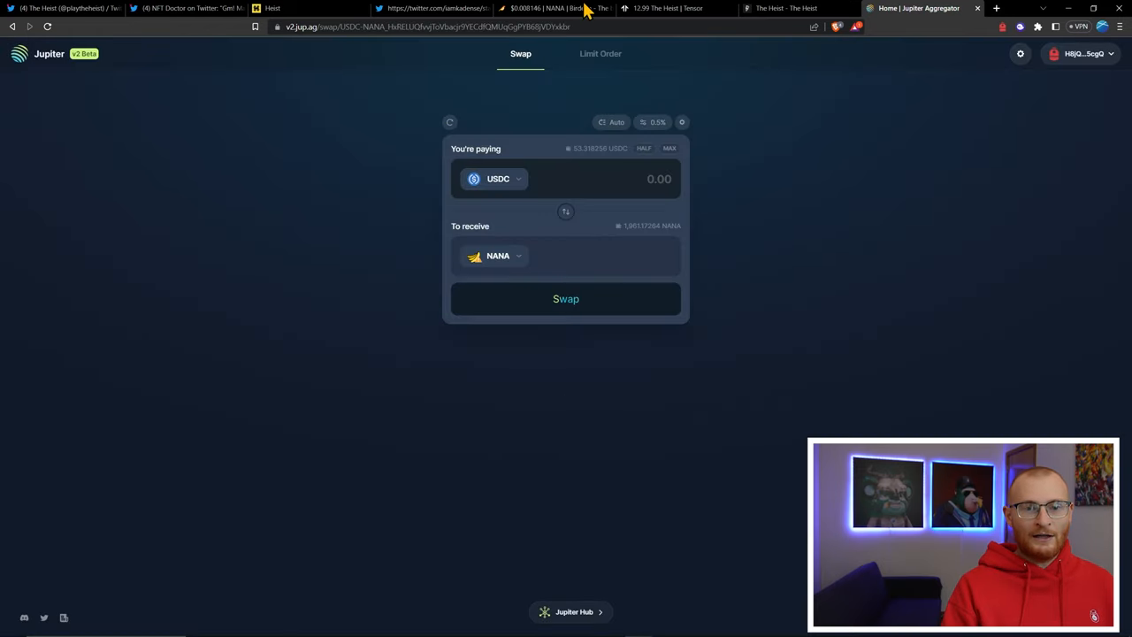
{"action": "left_click", "coordinate": [555, 7]}
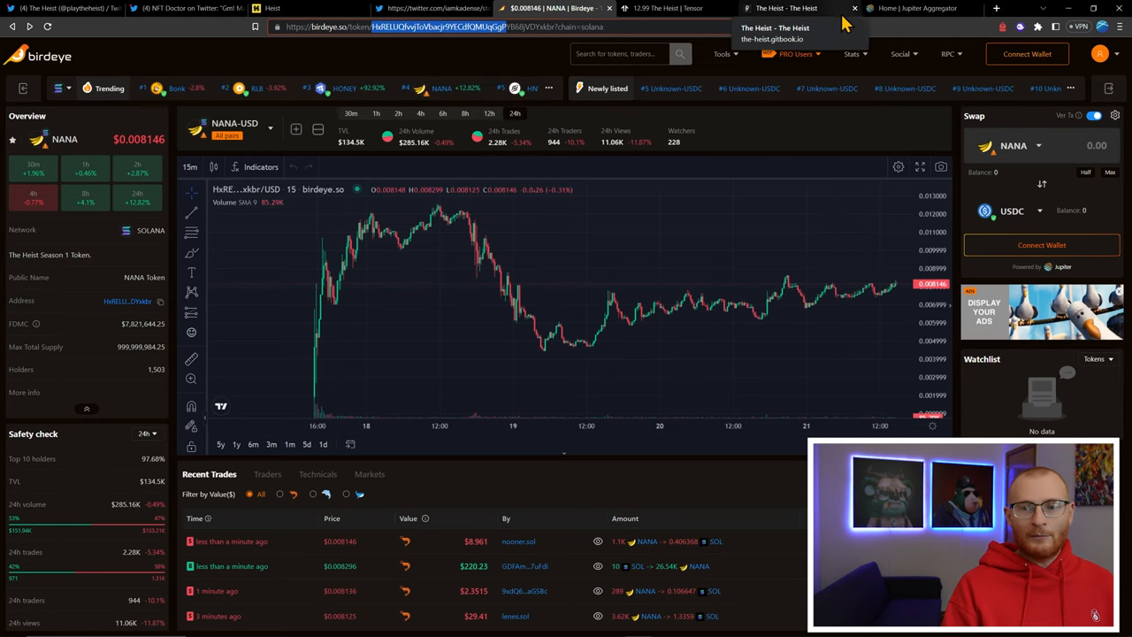
Swap the entire 53.318256 USDC balance for about 6,421.6 NANA on Jupiter
{"action": "left_click", "coordinate": [920, 8]}
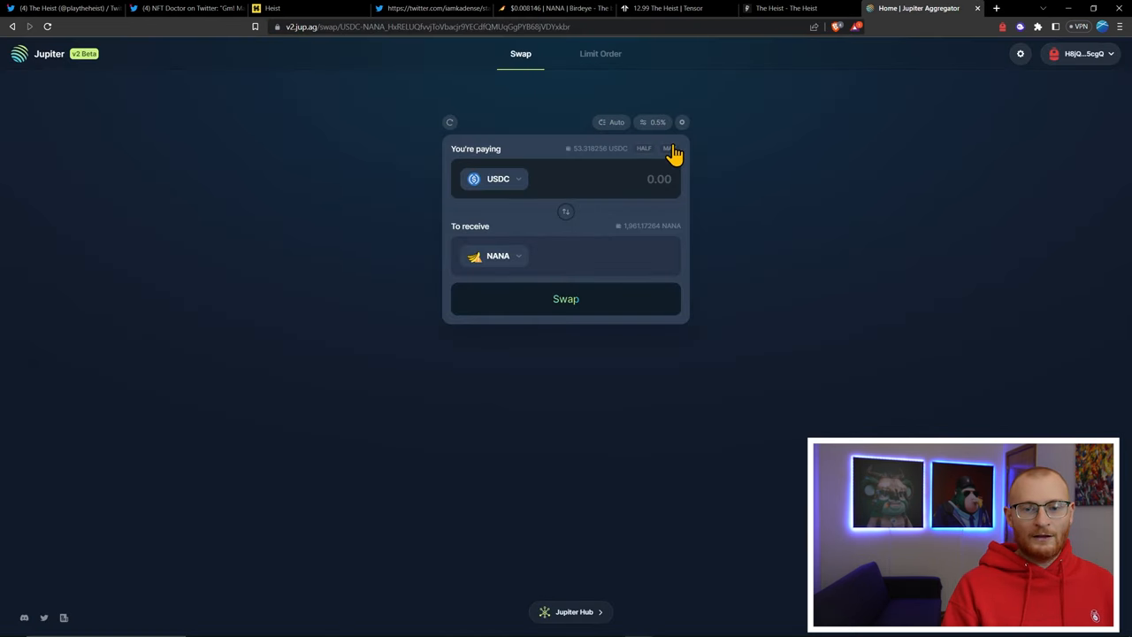
{"action": "left_click", "coordinate": [669, 149]}
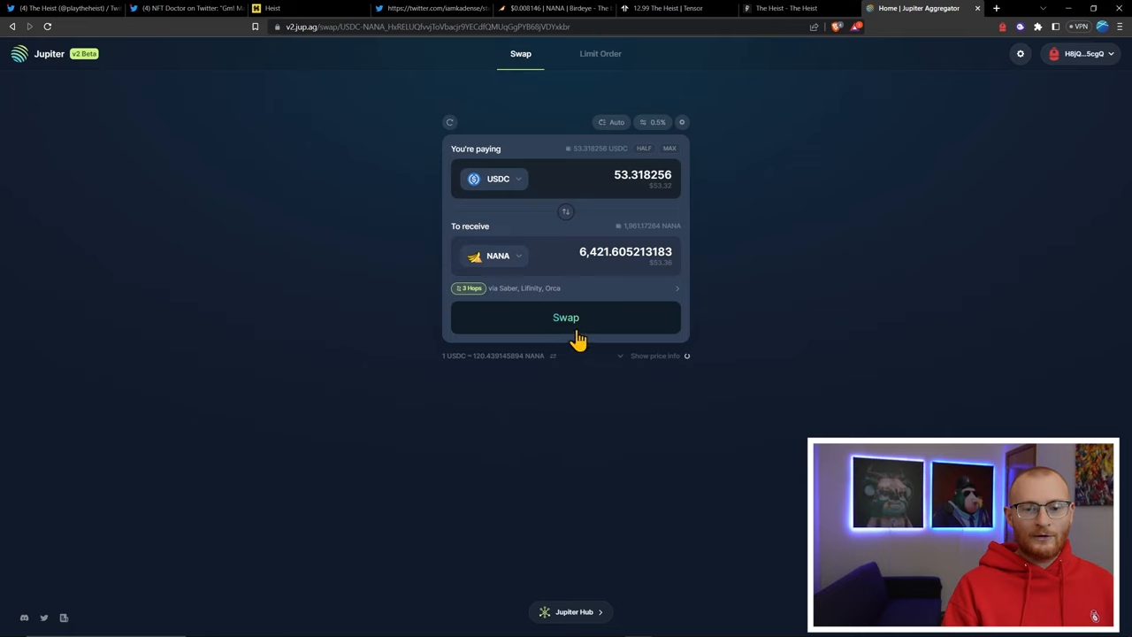
{"action": "left_click", "coordinate": [566, 317]}
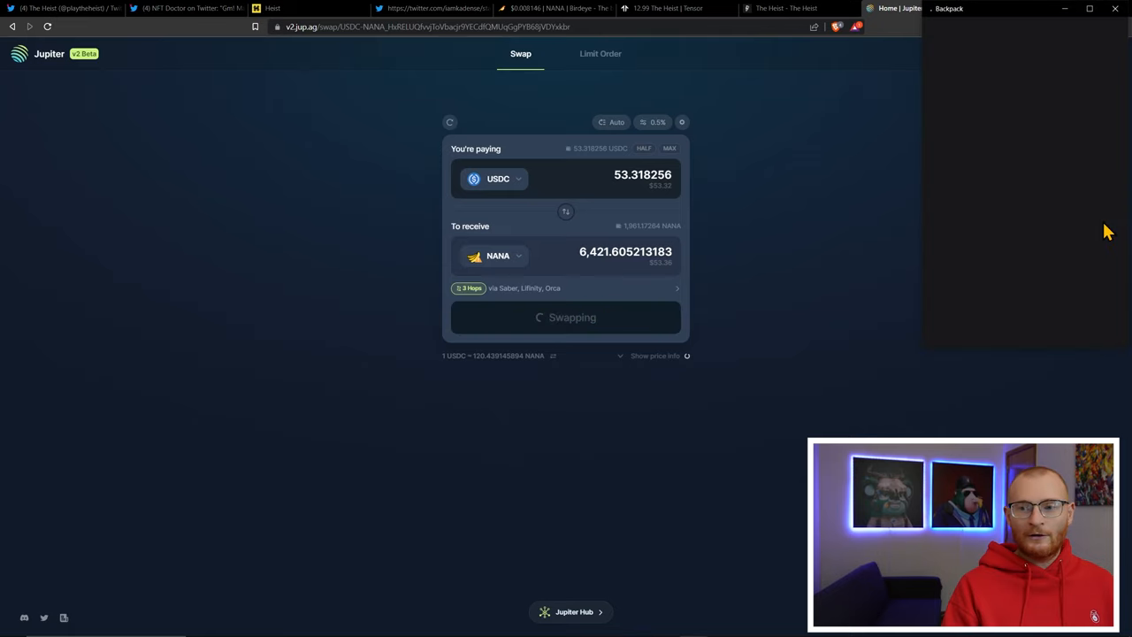
Unlock Backpack and approve the USDC-to-NANA swap transaction
{"action": "left_click", "coordinate": [949, 7]}
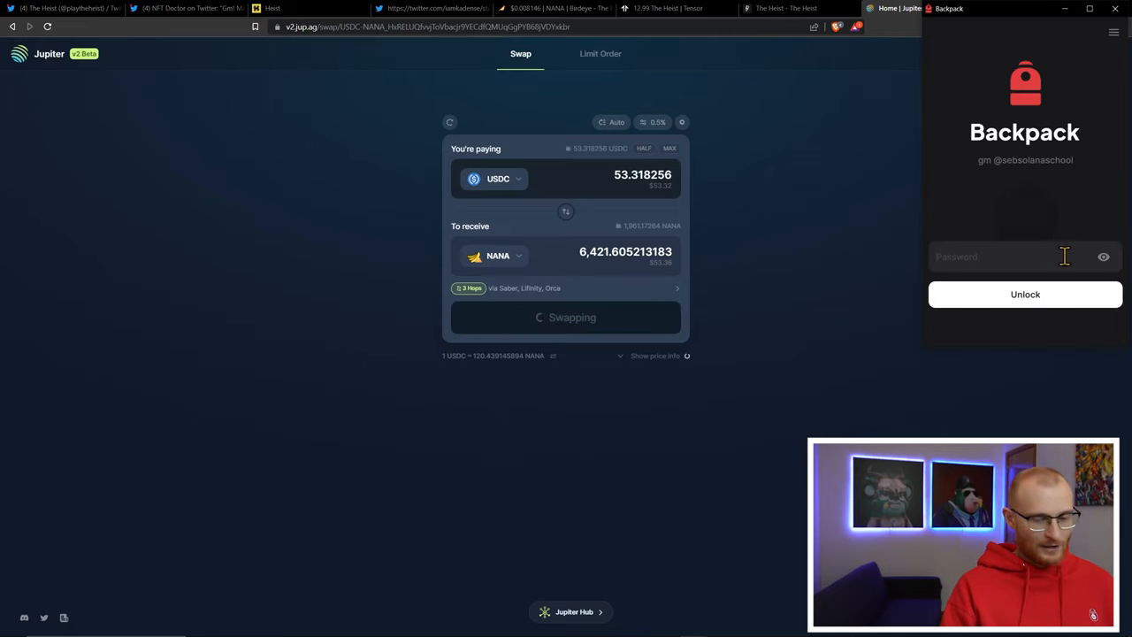
{"action": "left_click", "coordinate": [1027, 293]}
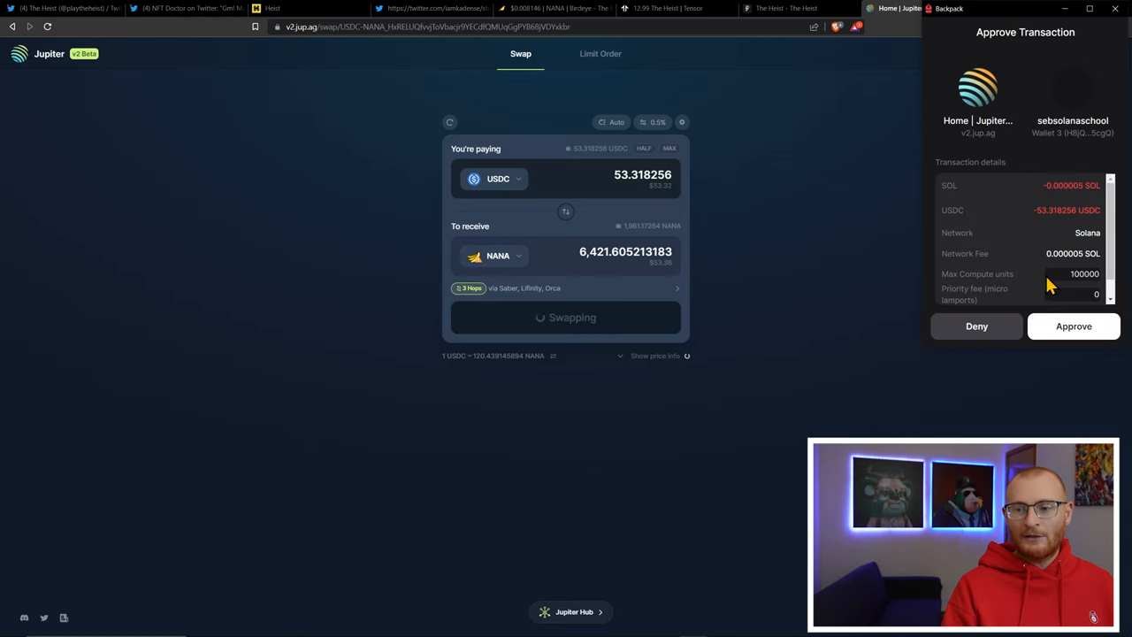
{"action": "left_click", "coordinate": [1074, 325]}
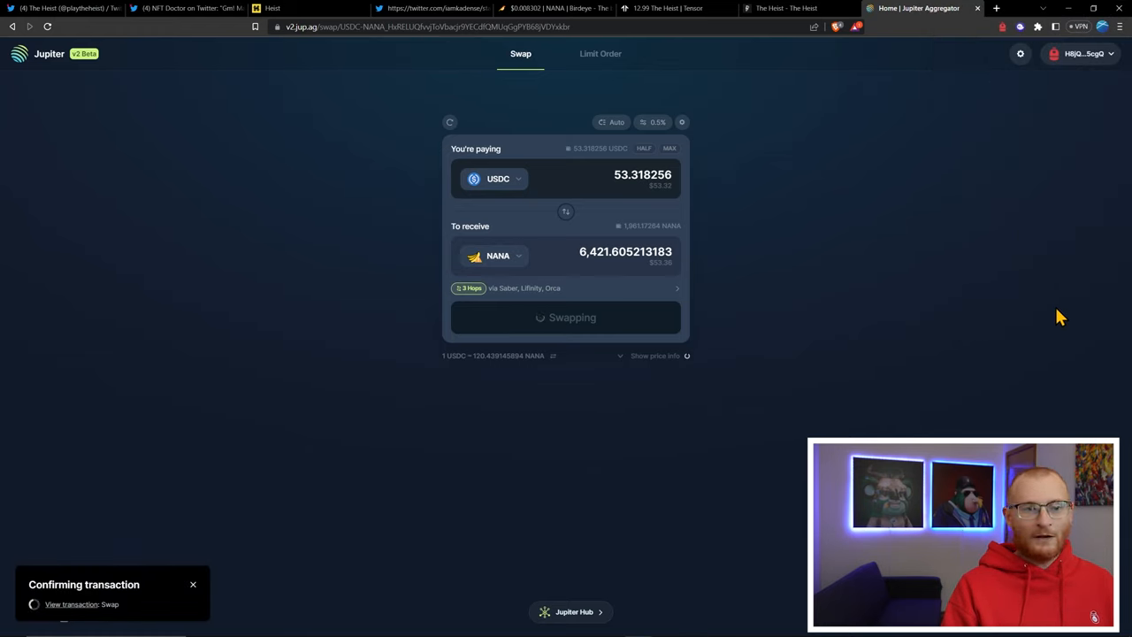
Check the Chimp on mission at City Bank, then close back to the city map
{"action": "left_click", "coordinate": [304, 7]}
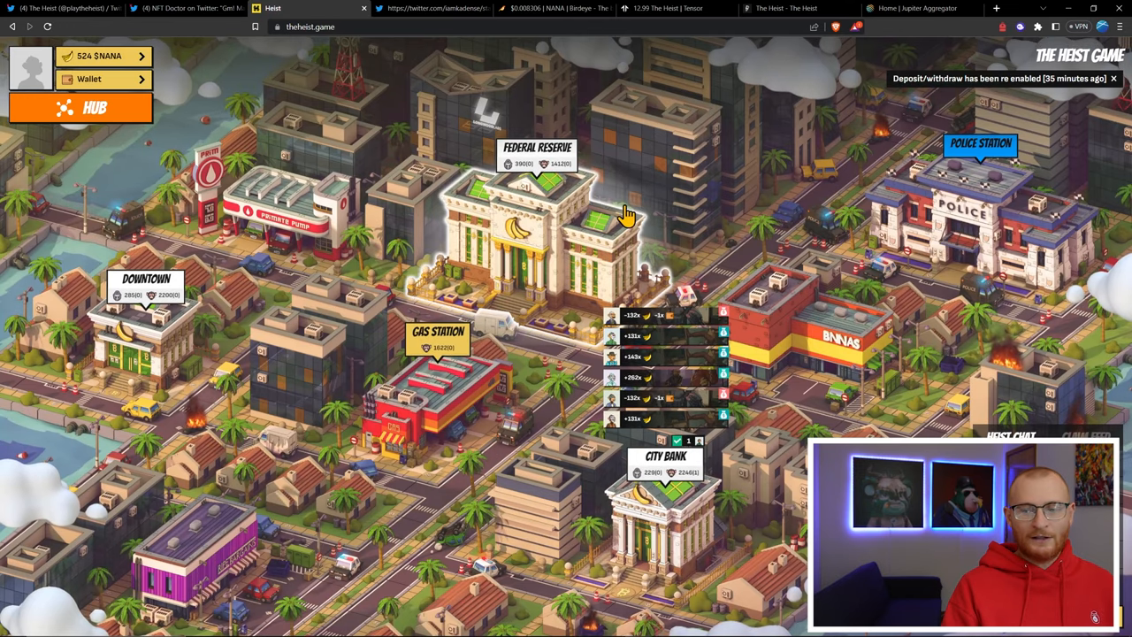
{"action": "mouse_move", "coordinate": [669, 517]}
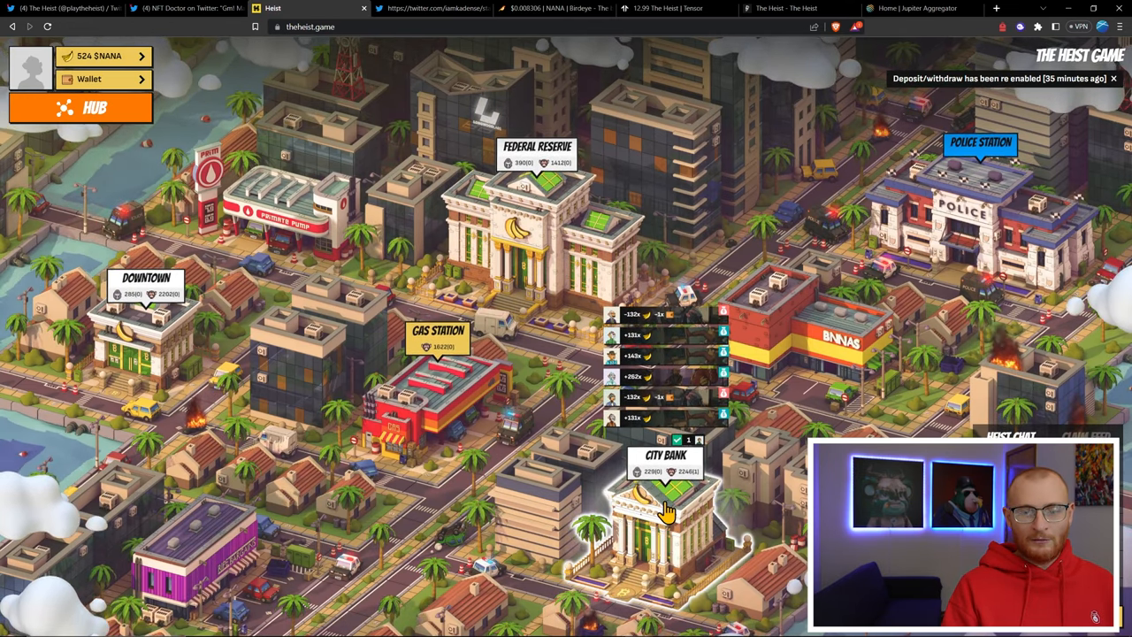
{"action": "left_click", "coordinate": [666, 504]}
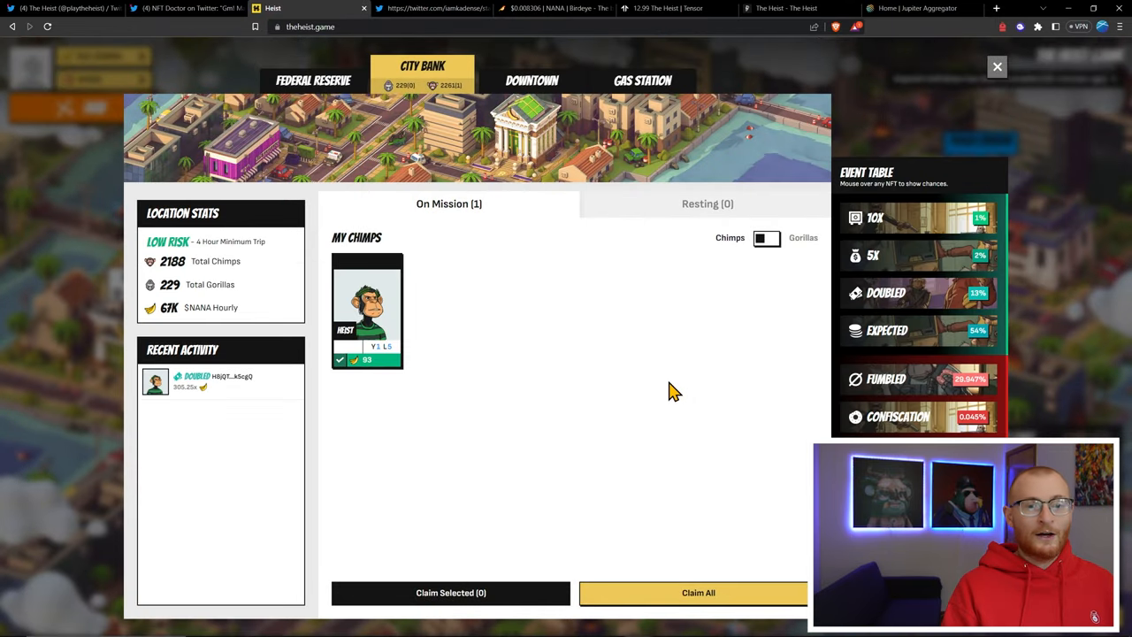
{"action": "mouse_move", "coordinate": [757, 290]}
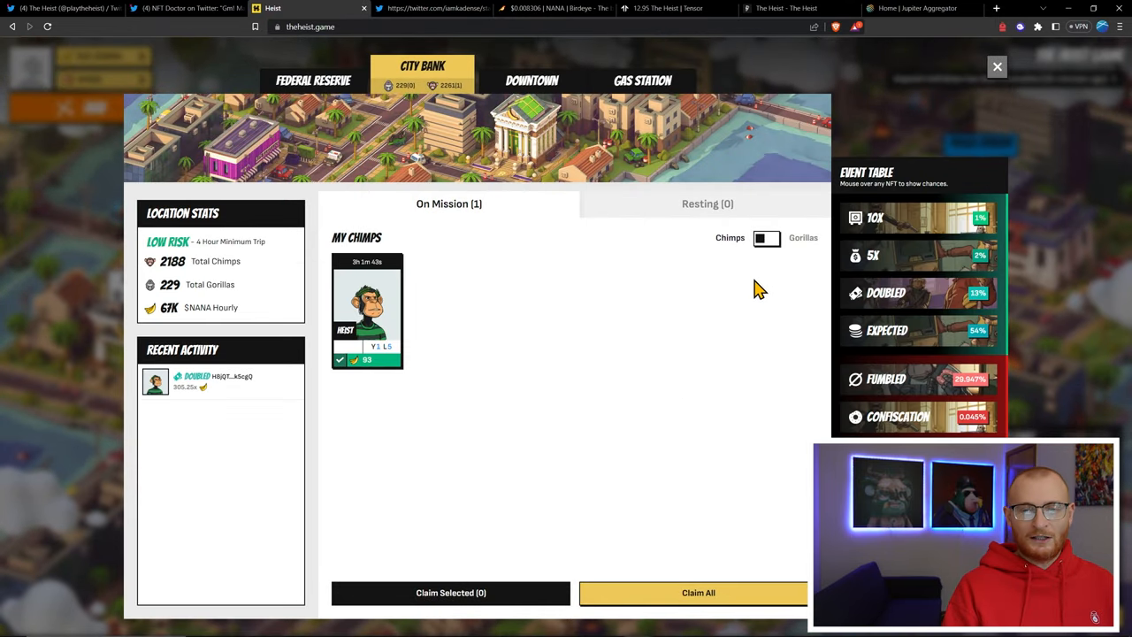
{"action": "left_click", "coordinate": [998, 67]}
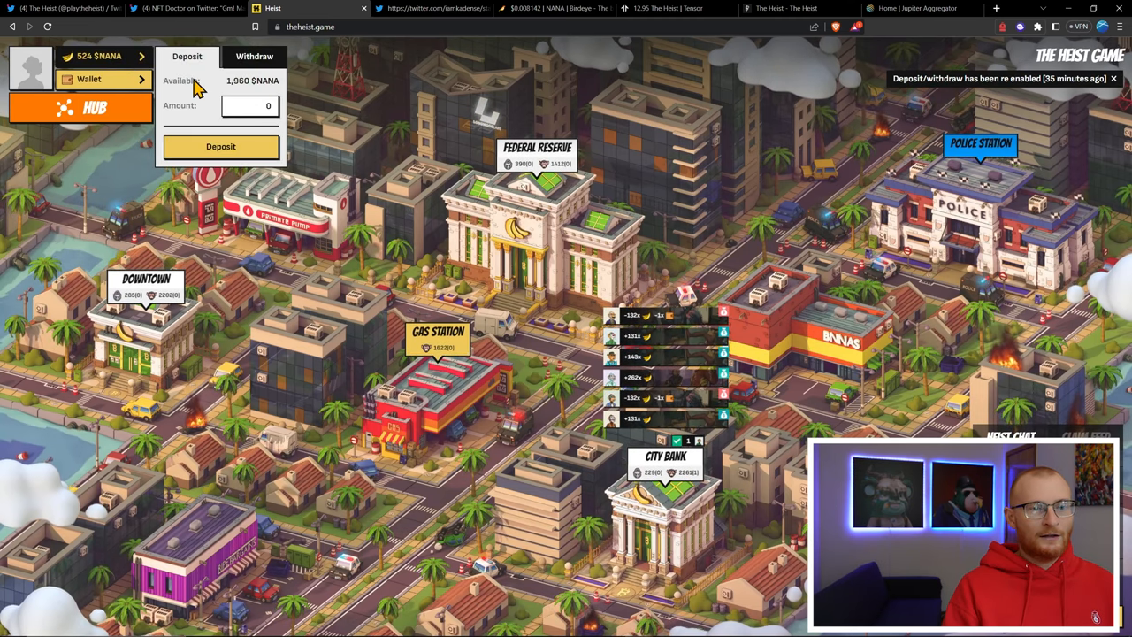
{"action": "left_click", "coordinate": [89, 78]}
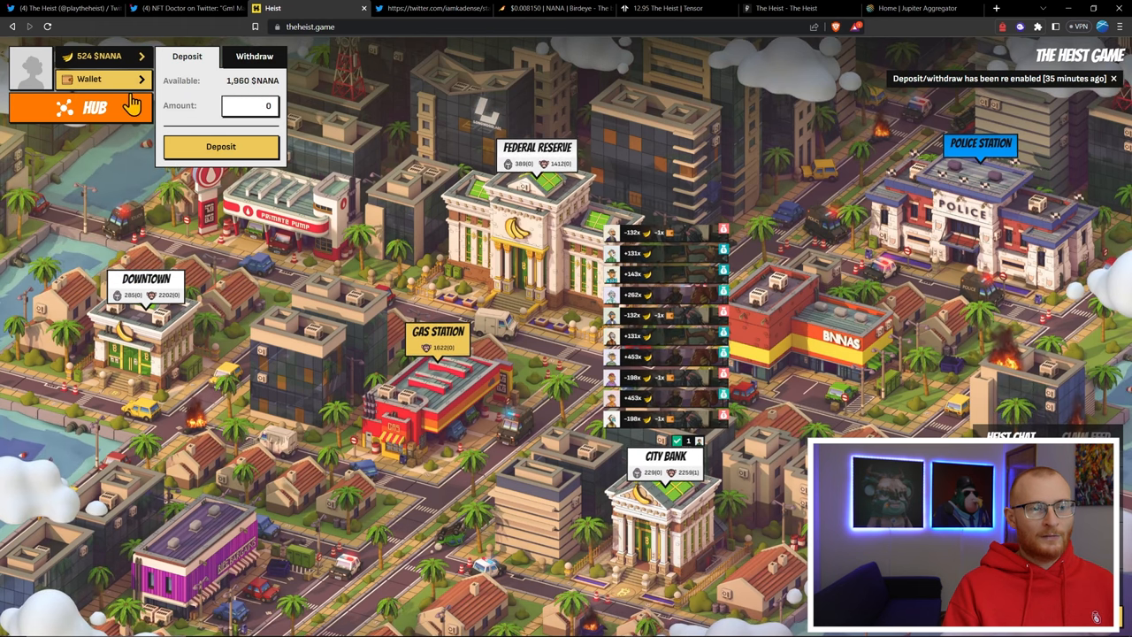
{"action": "left_click", "coordinate": [103, 78]}
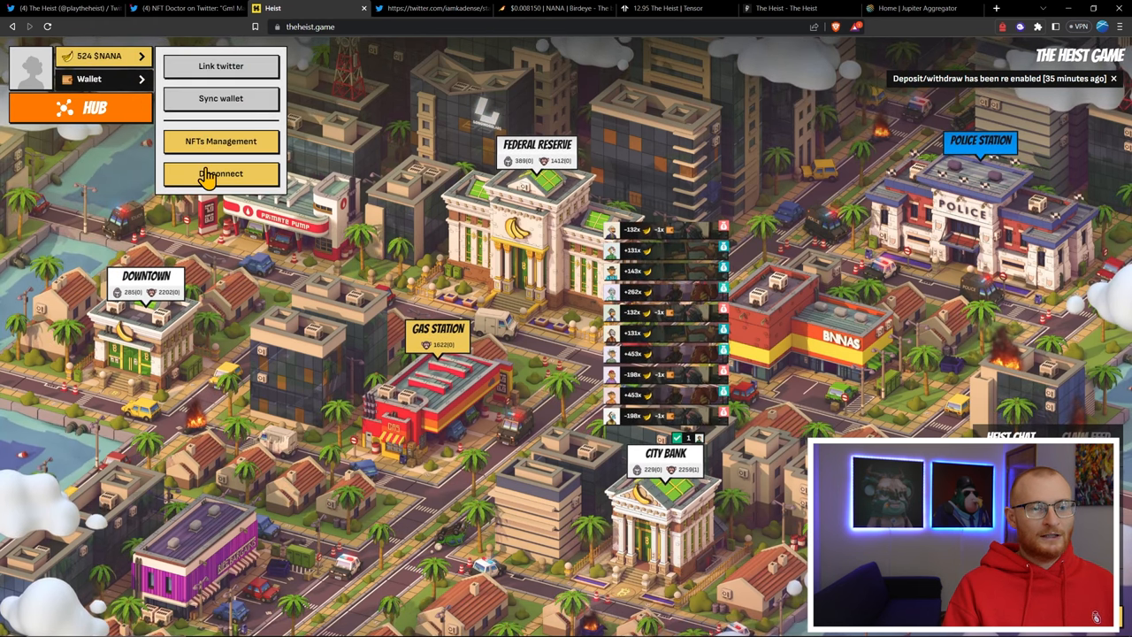
{"action": "left_click", "coordinate": [219, 174]}
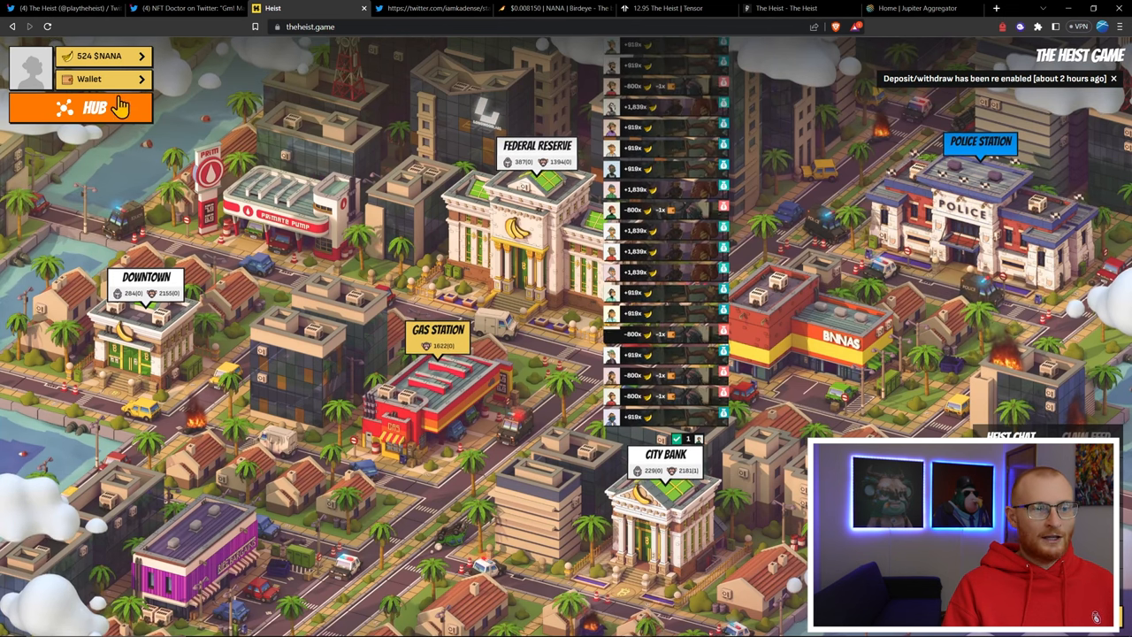
{"action": "left_click", "coordinate": [80, 107]}
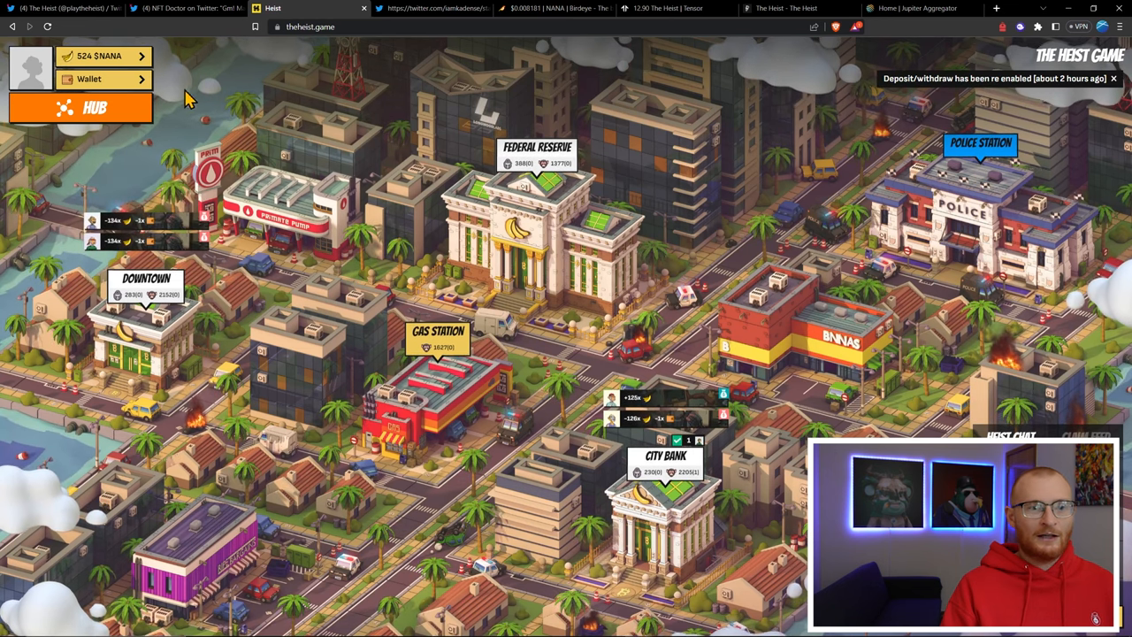
Bring up the wallet deposit panel and check the NANA balance in Backpack
{"action": "left_click", "coordinate": [89, 78]}
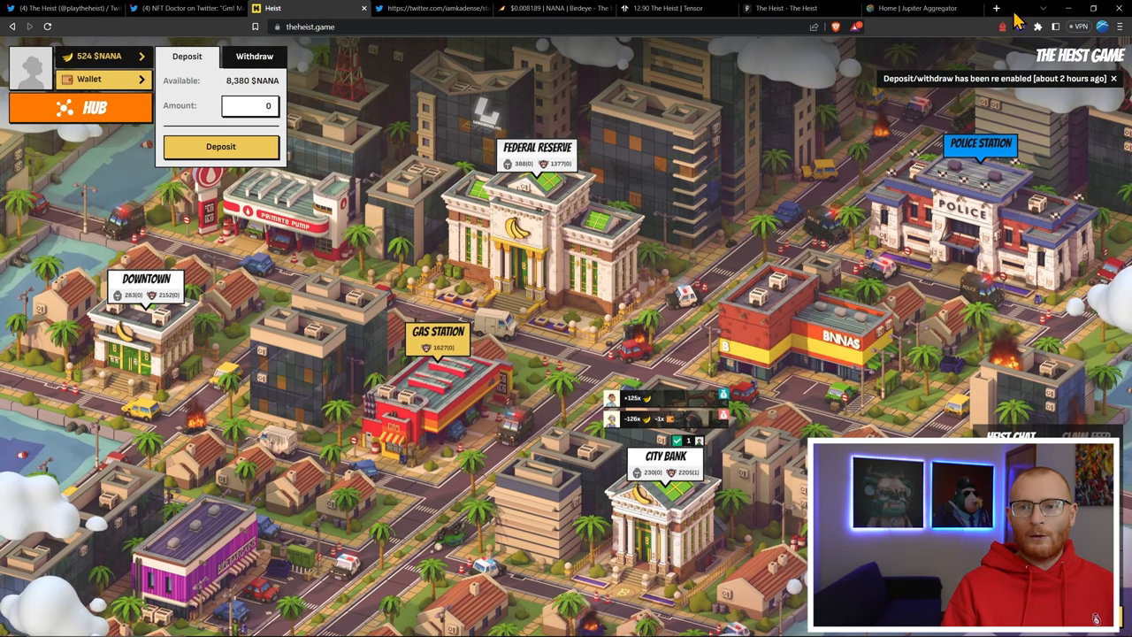
{"action": "left_click", "coordinate": [1001, 27]}
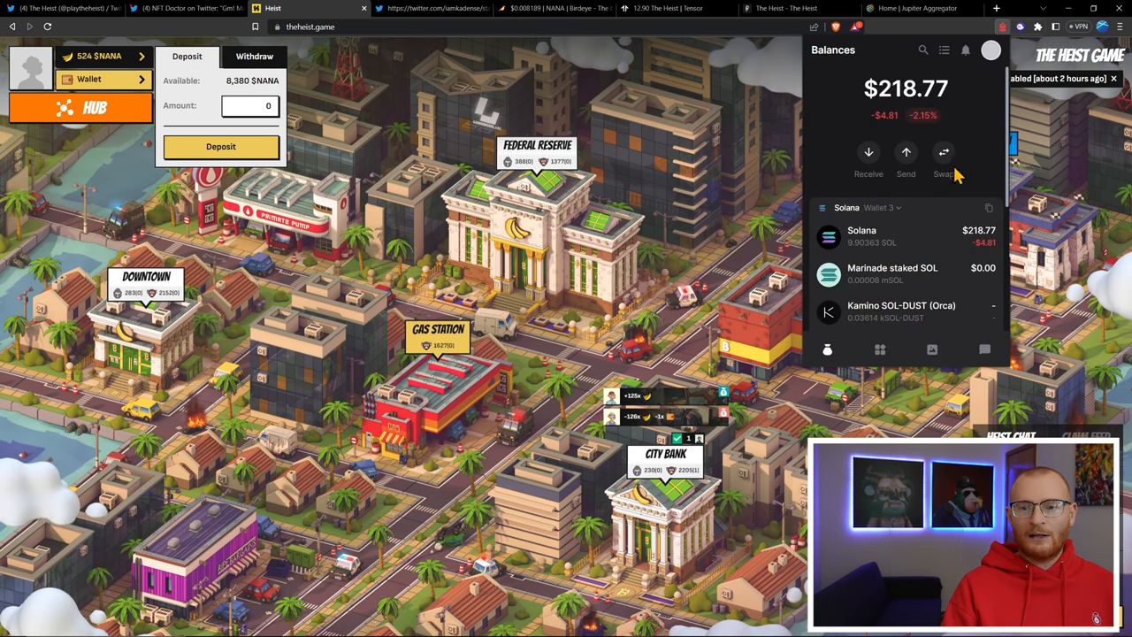
{"action": "scroll", "scroll_direction": "down", "scroll_amount": 3}
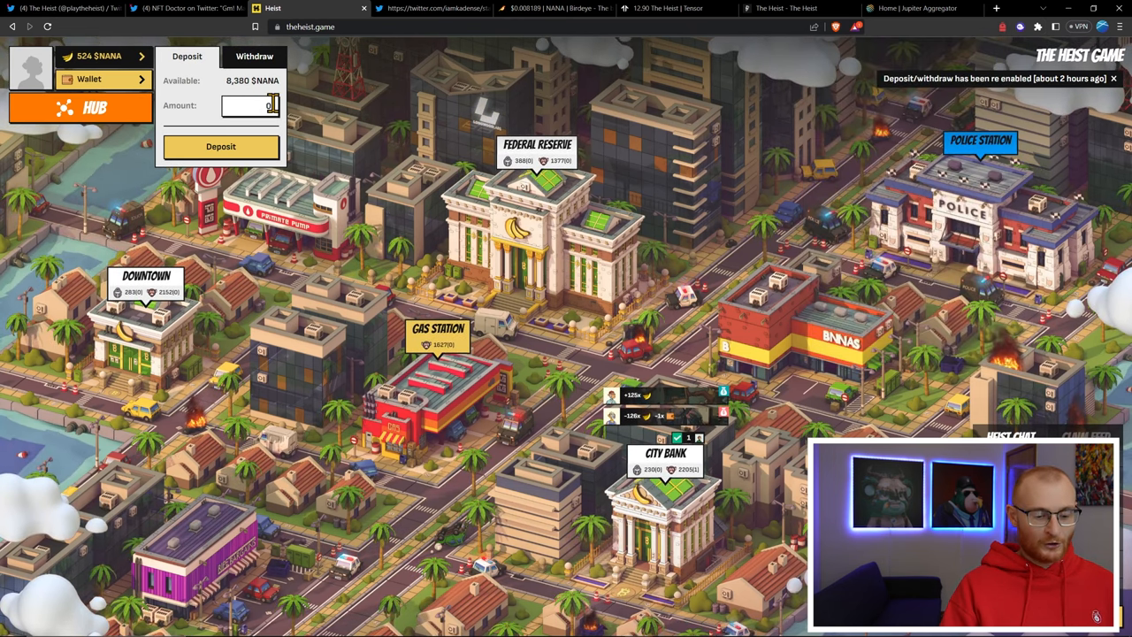
Deposit 8,377 $NANA into the game and approve the transaction in Backpack
{"action": "type", "text": "83770"}
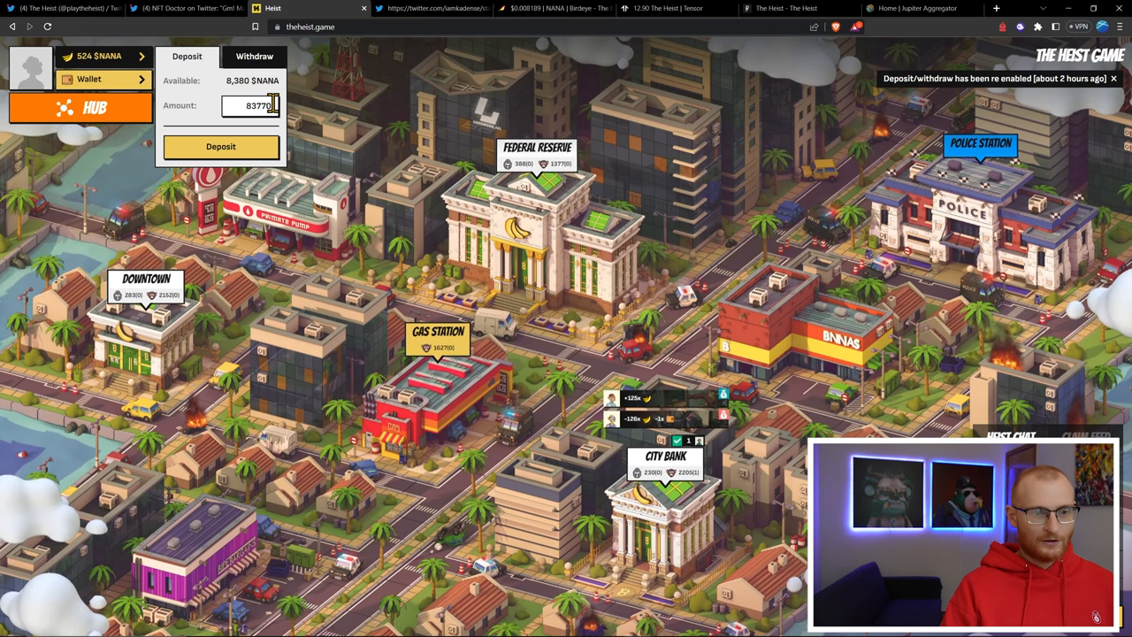
{"action": "left_click", "coordinate": [222, 147]}
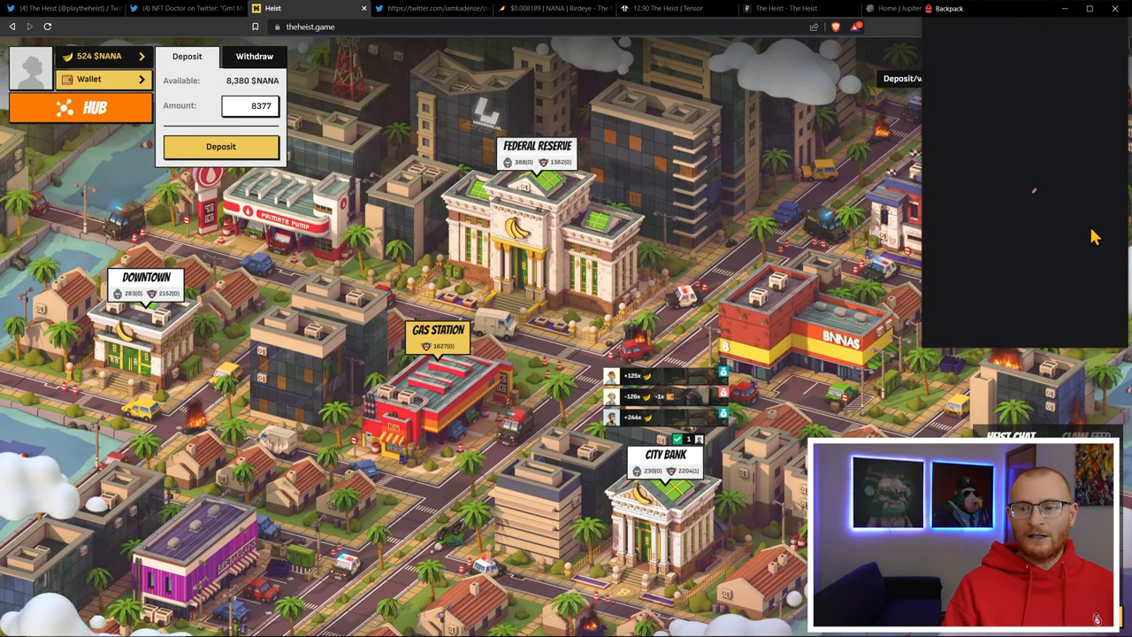
{"action": "left_click", "coordinate": [219, 145]}
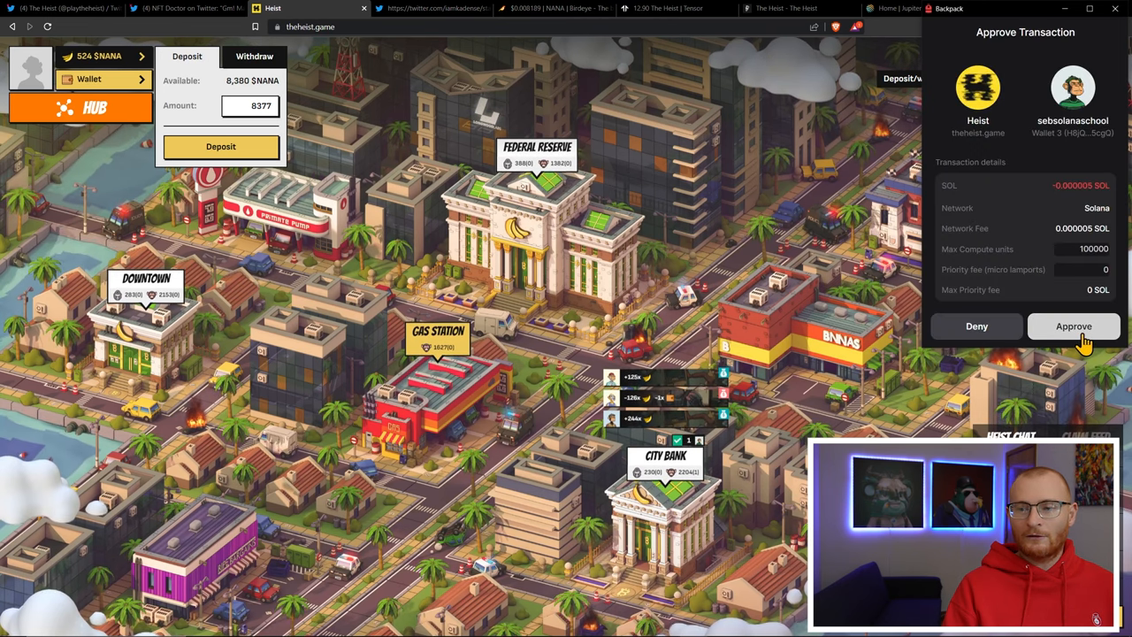
{"action": "left_click", "coordinate": [1074, 326]}
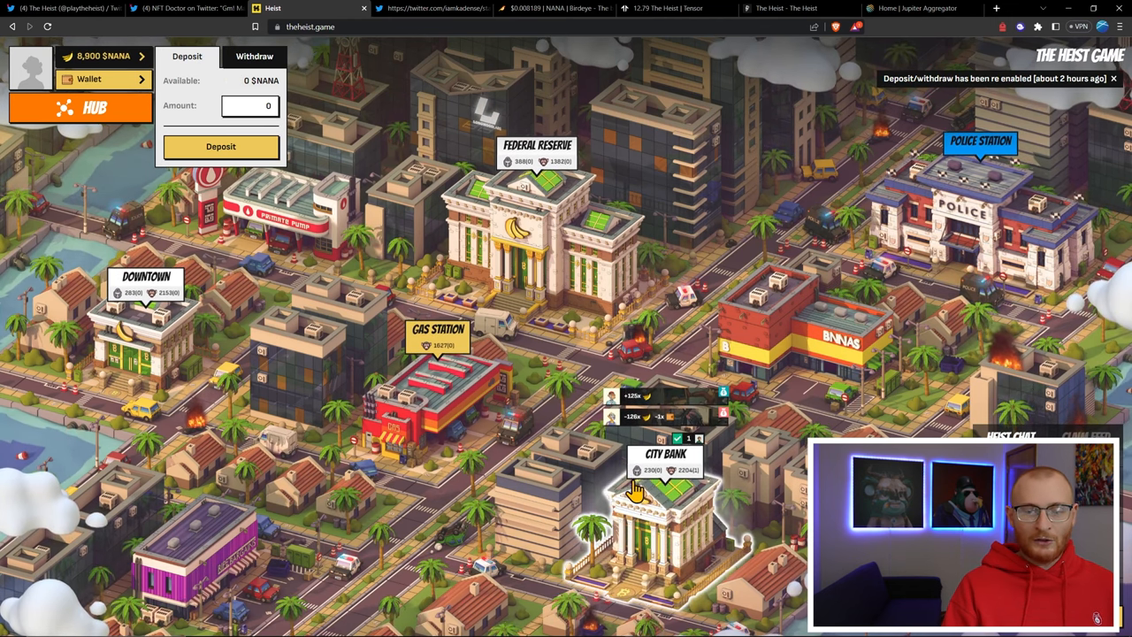
{"action": "left_click", "coordinate": [666, 496]}
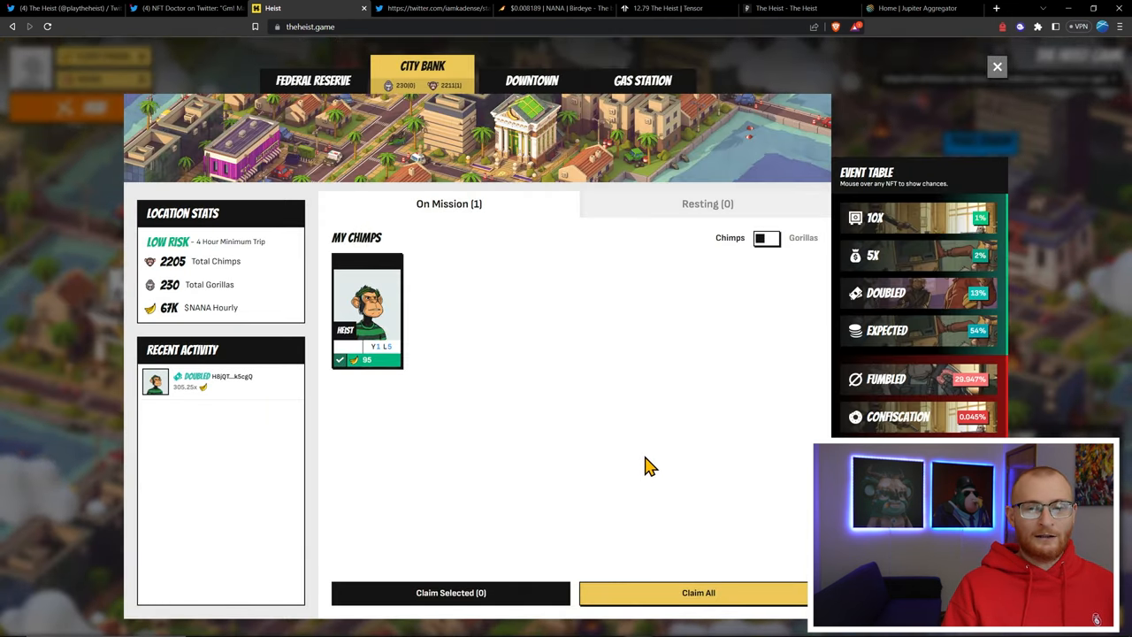
{"action": "mouse_move", "coordinate": [371, 332]}
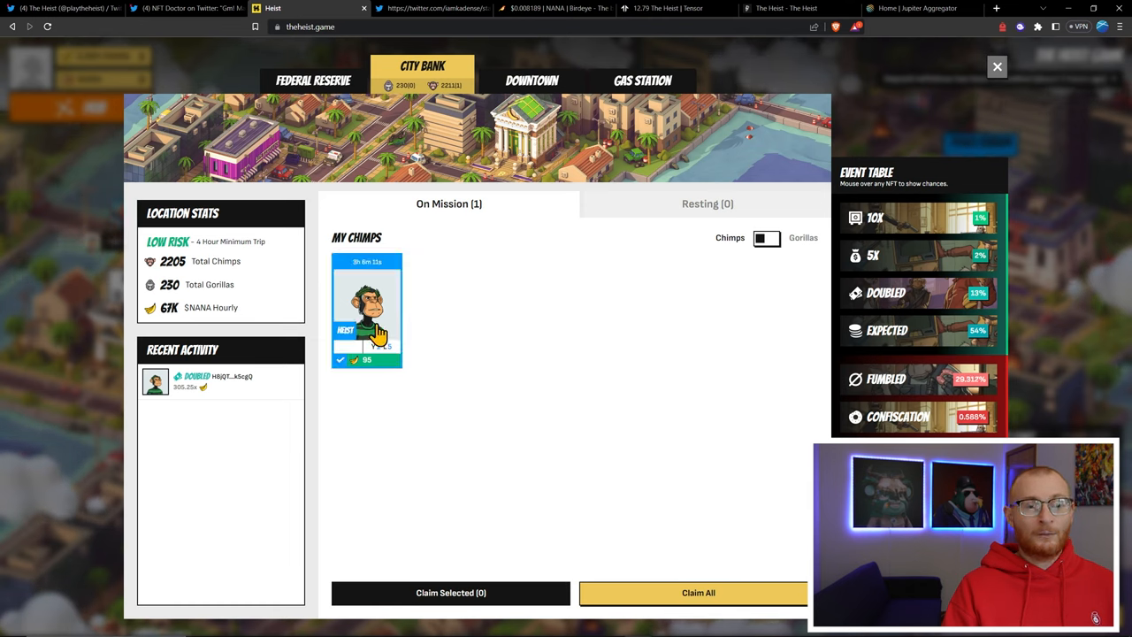
{"action": "mouse_move", "coordinate": [400, 322]}
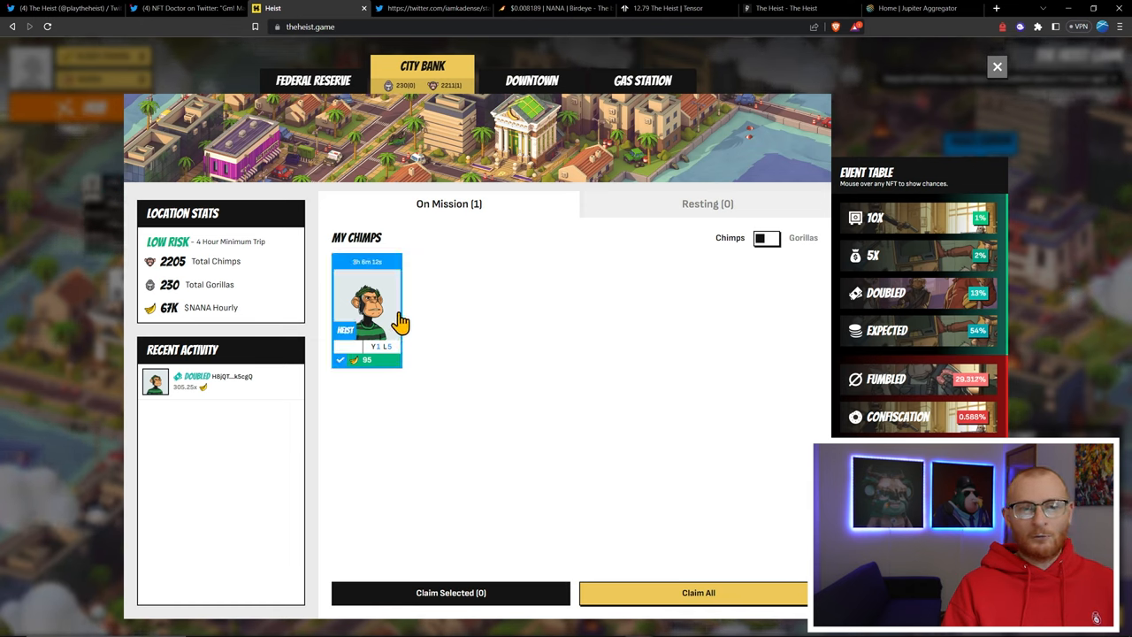
{"action": "left_click", "coordinate": [998, 67]}
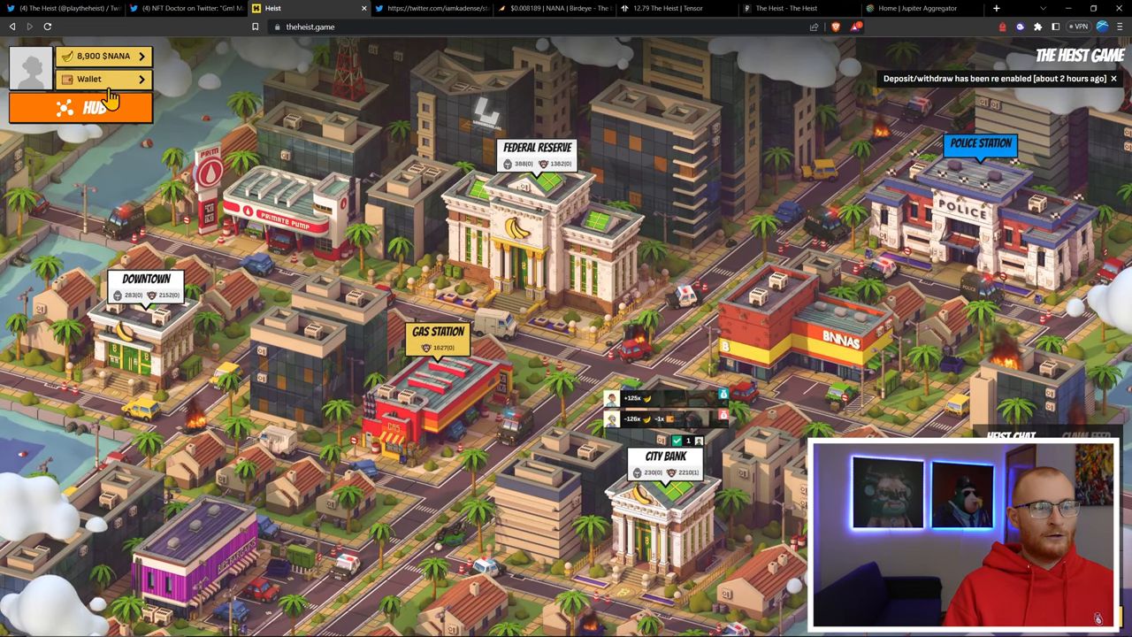
In the hub vault, purchase a +10 Luck upgrade for the Chimp and confirm it
{"action": "left_click", "coordinate": [81, 108]}
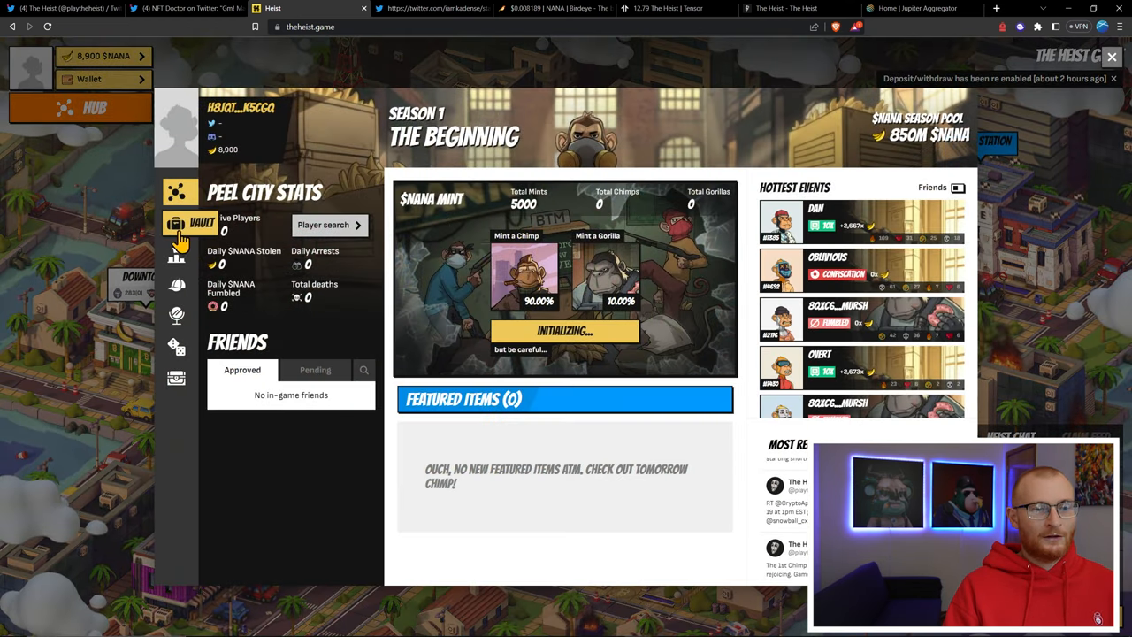
{"action": "left_click", "coordinate": [177, 223]}
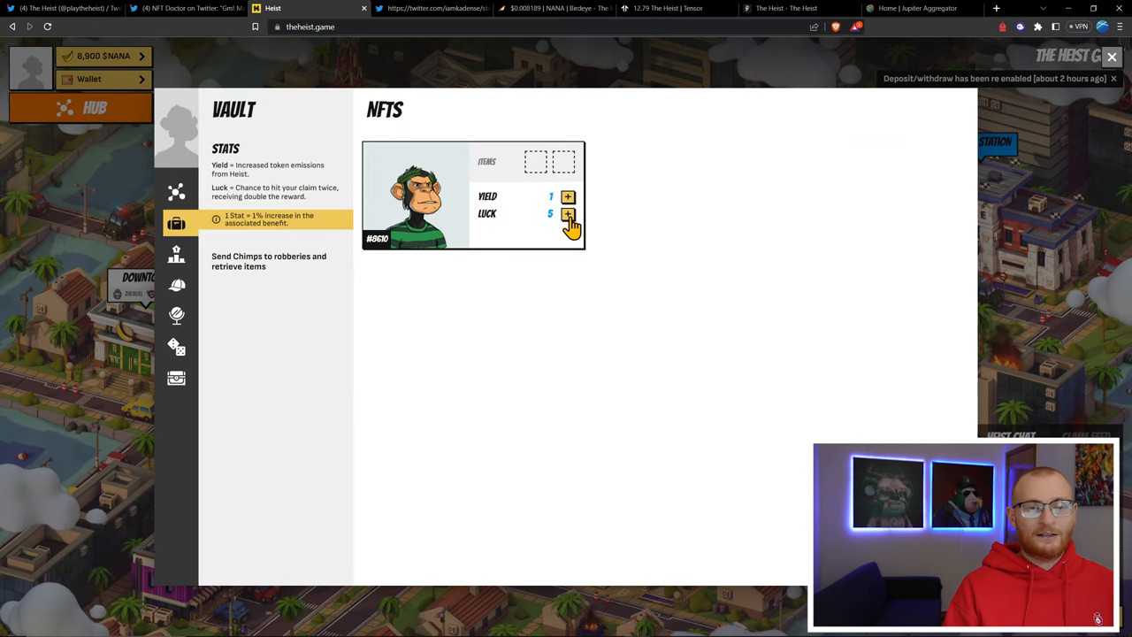
{"action": "left_click", "coordinate": [568, 216]}
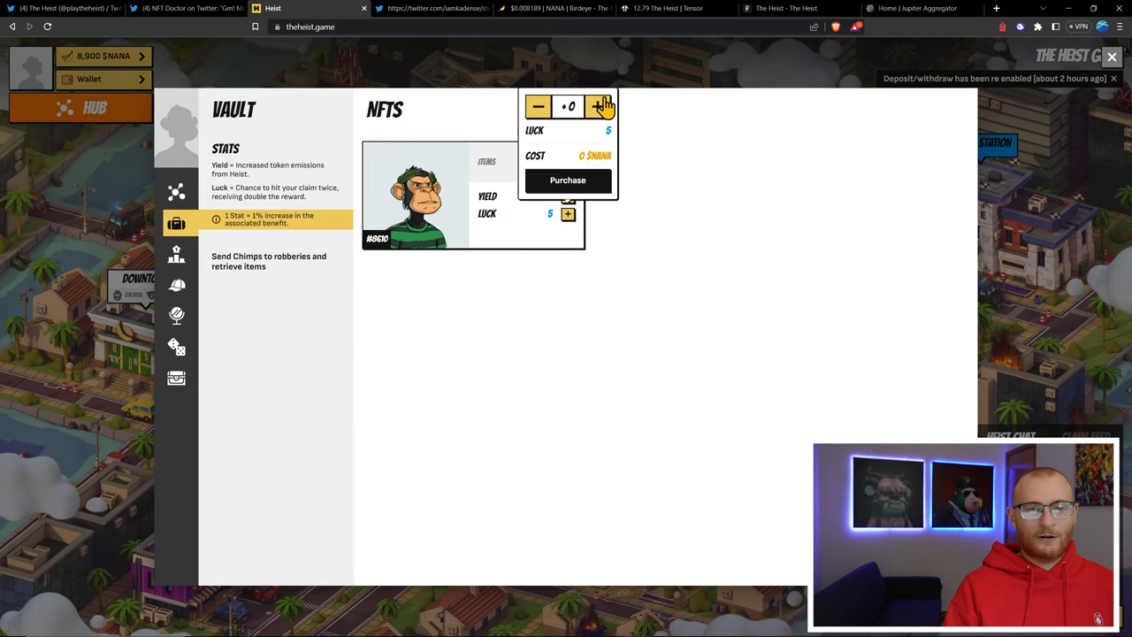
{"action": "left_click", "coordinate": [602, 106]}
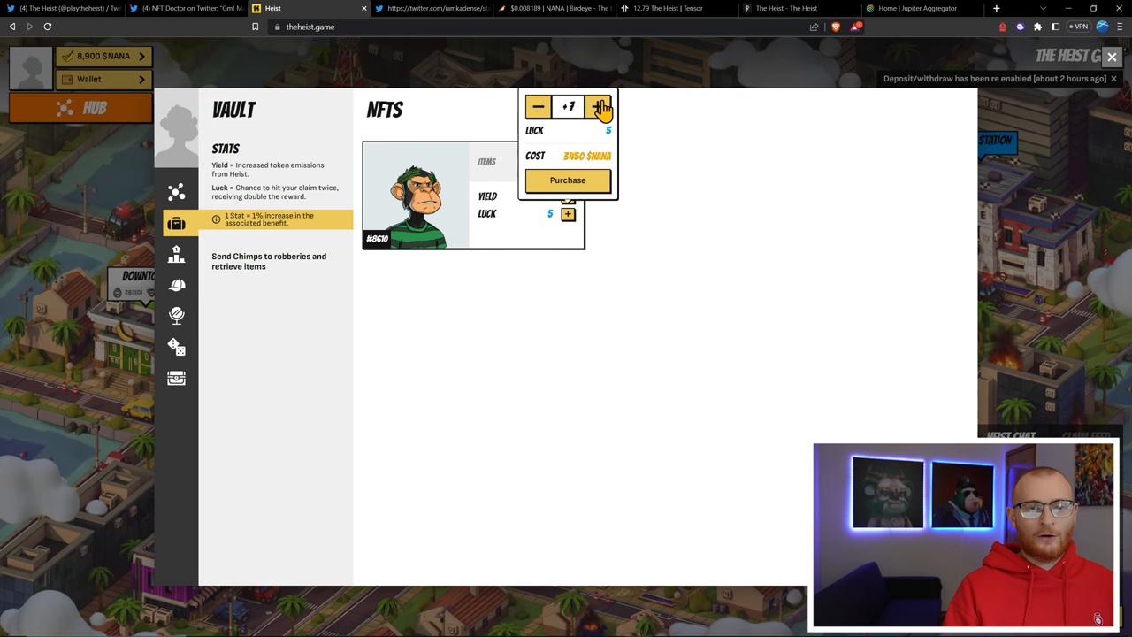
{"action": "left_click", "coordinate": [598, 107]}
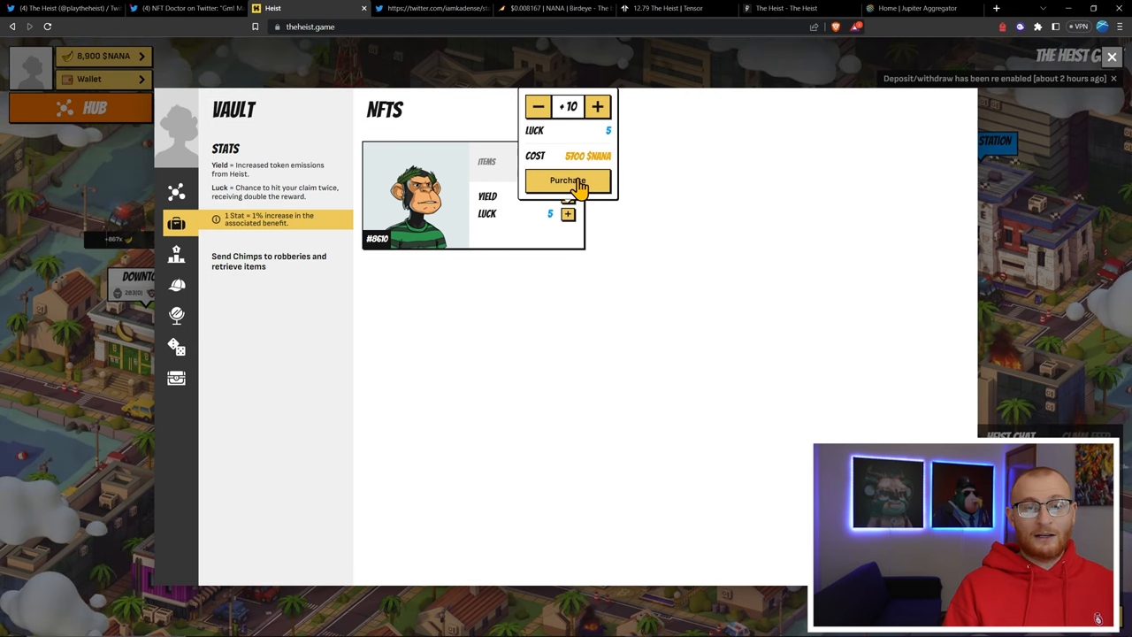
{"action": "left_click", "coordinate": [568, 180]}
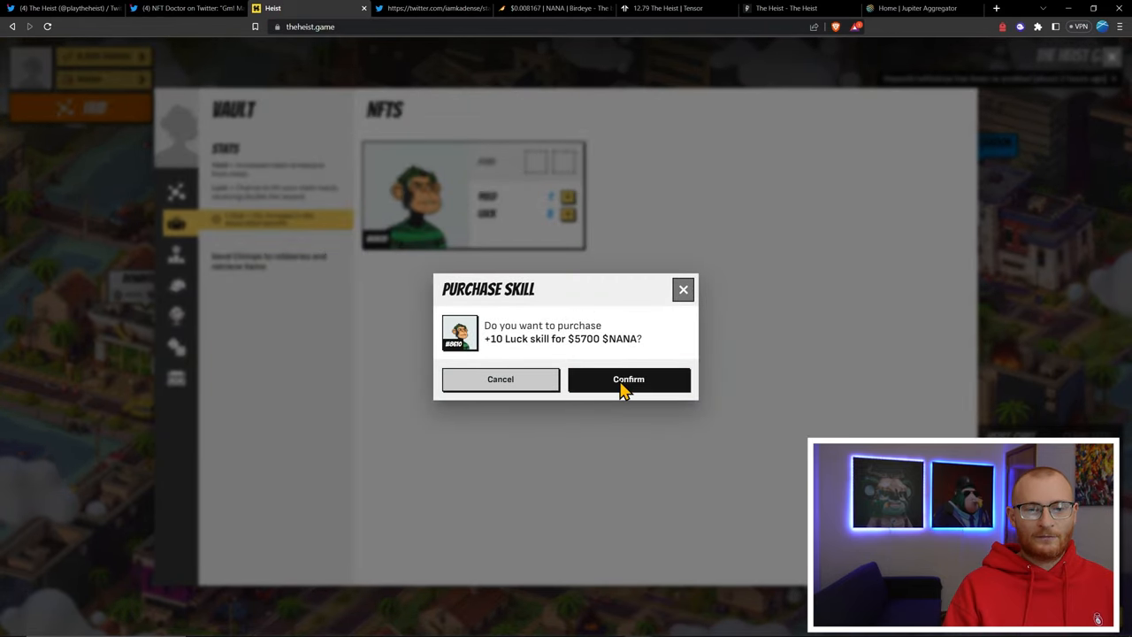
{"action": "left_click", "coordinate": [628, 379]}
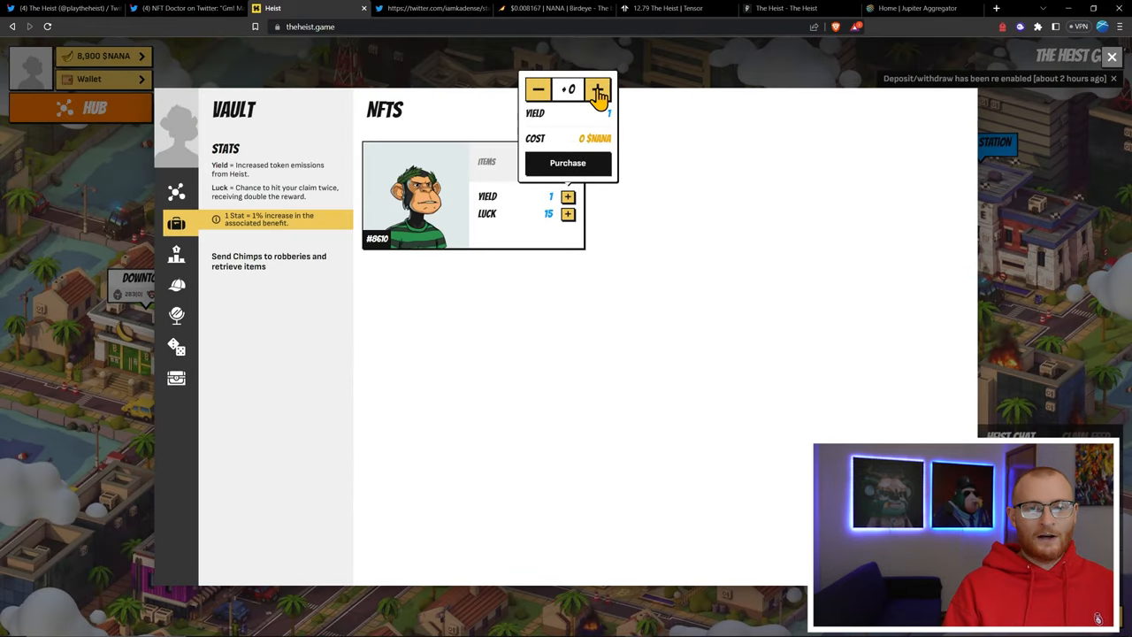
Attempt a +11 Yield upgrade, then after it fails purchase and confirm +9 Yield for 3,150 NANA
{"action": "left_click", "coordinate": [598, 89]}
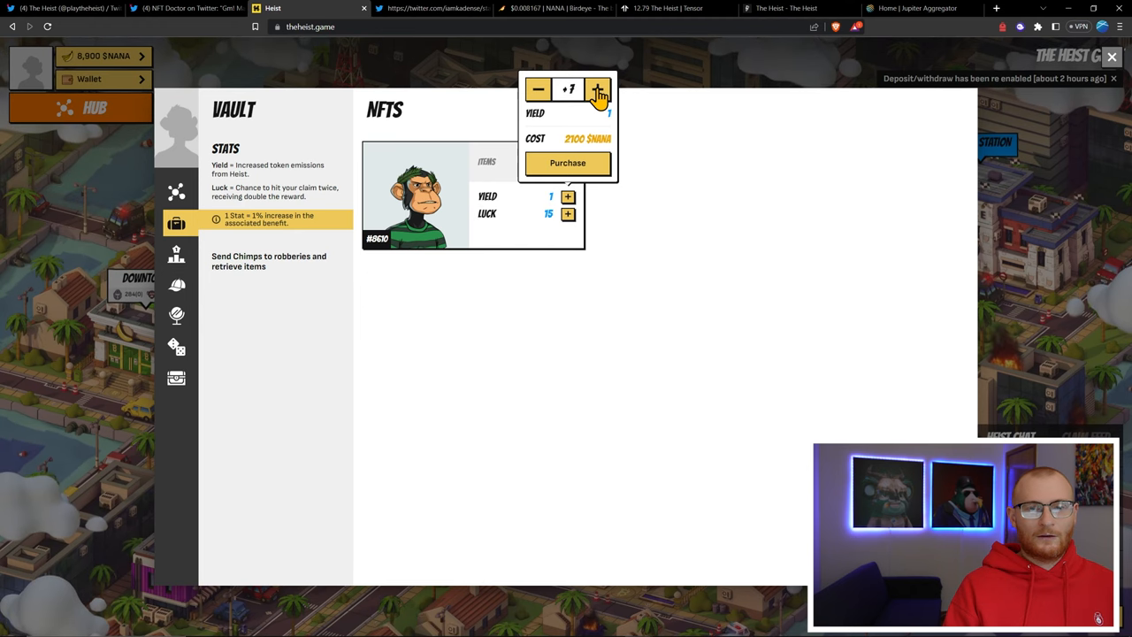
{"action": "left_click", "coordinate": [598, 89]}
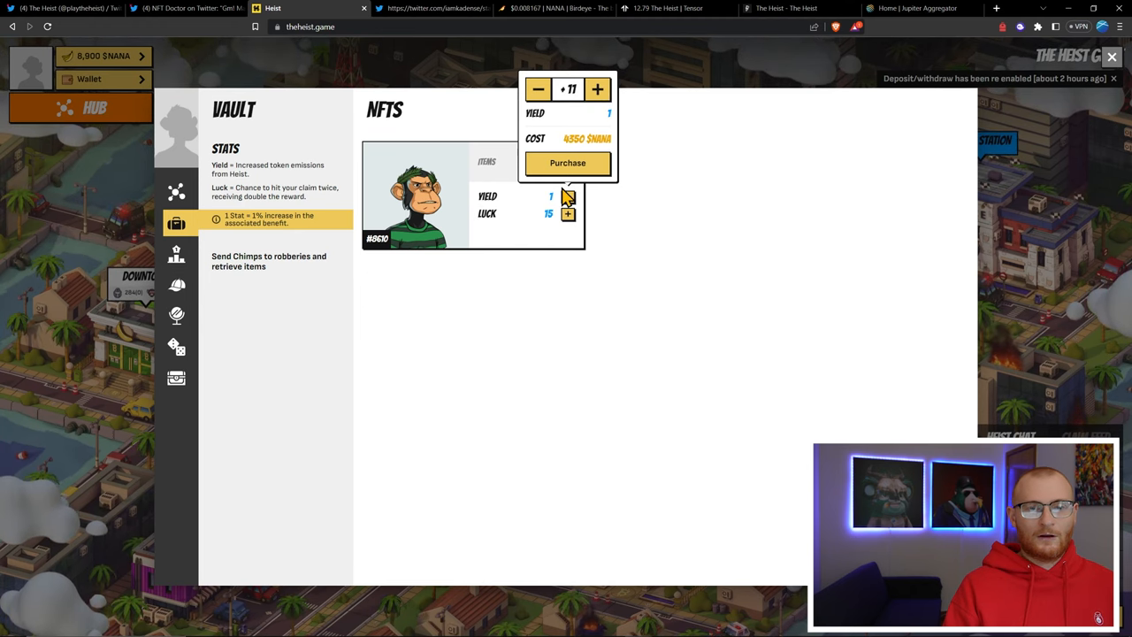
{"action": "left_click", "coordinate": [566, 163]}
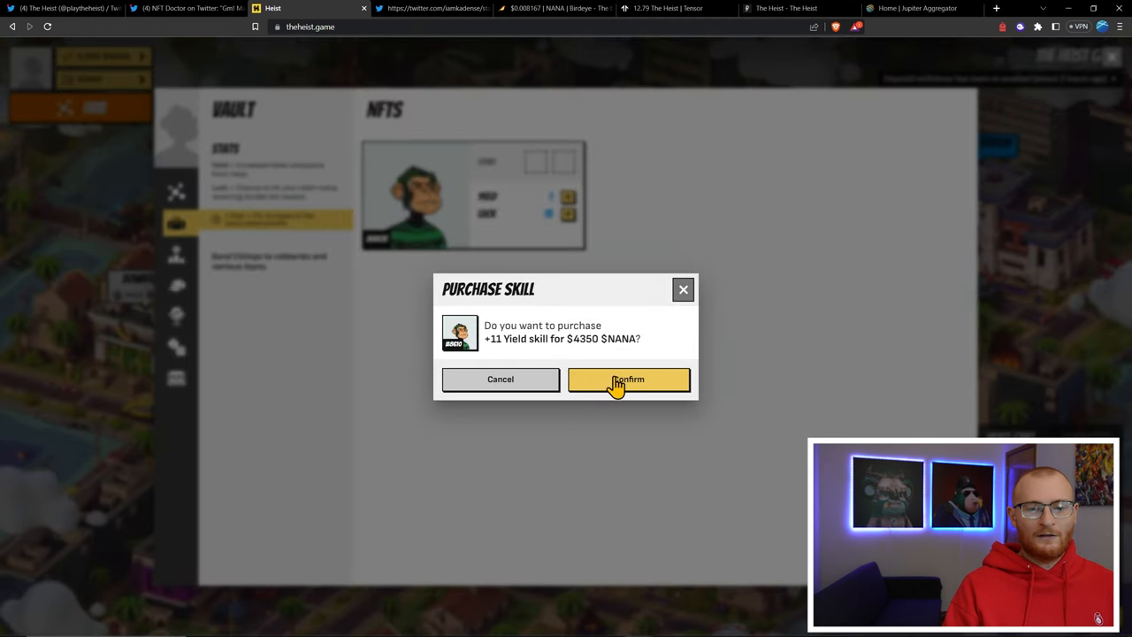
{"action": "left_click", "coordinate": [628, 378]}
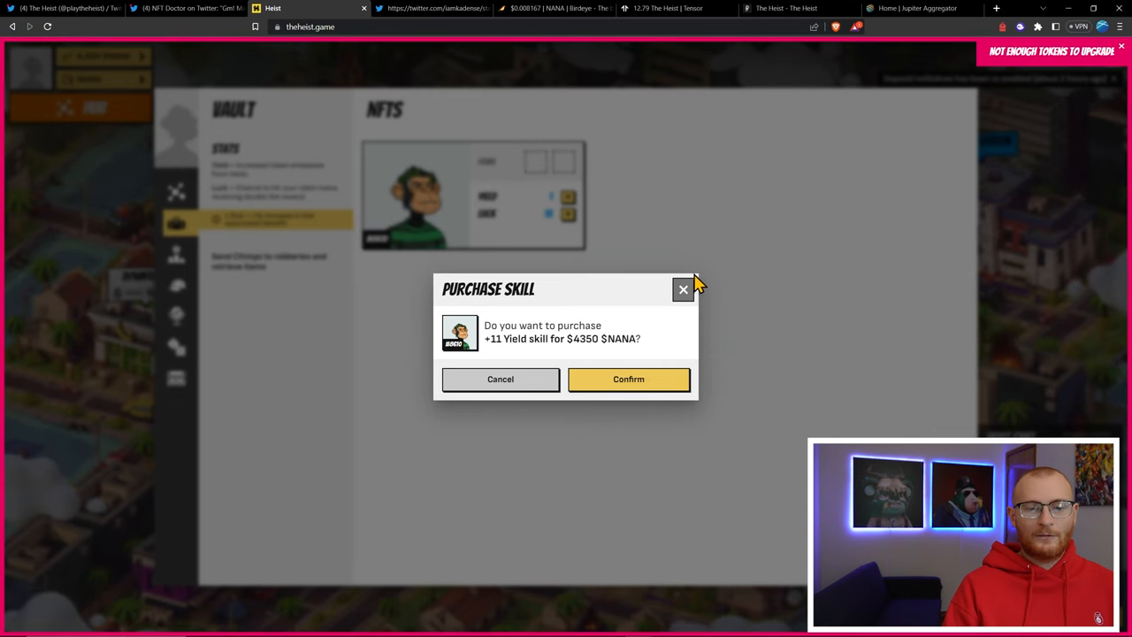
{"action": "left_click", "coordinate": [683, 290]}
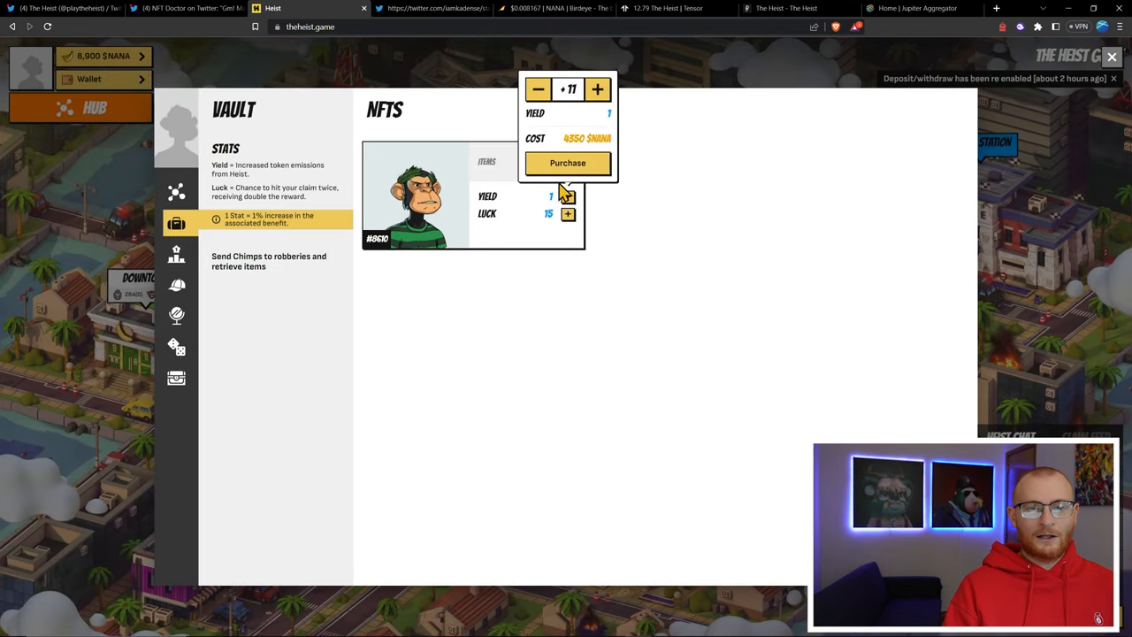
{"action": "left_click", "coordinate": [566, 163]}
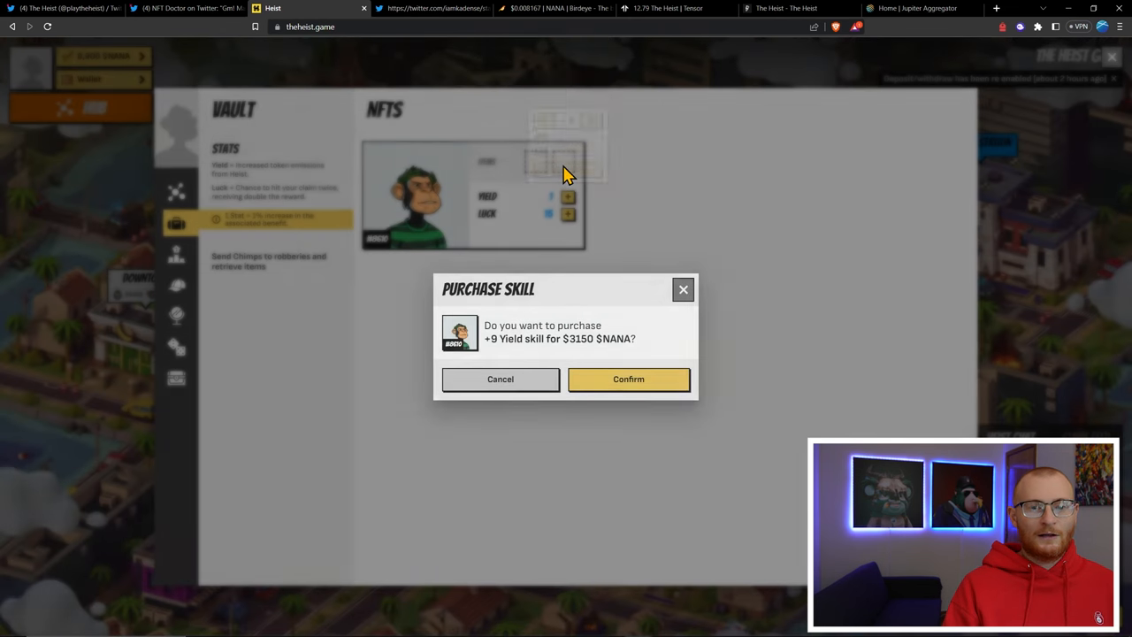
{"action": "mouse_move", "coordinate": [628, 379]}
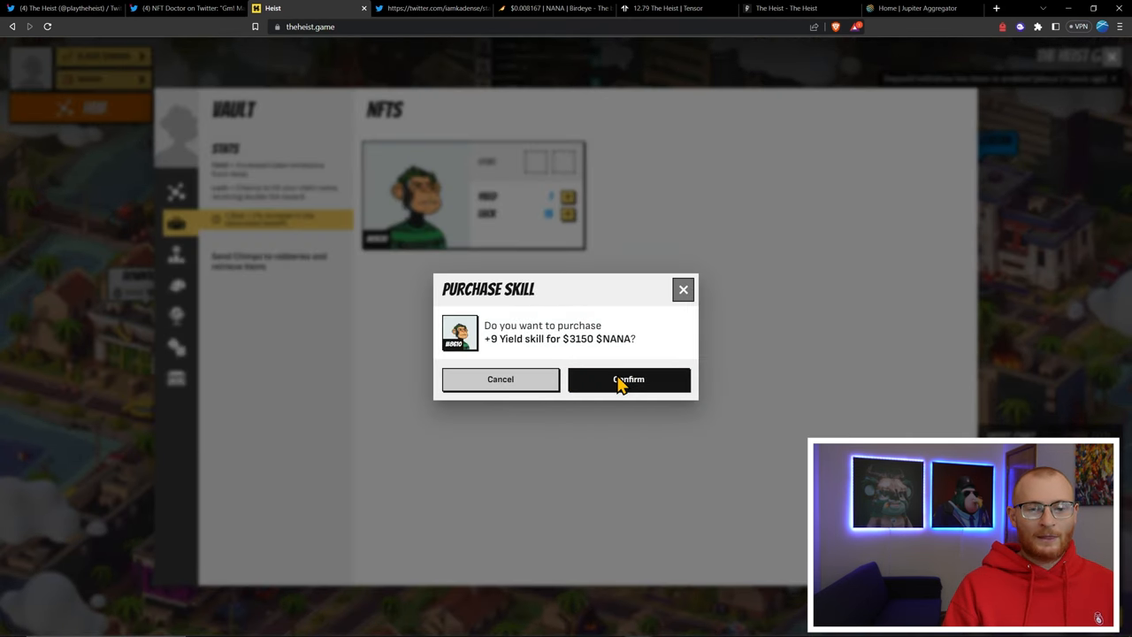
{"action": "left_click", "coordinate": [628, 379]}
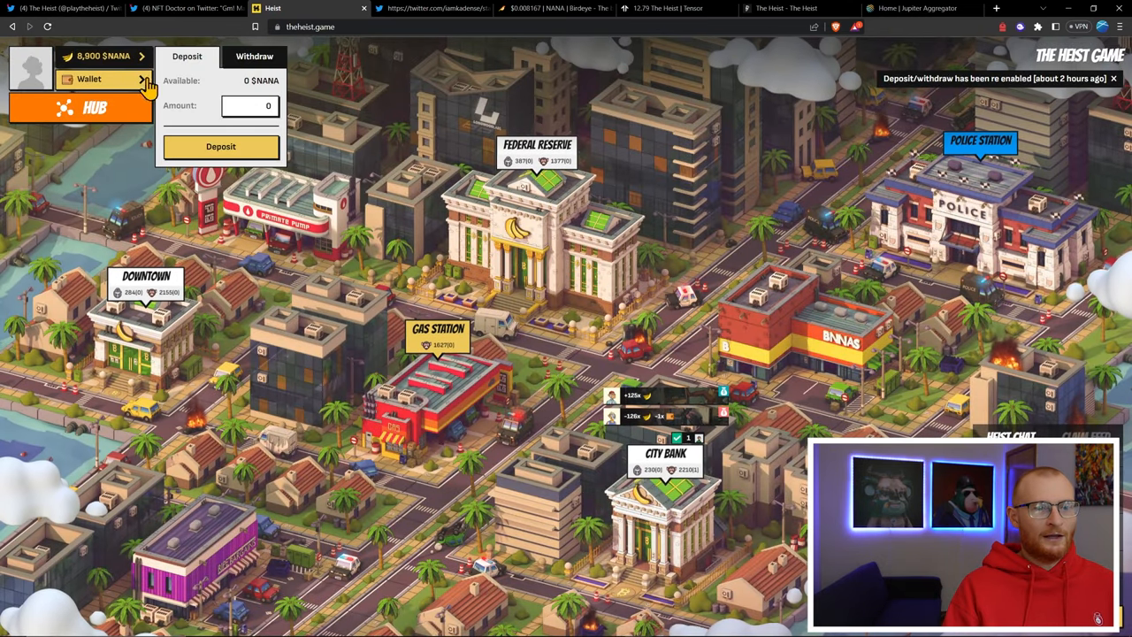
Reopen NFTs Management to see the Chimp's raised Yield and Luck stats
{"action": "left_click", "coordinate": [142, 78]}
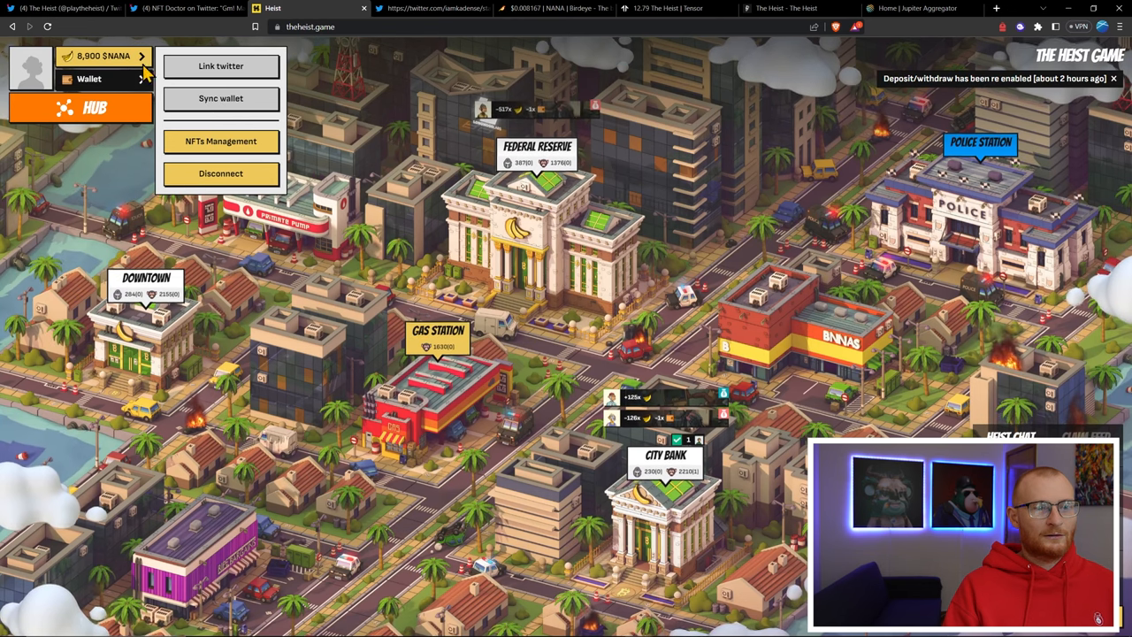
{"action": "left_click", "coordinate": [89, 78]}
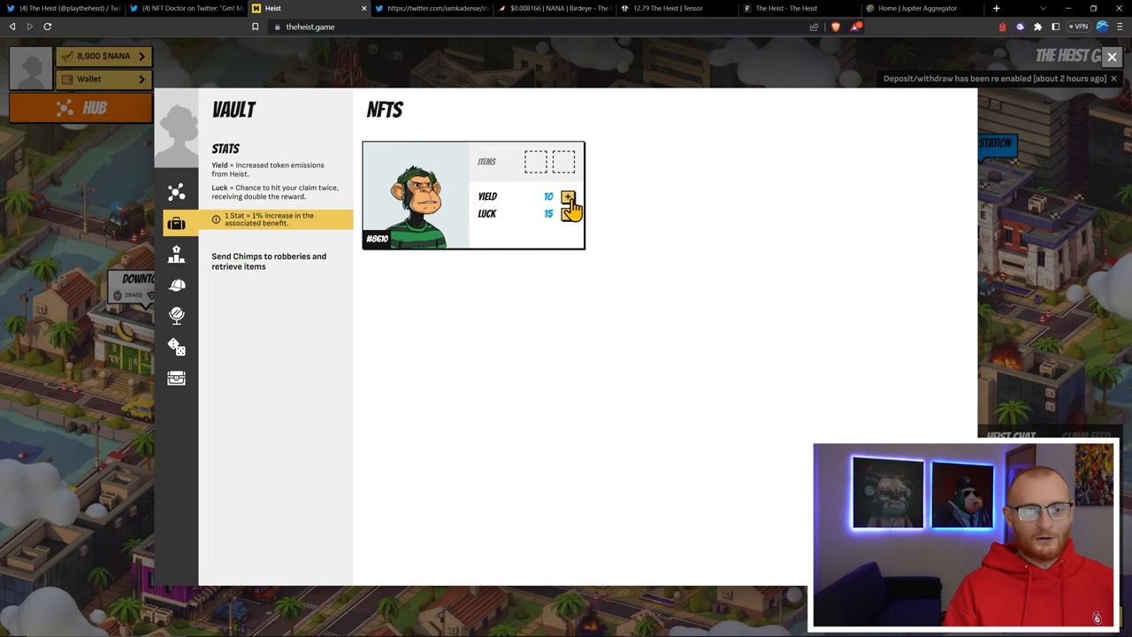
{"action": "mouse_move", "coordinate": [173, 141]}
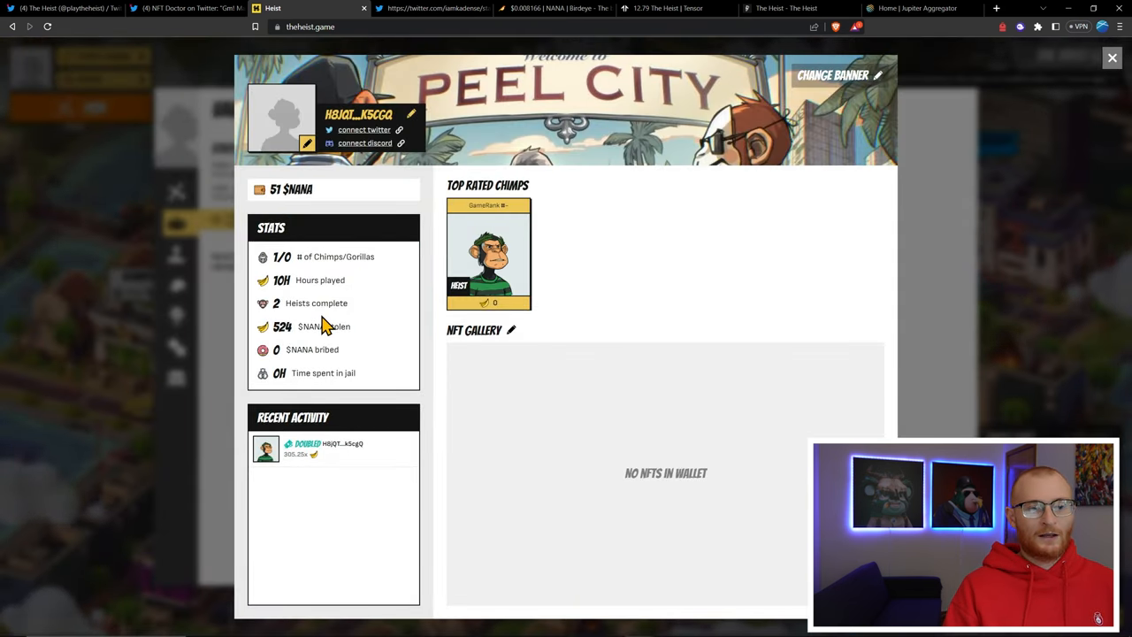
{"action": "mouse_move", "coordinate": [340, 318]}
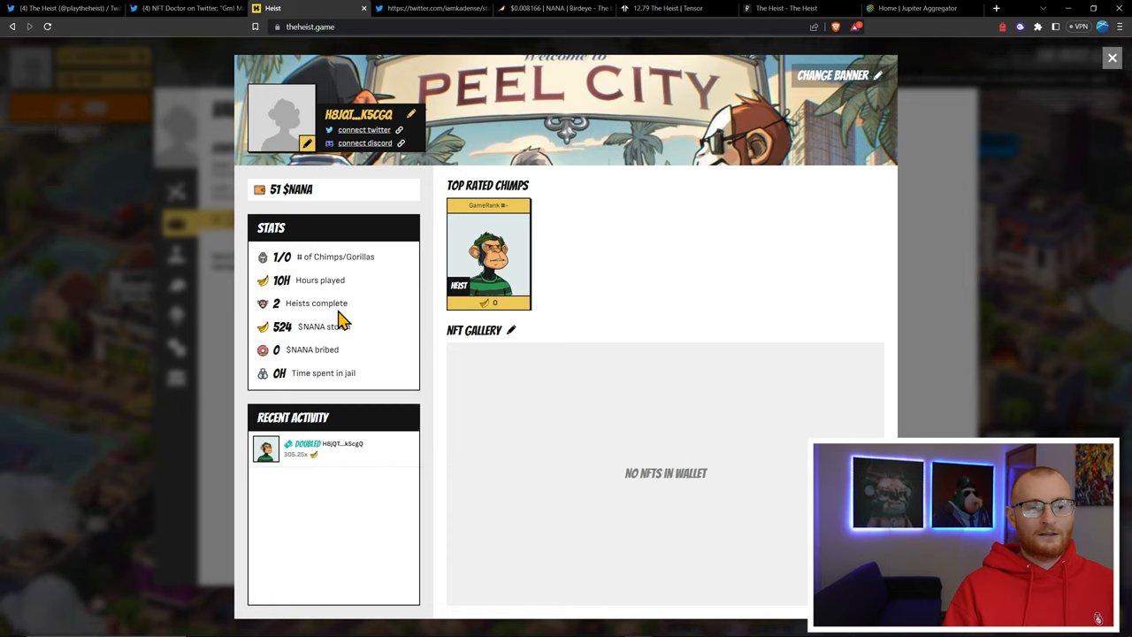
{"action": "mouse_move", "coordinate": [287, 339]}
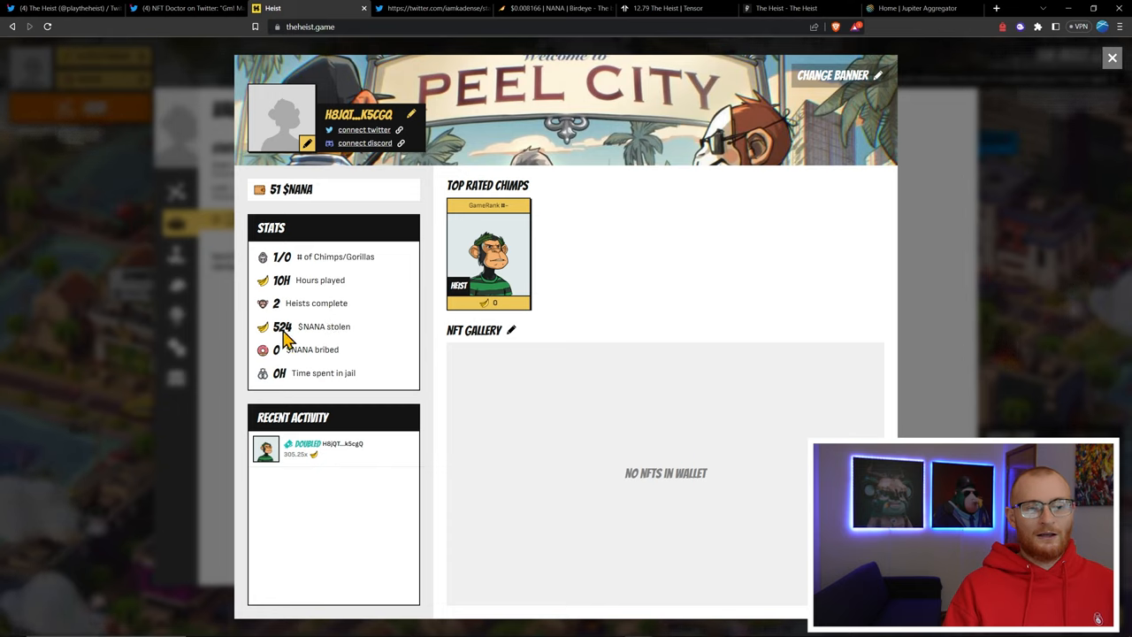
{"action": "mouse_move", "coordinate": [329, 340]}
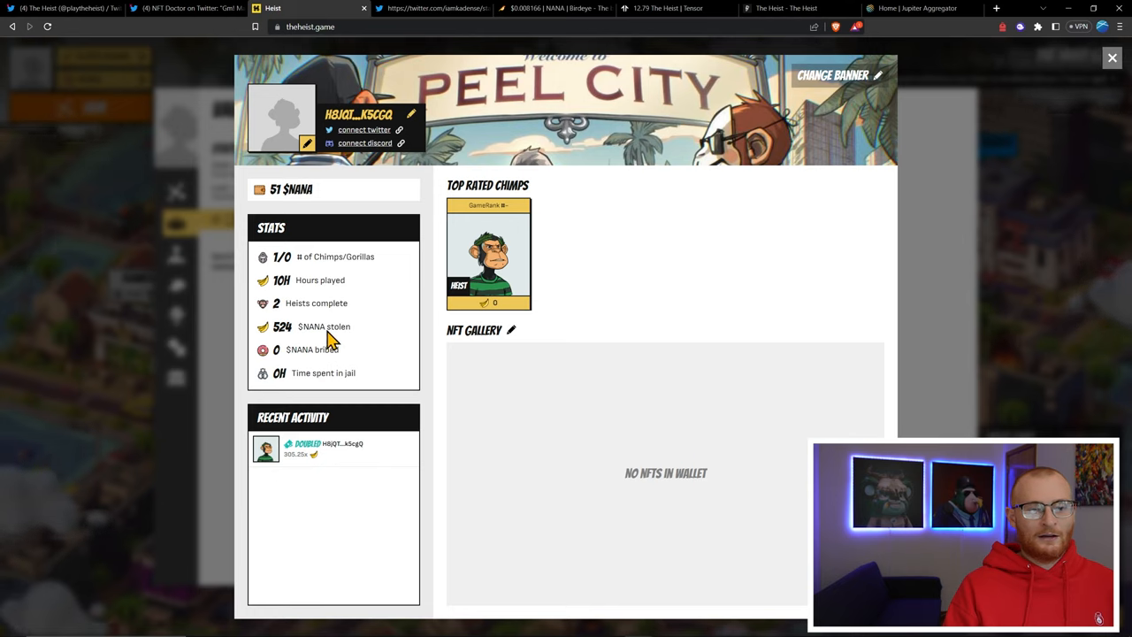
{"action": "mouse_move", "coordinate": [397, 308]}
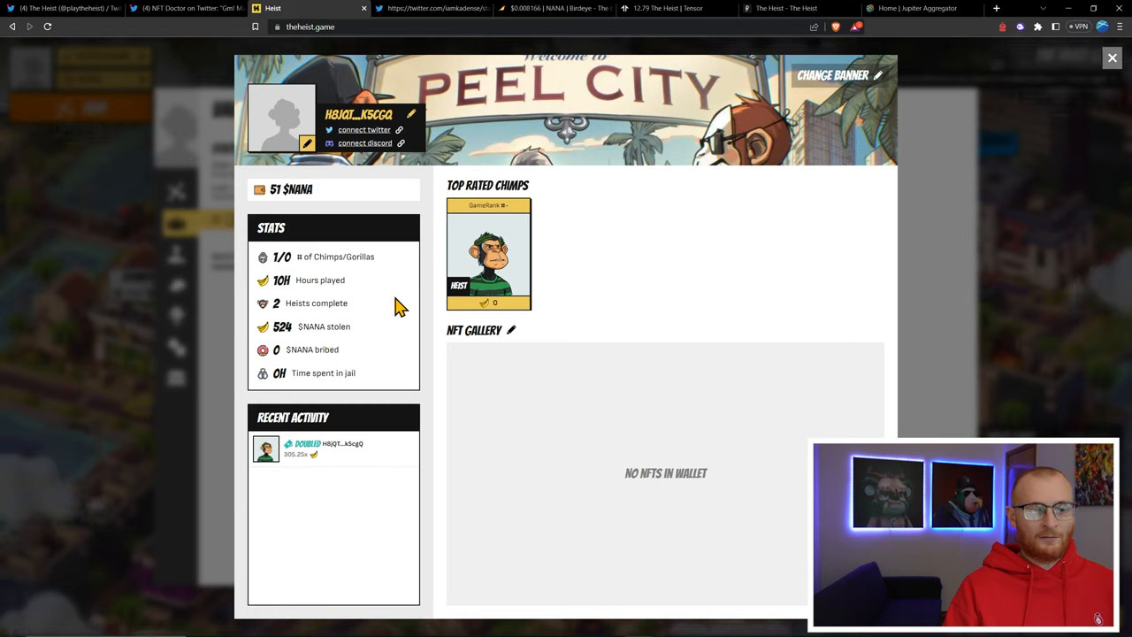
{"action": "mouse_move", "coordinate": [386, 134]}
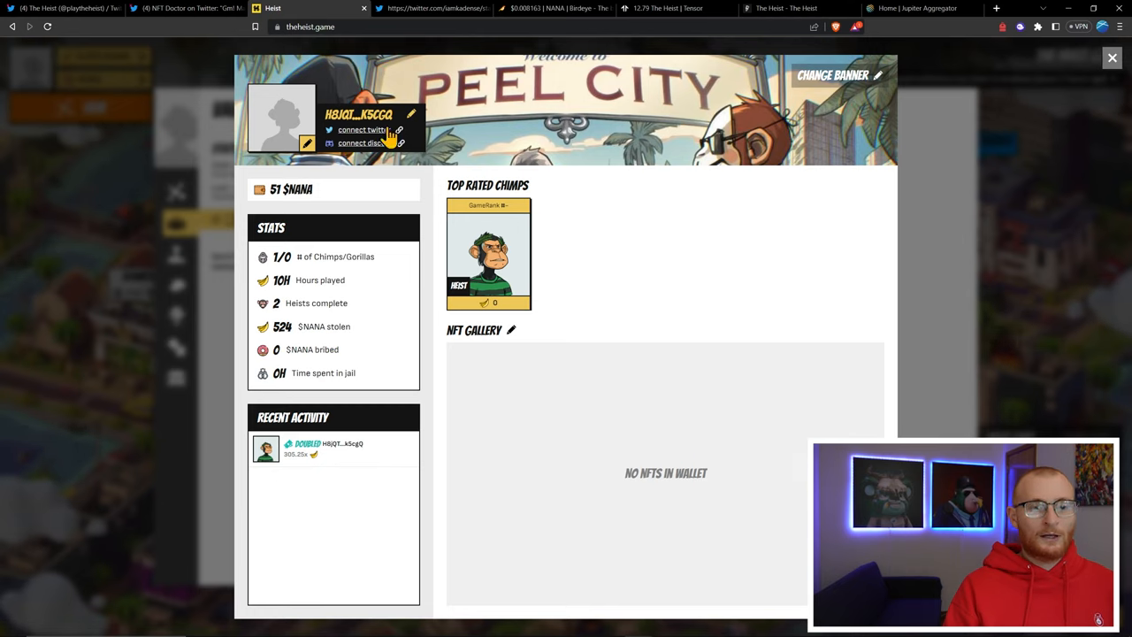
Start connecting a Twitter account from the player profile page
{"action": "left_click", "coordinate": [361, 131]}
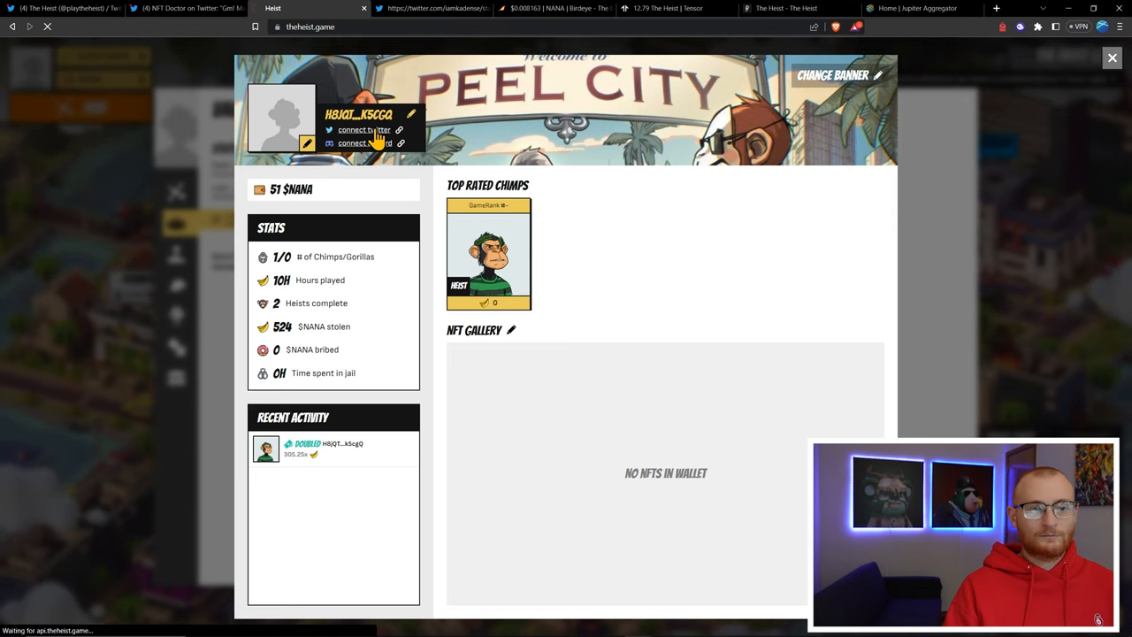
Authorize the game's Twitter access, reconnect the wallet and return to the hub overview
{"action": "left_click", "coordinate": [361, 131]}
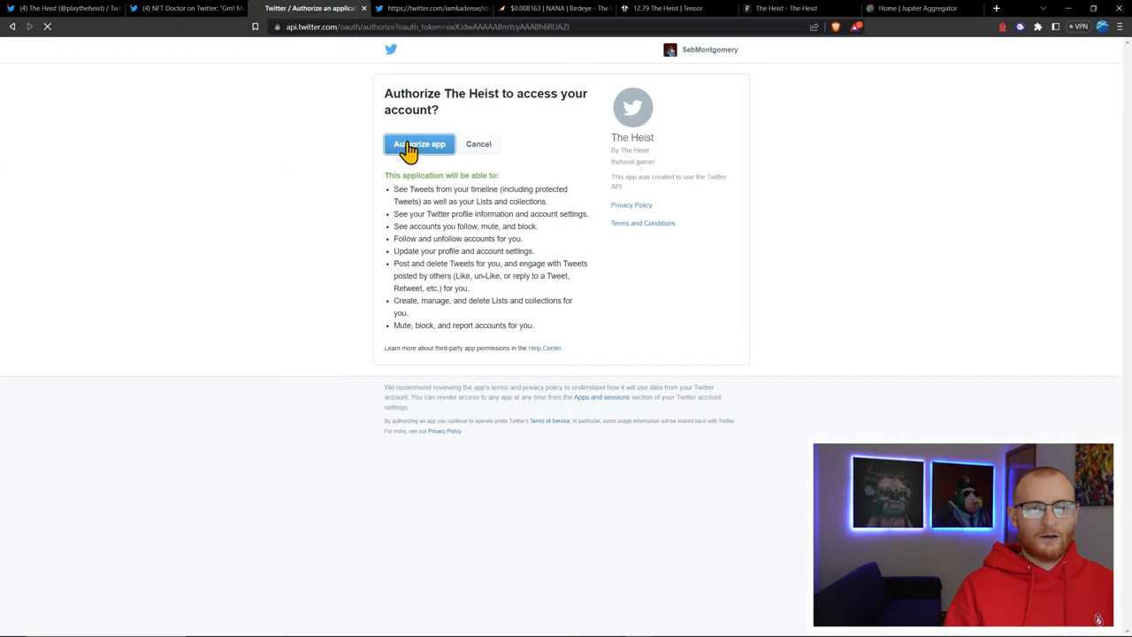
{"action": "left_click", "coordinate": [419, 145]}
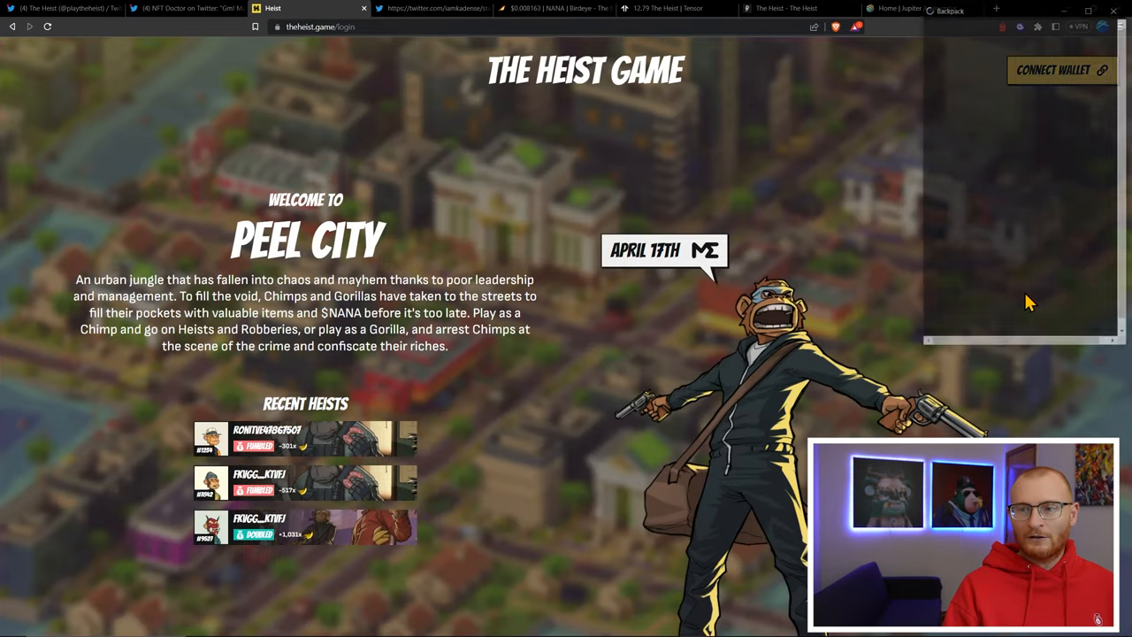
{"action": "left_click", "coordinate": [1061, 71]}
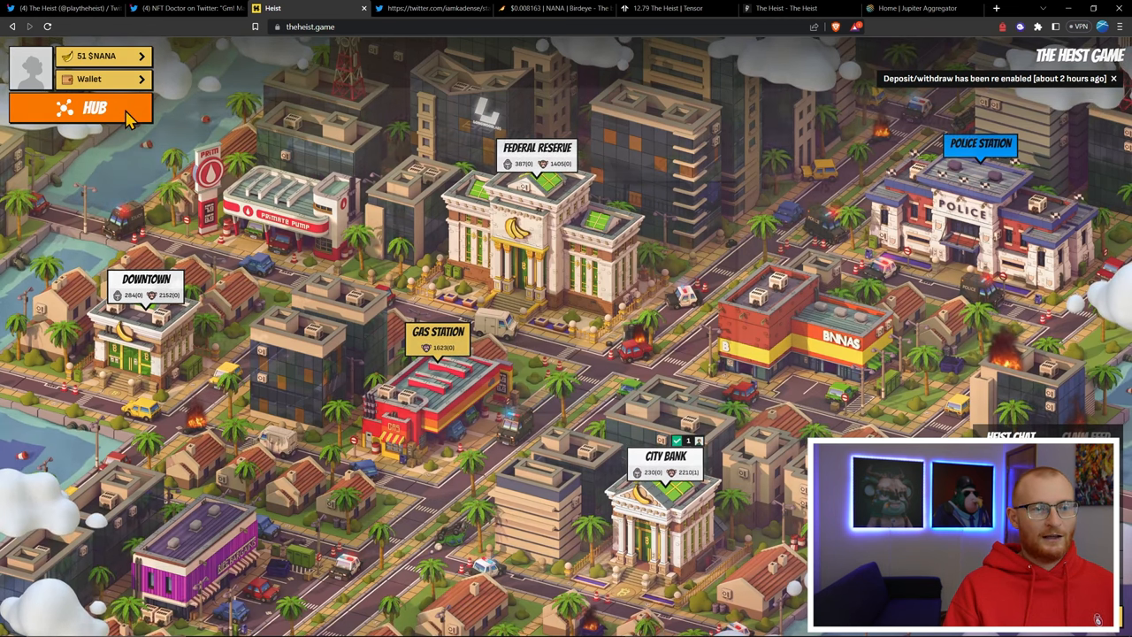
{"action": "left_click", "coordinate": [79, 107]}
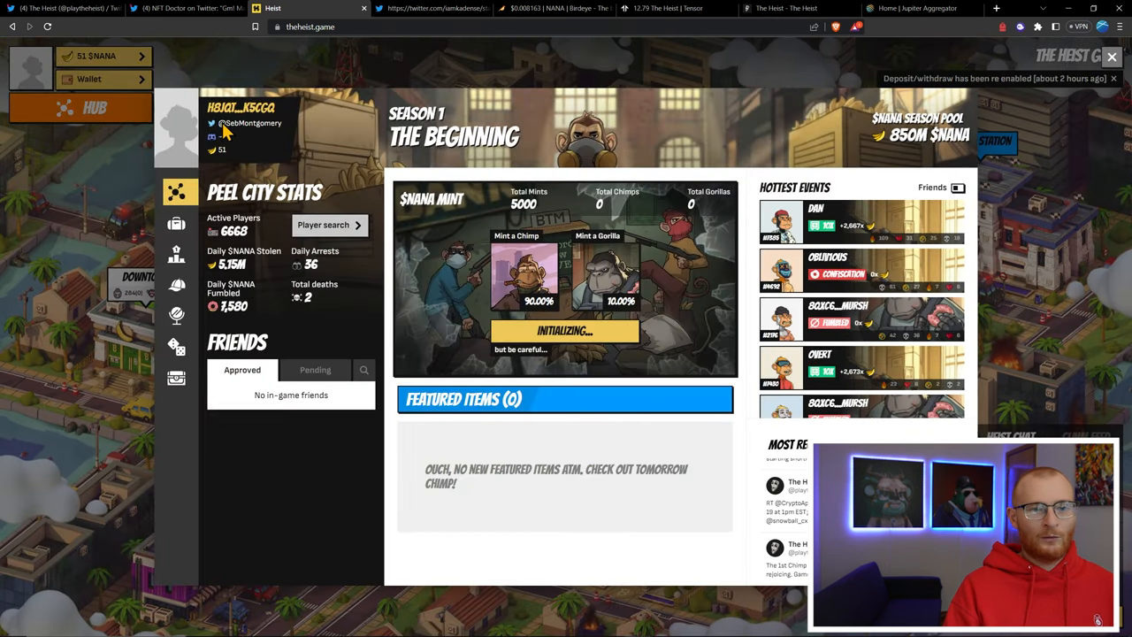
{"action": "mouse_move", "coordinate": [732, 173]}
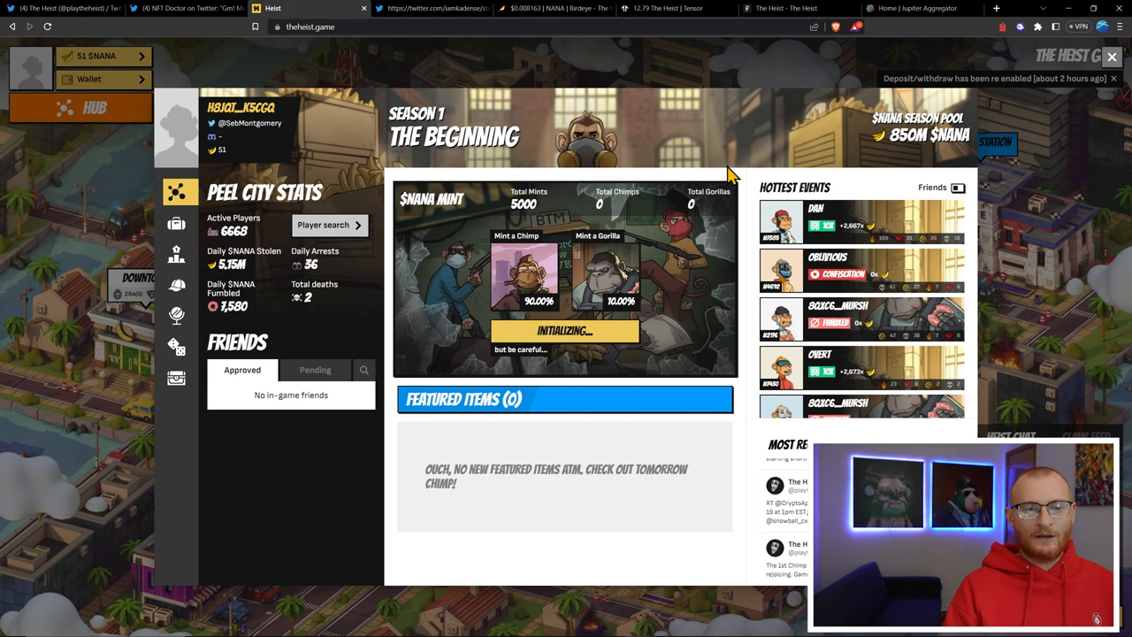
{"action": "mouse_move", "coordinate": [110, 219]}
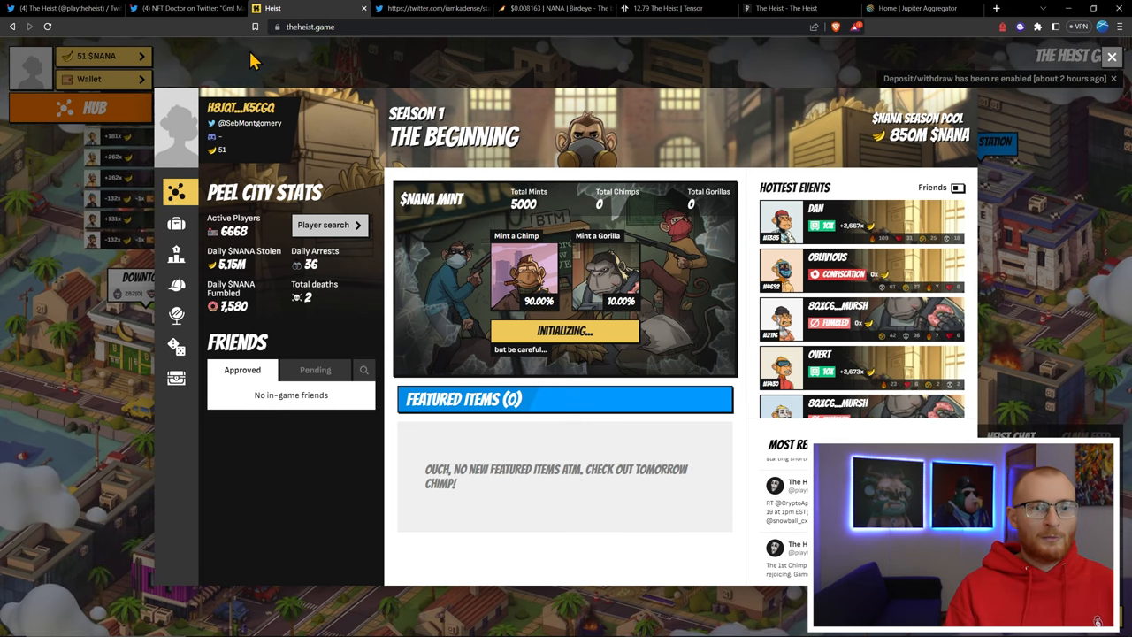
Read NFT Doctor's strategy thread with the chimp's Yield and Luck stats, then return to the NANA chart
{"action": "left_click", "coordinate": [177, 7]}
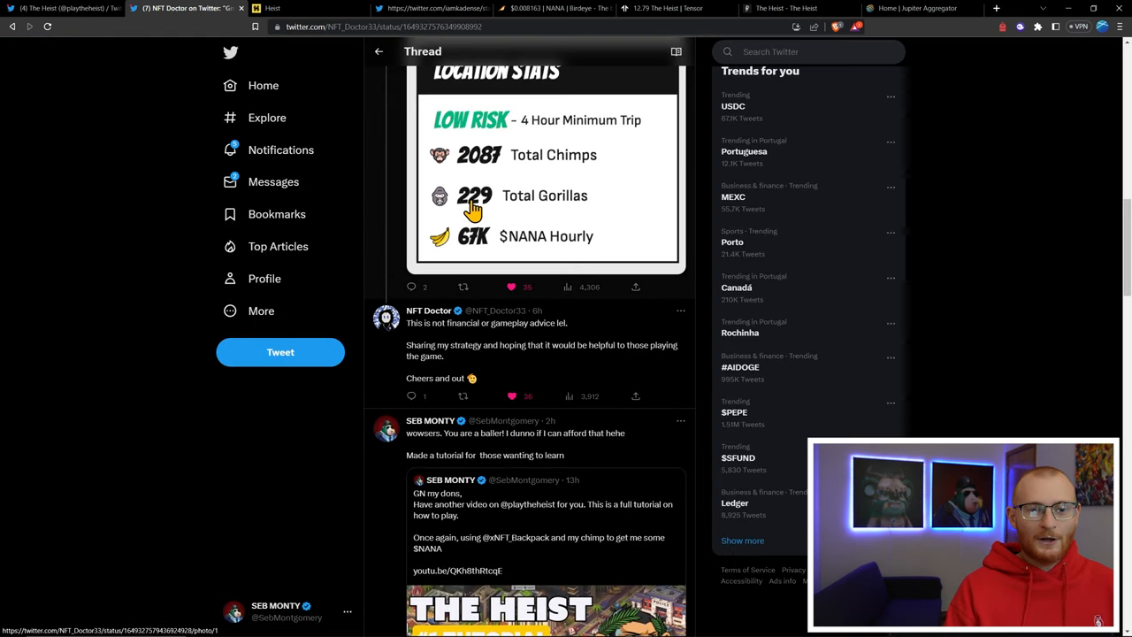
{"action": "scroll", "scroll_direction": "up", "scroll_amount": 3}
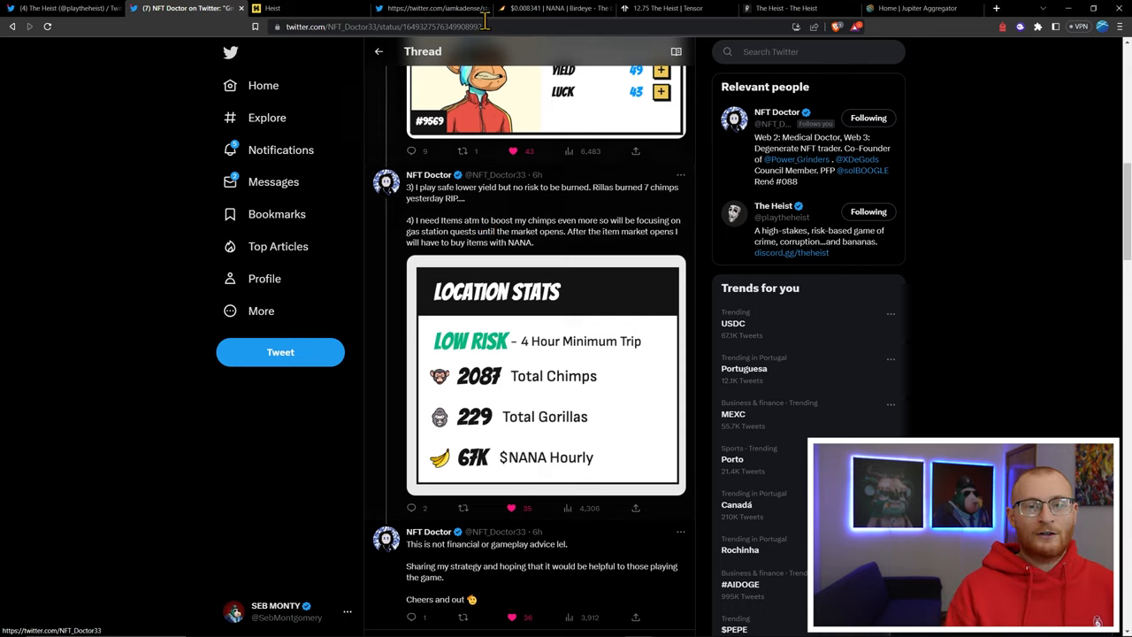
{"action": "left_click", "coordinate": [549, 7]}
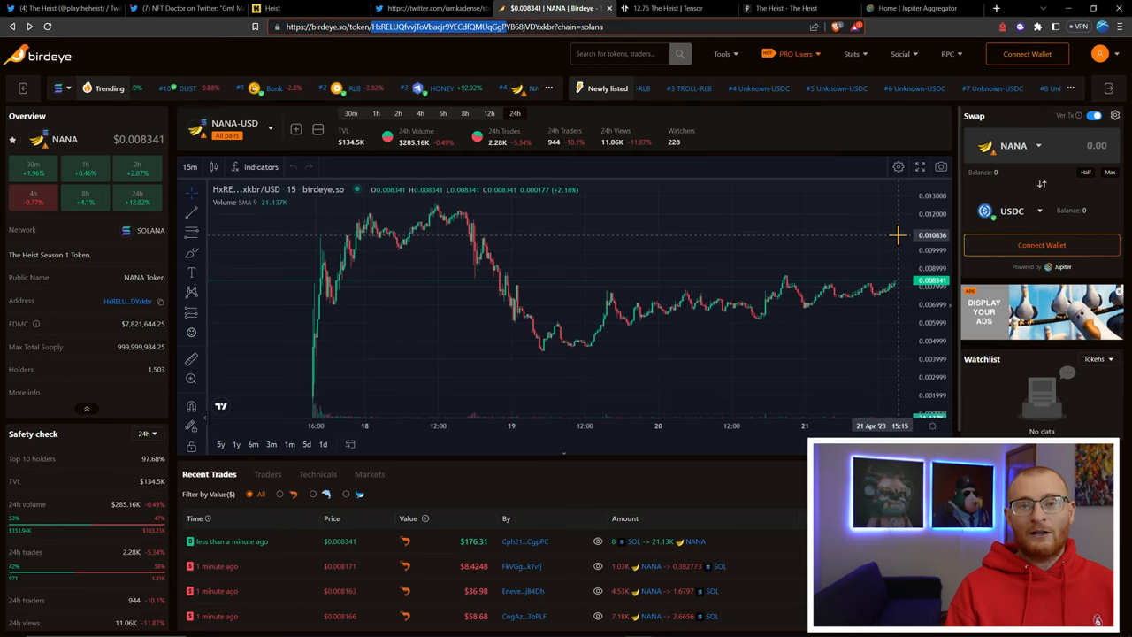
{"action": "mouse_move", "coordinate": [895, 212]}
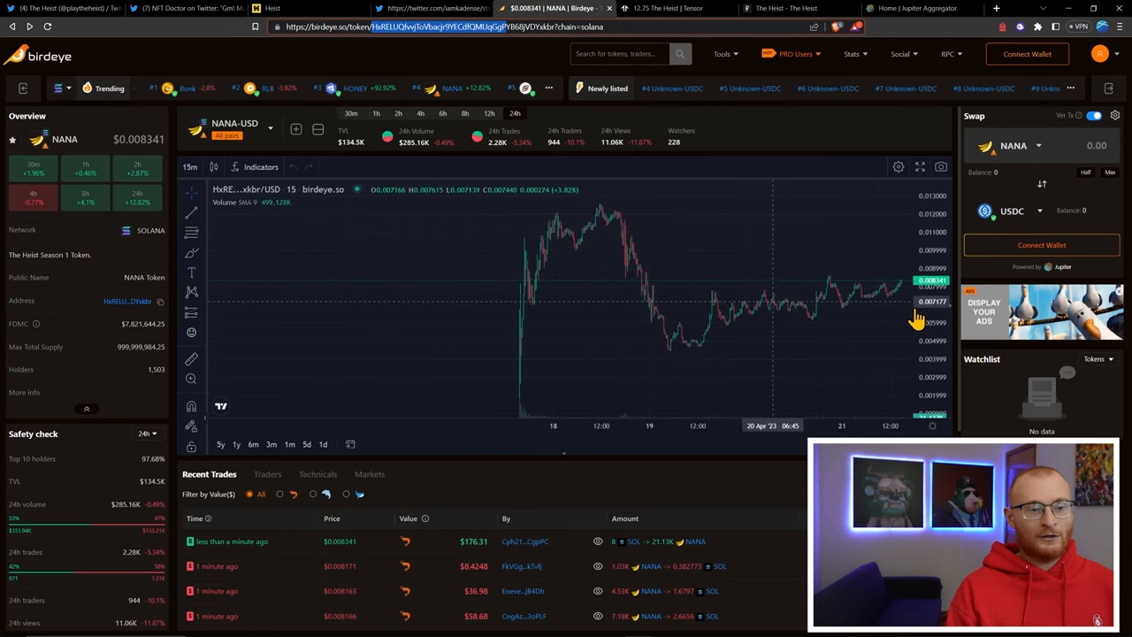
{"action": "mouse_move", "coordinate": [103, 334]}
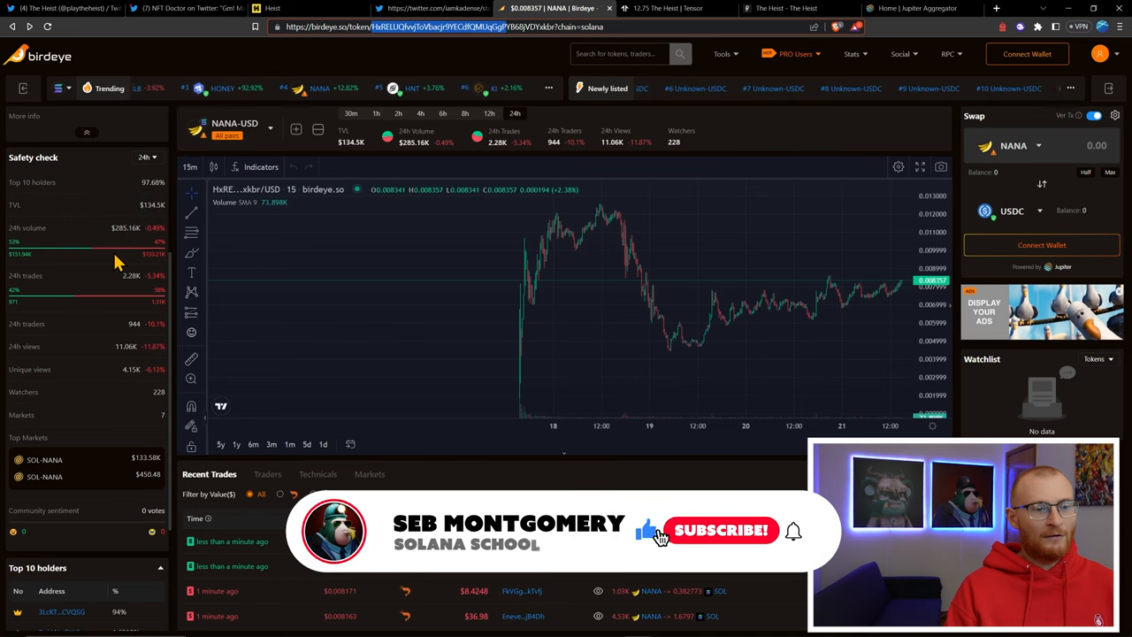
Review the NANA-USD chart and safety check around $0.0083, then move to The Heist listings on Tensor
{"action": "left_click", "coordinate": [722, 531]}
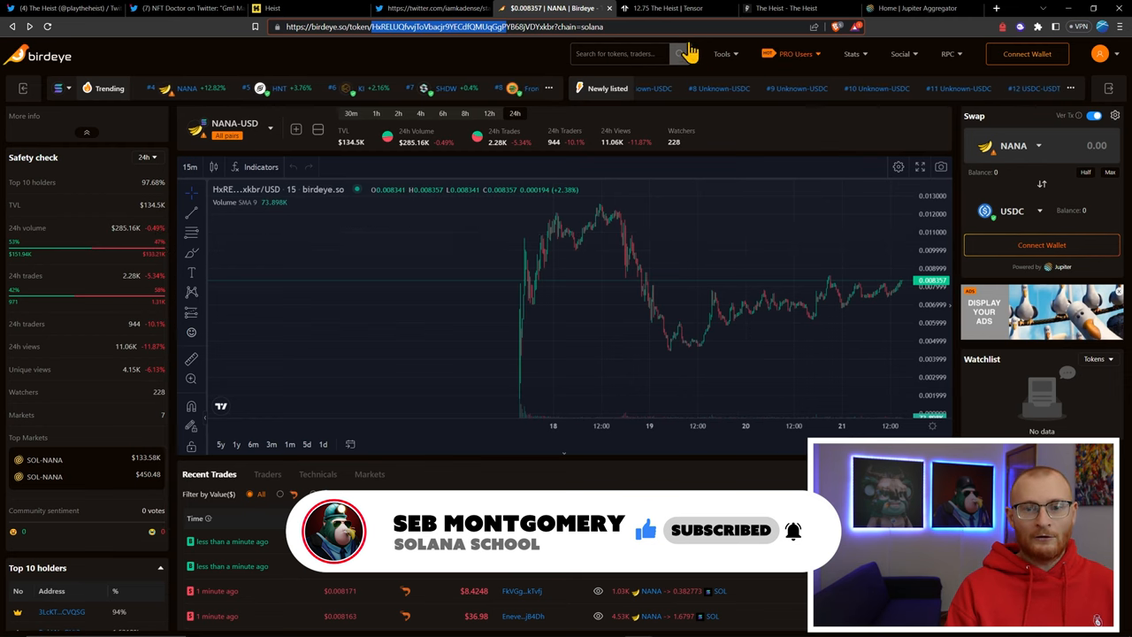
{"action": "left_click", "coordinate": [672, 7]}
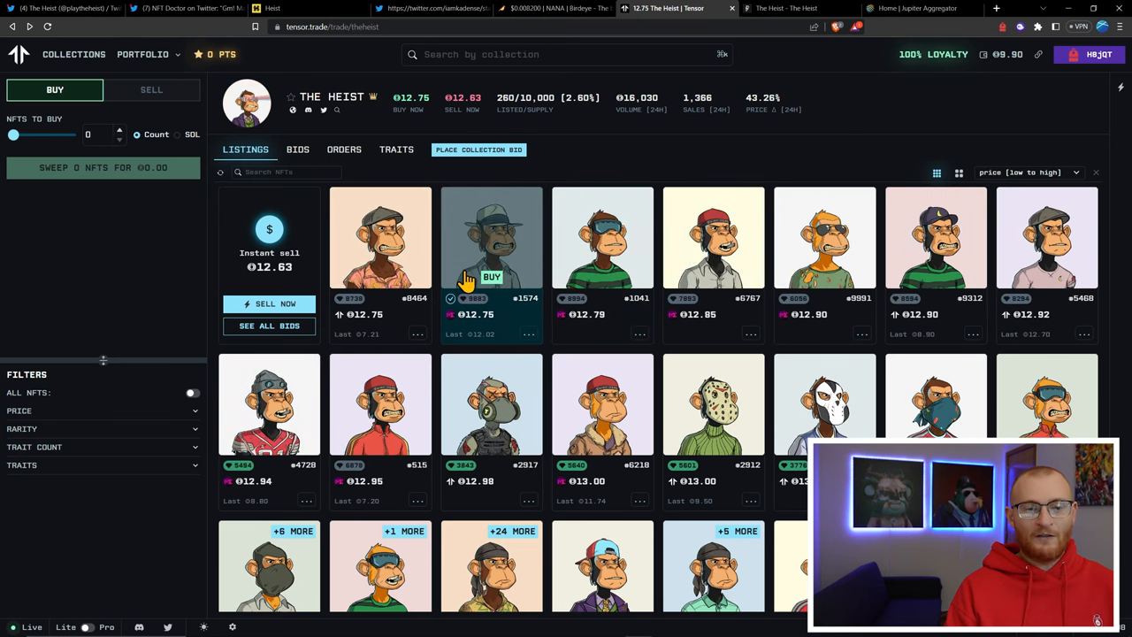
{"action": "mouse_move", "coordinate": [515, 244]}
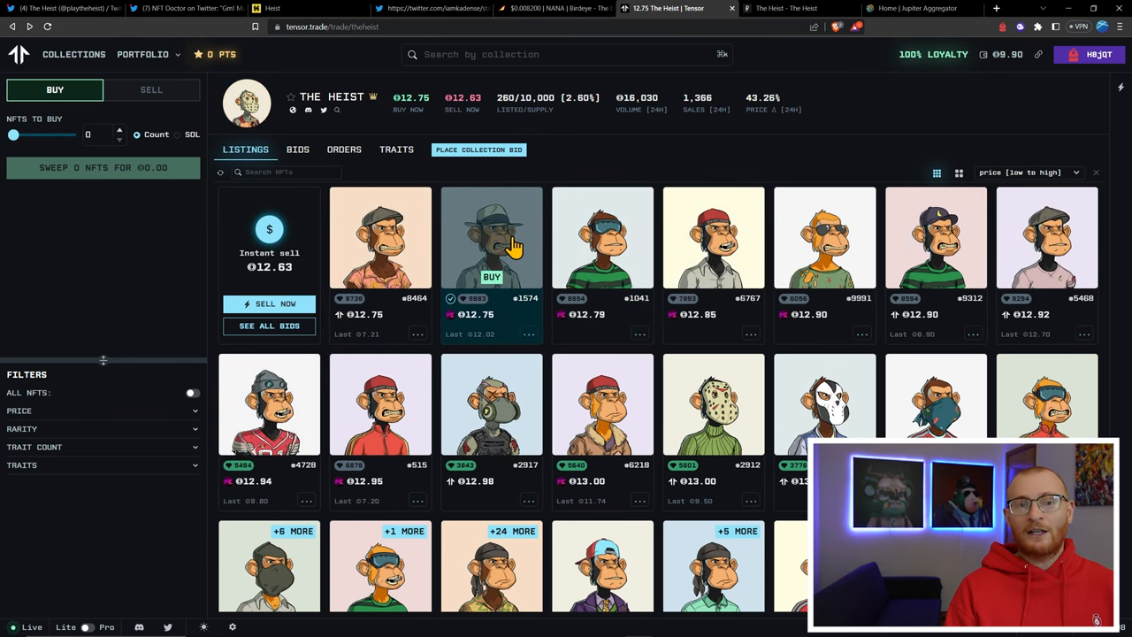